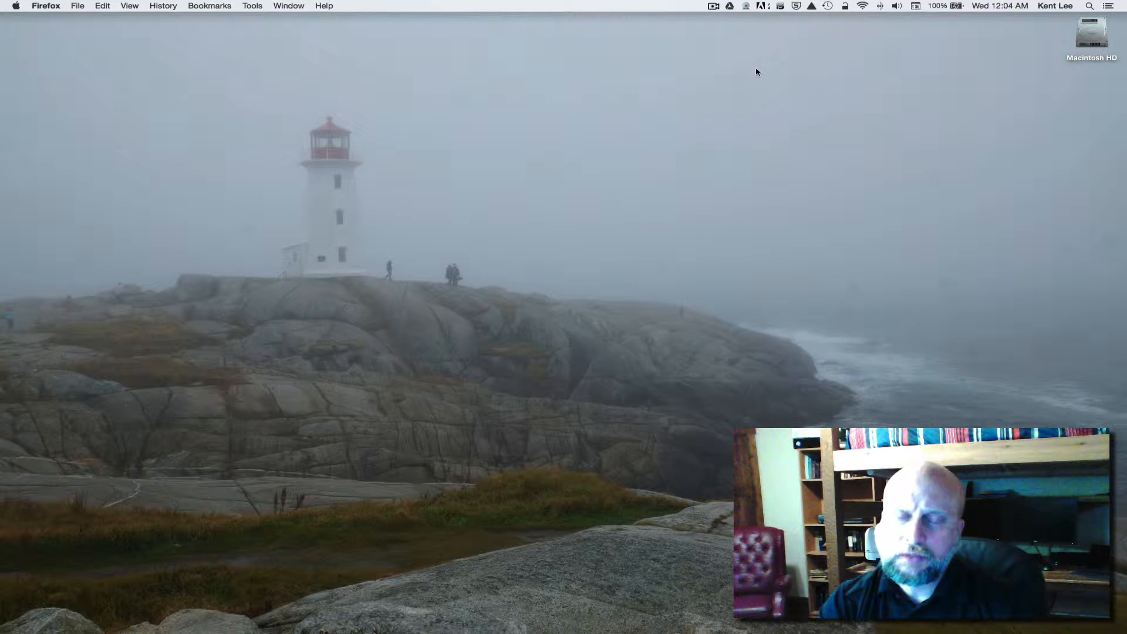
mouse_move(829, 151)
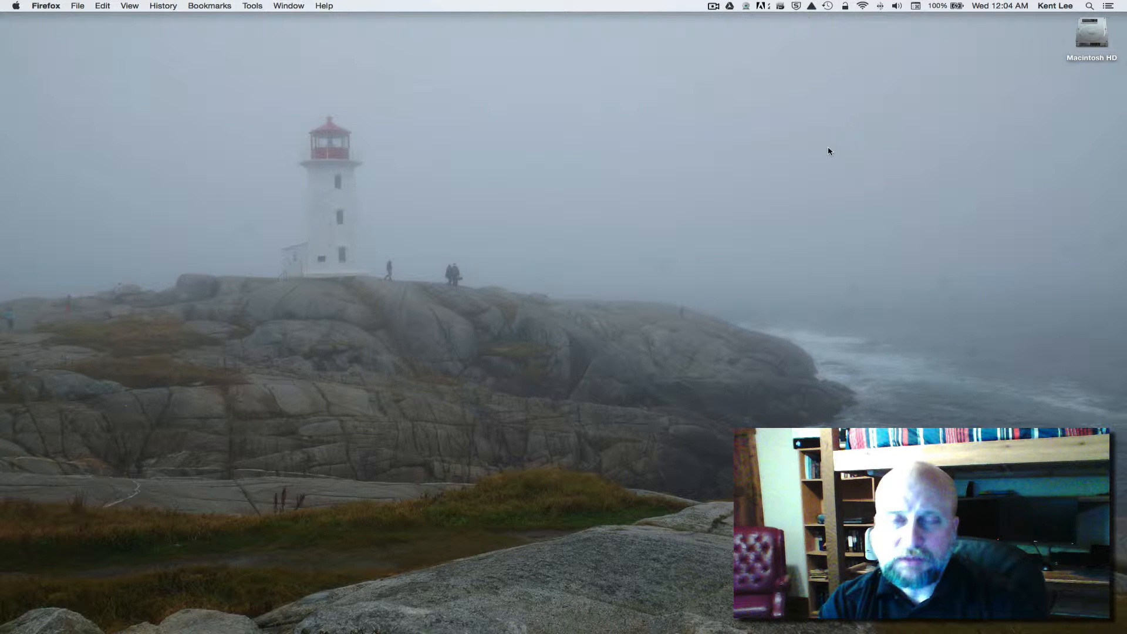
mouse_move(1050, 32)
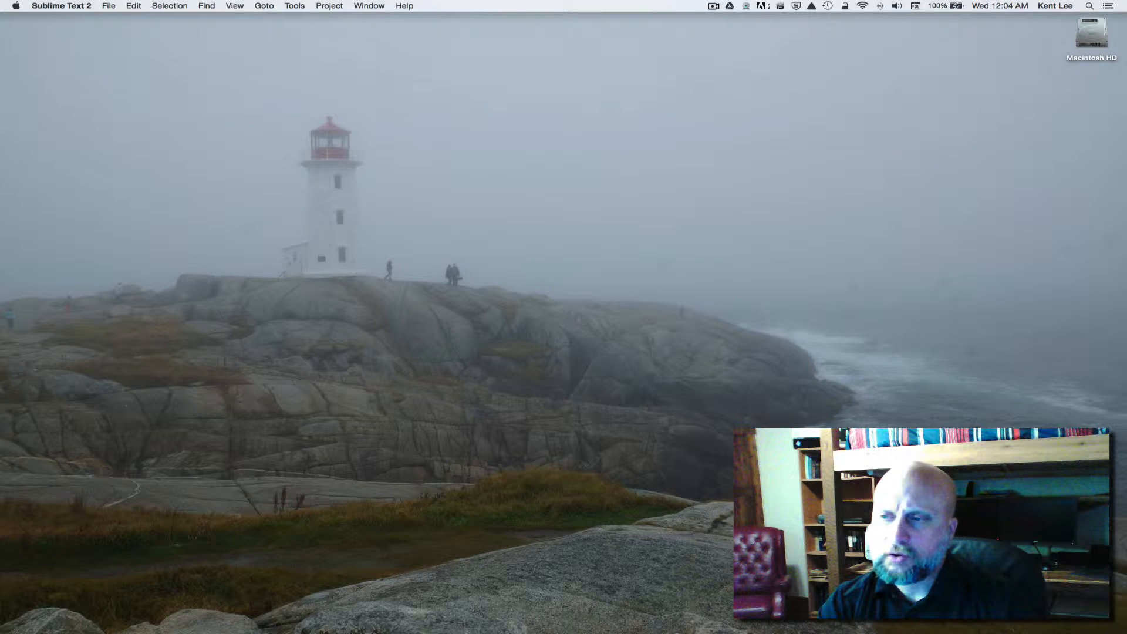
mouse_move(872, 115)
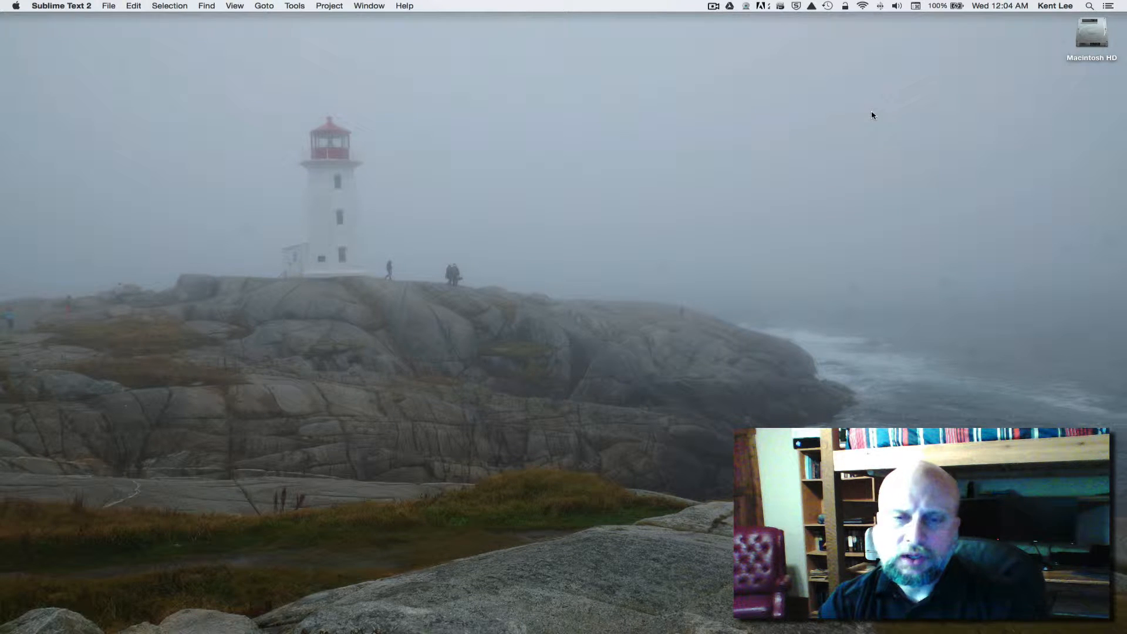
mouse_move(837, 165)
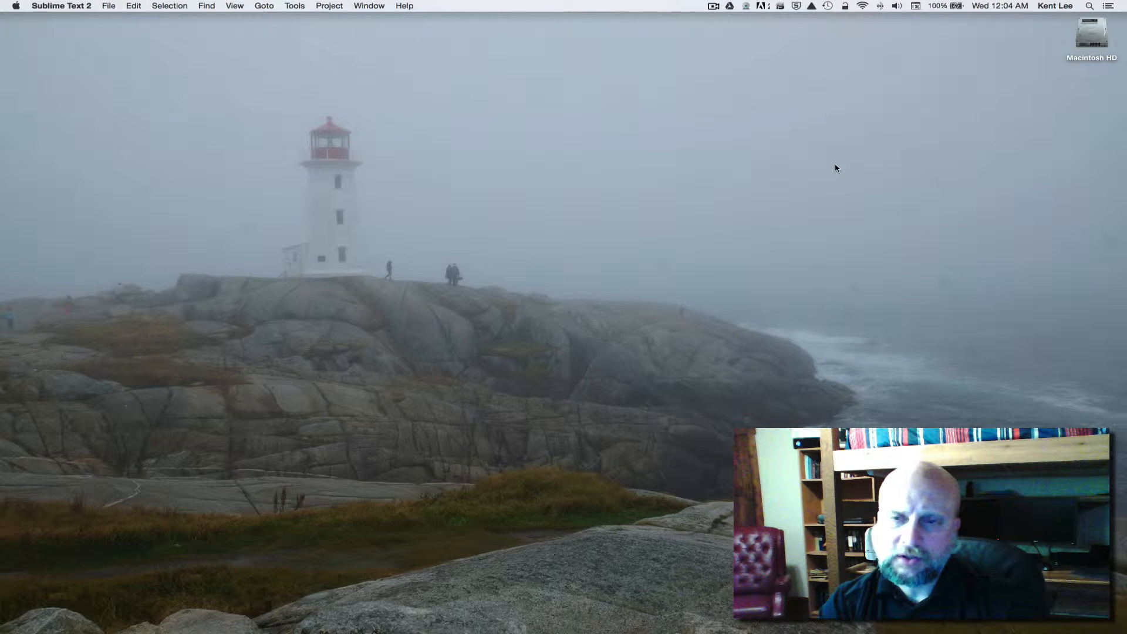
mouse_move(741, 148)
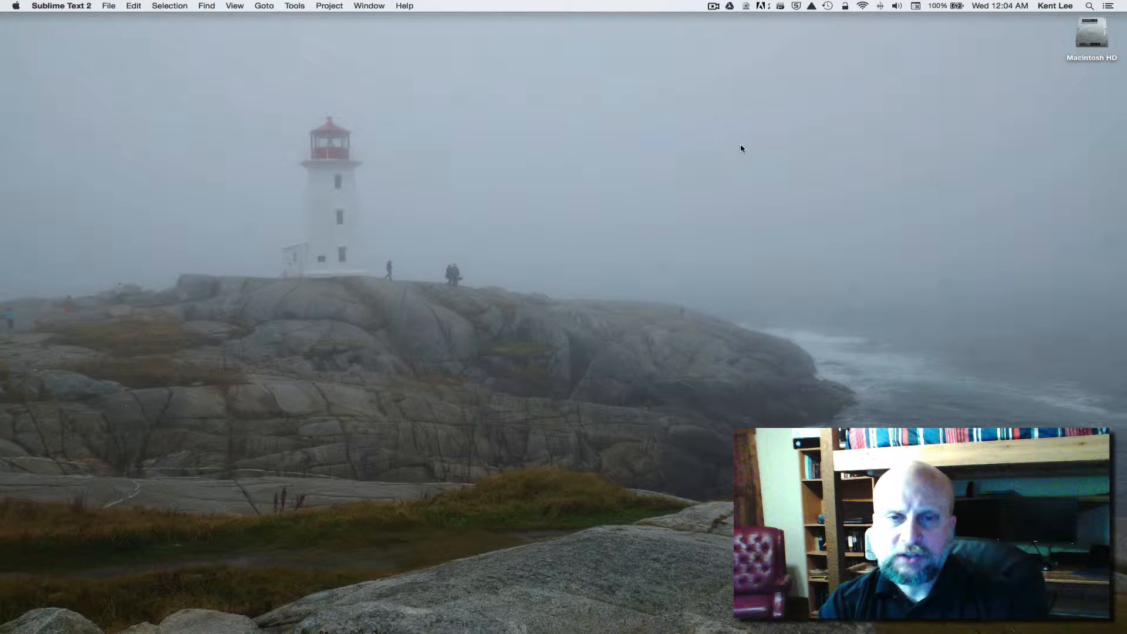
mouse_move(797, 164)
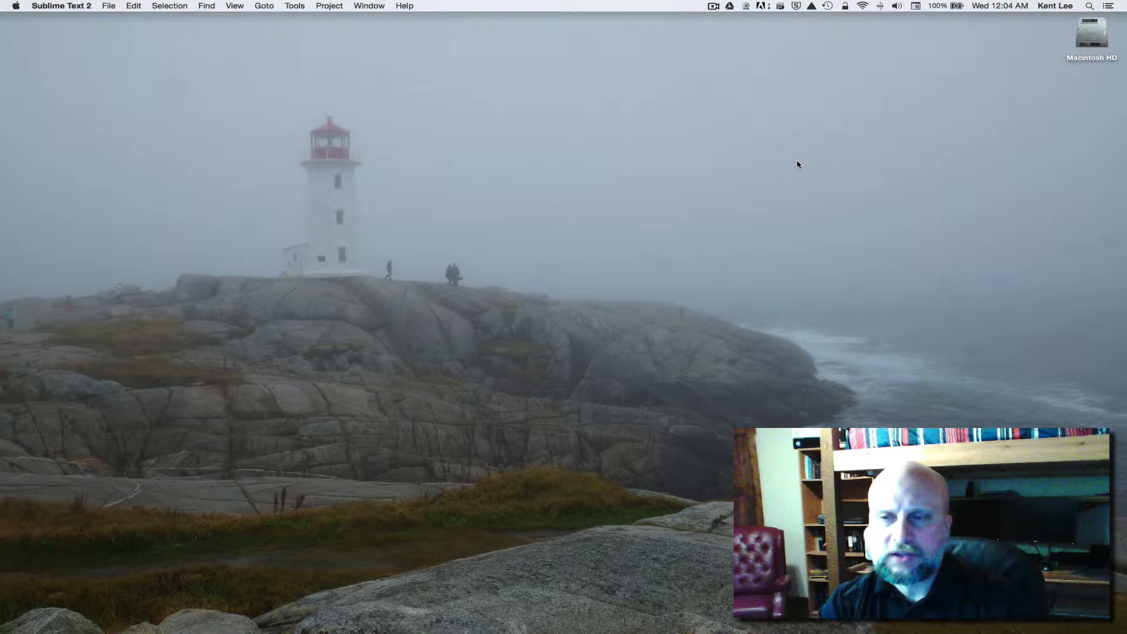
mouse_move(705, 78)
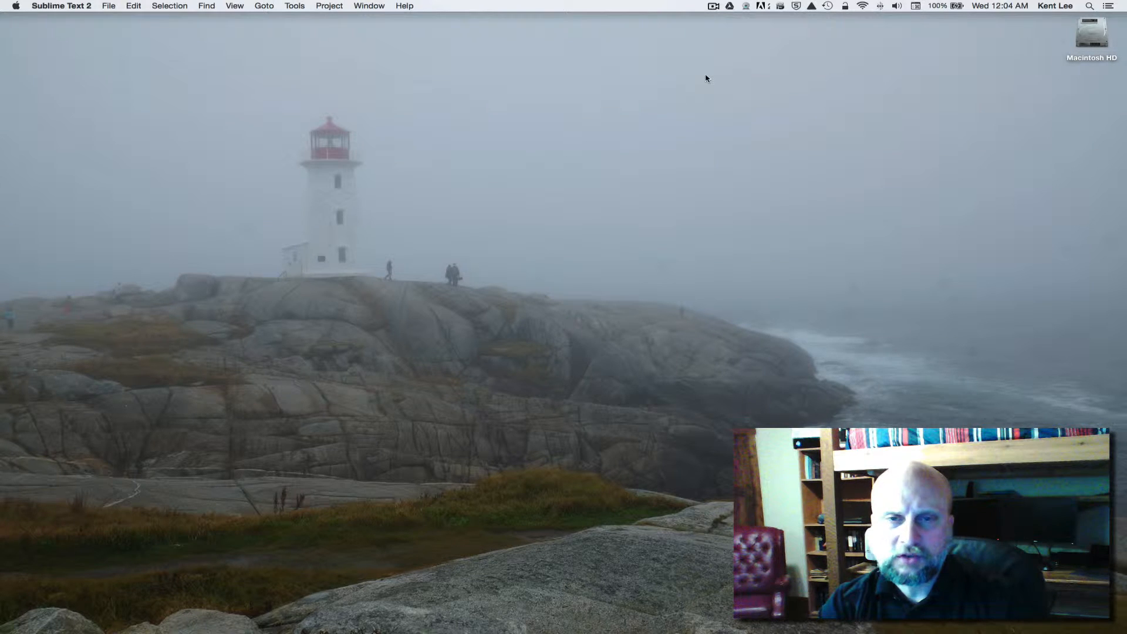
mouse_move(822, 148)
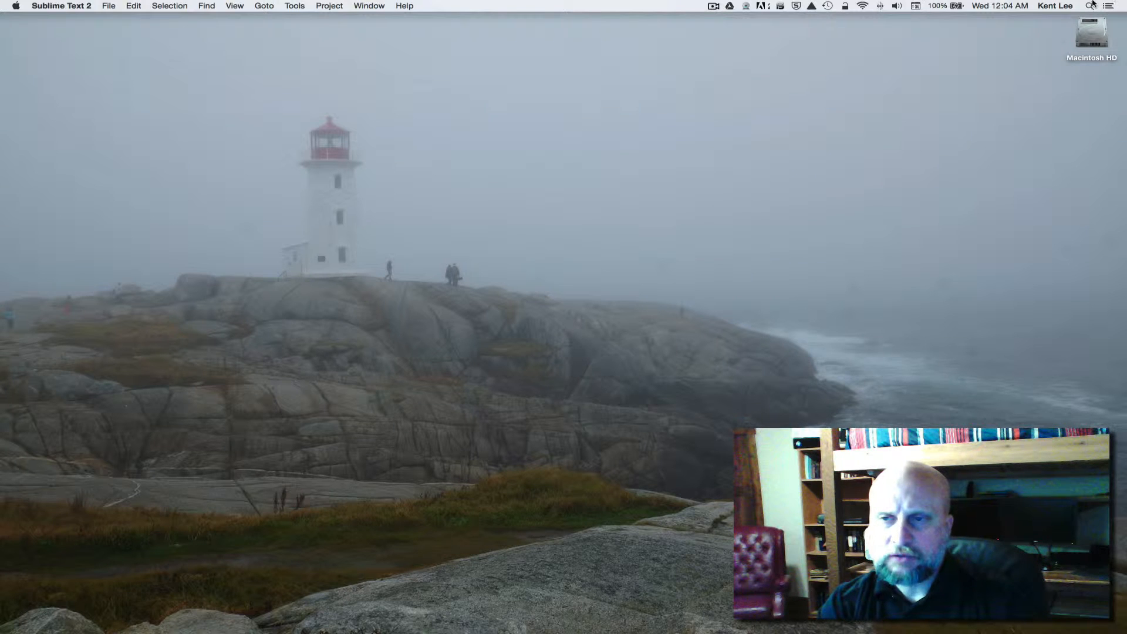
Step: Open Terminal and cd into the Documents/Programming Frogger project folder
click(1089, 6)
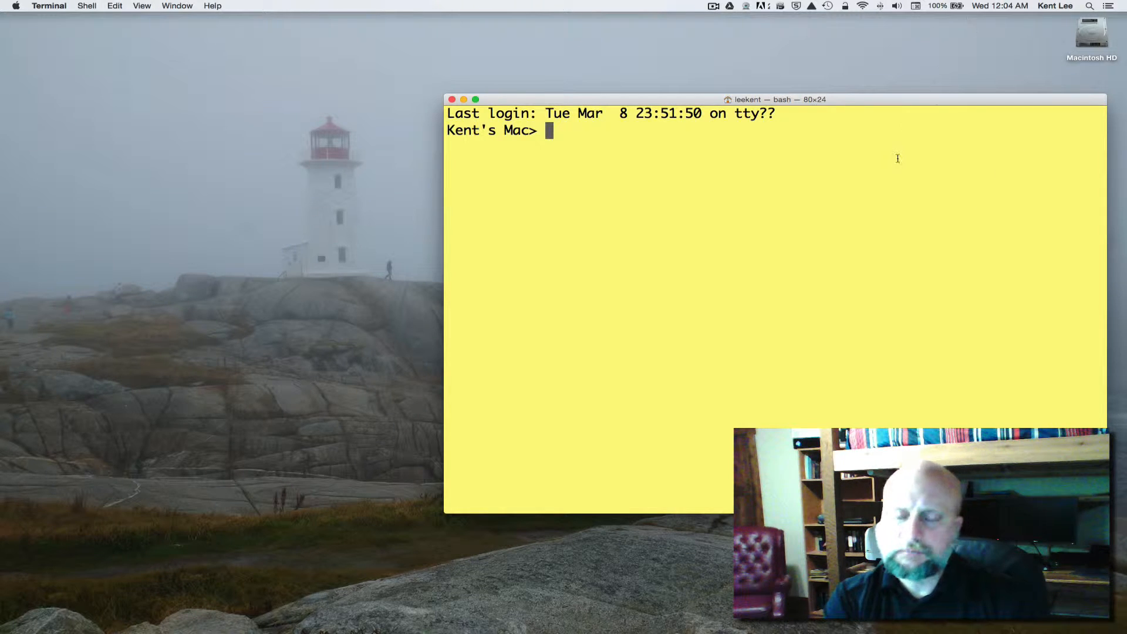
mouse_move(707, 237)
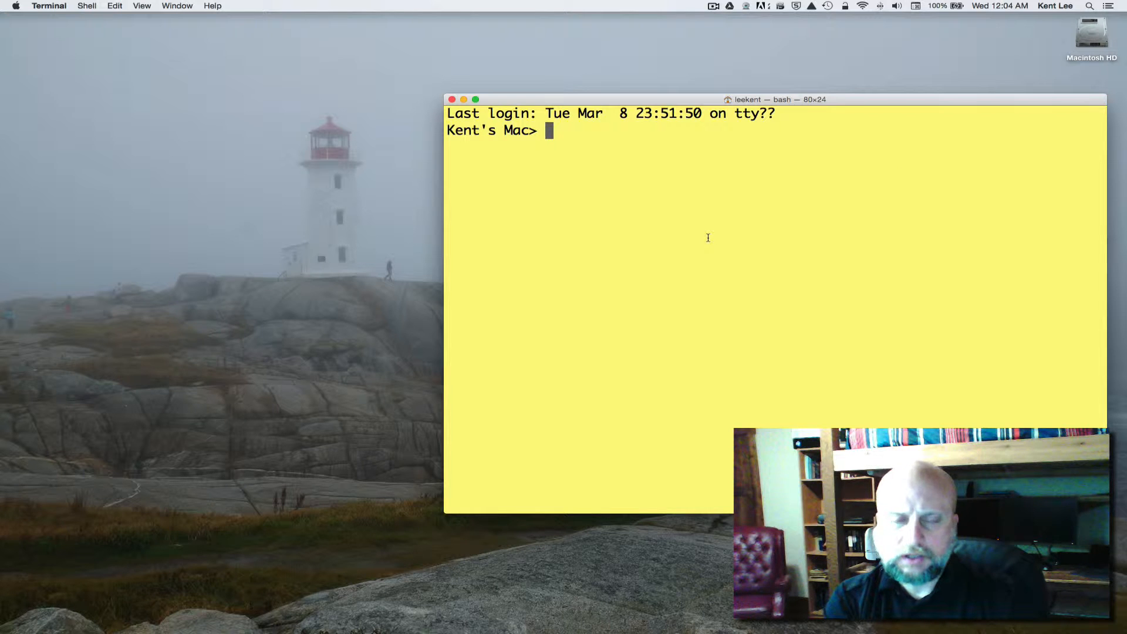
mouse_move(706, 226)
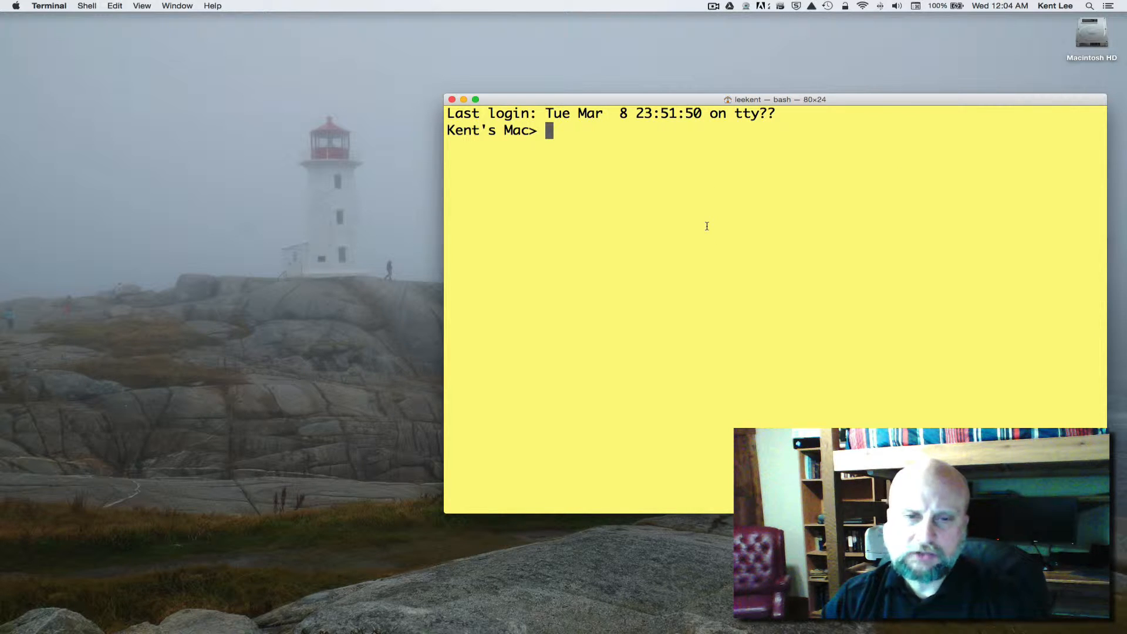
text(cd D)
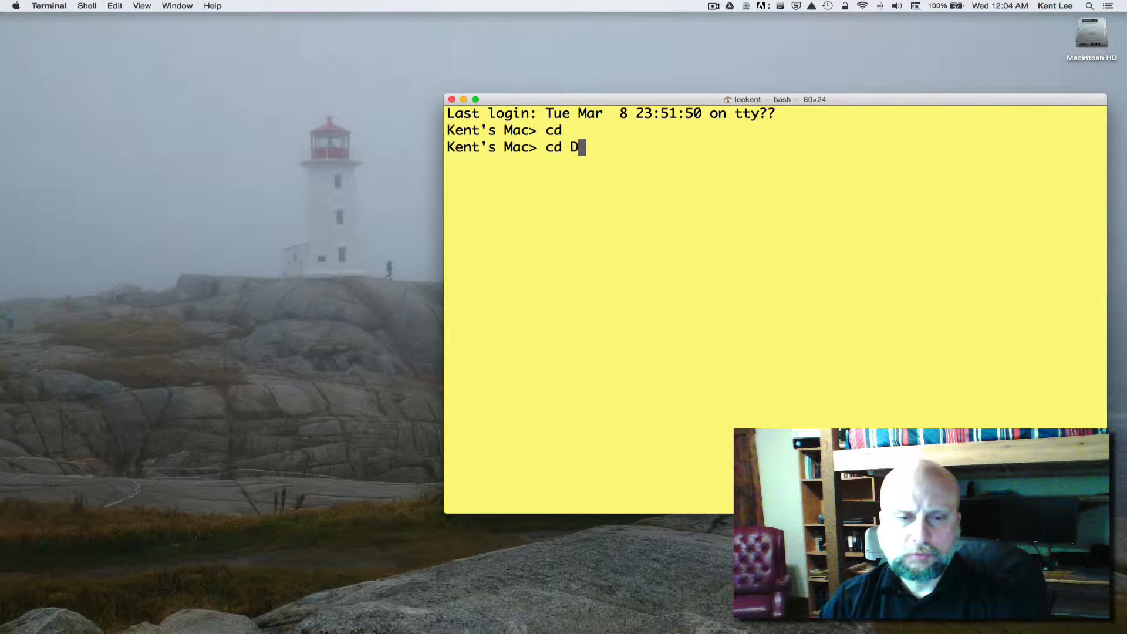
key(Return)
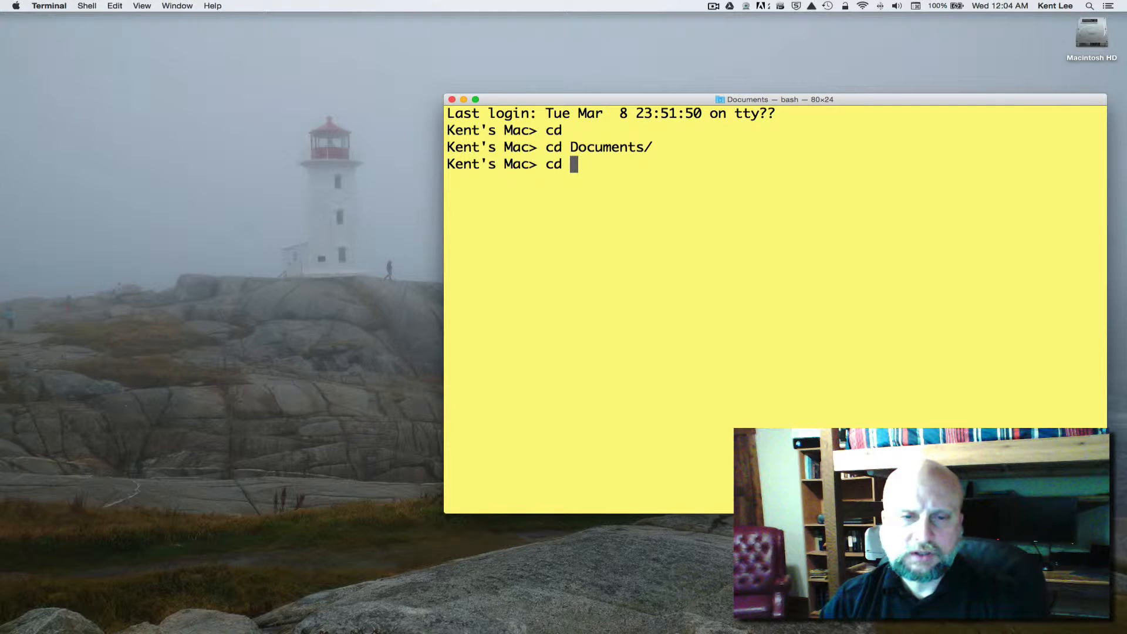
text(Programming/)
text(cd Frogger/)
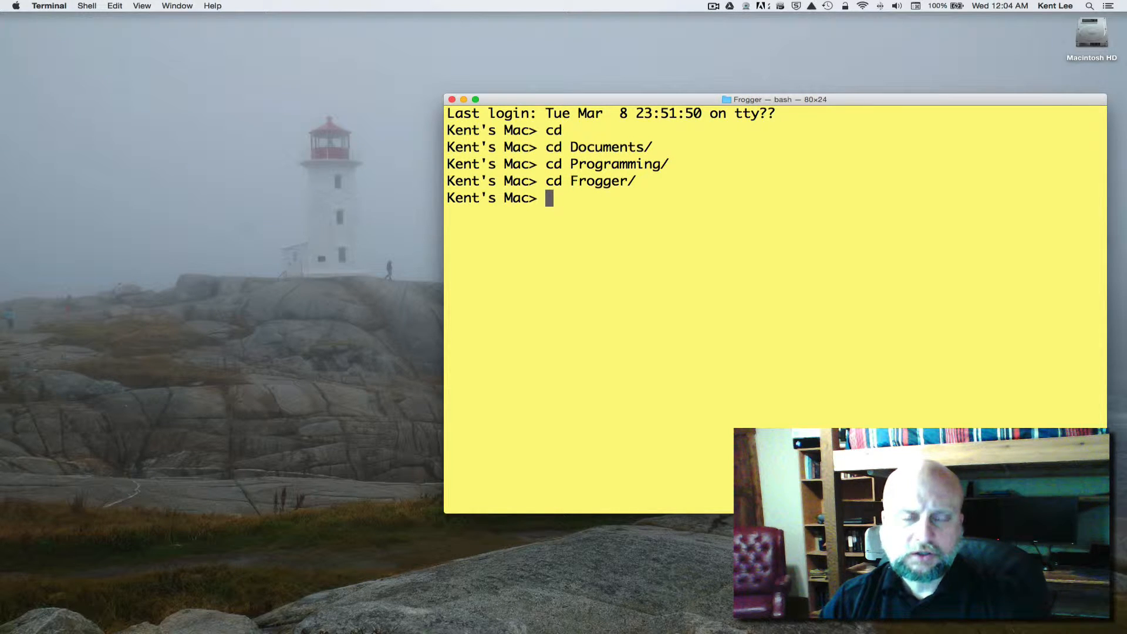
Step: Force-check out the lesson9 branch with git checkout -f lesson9
text(git check)
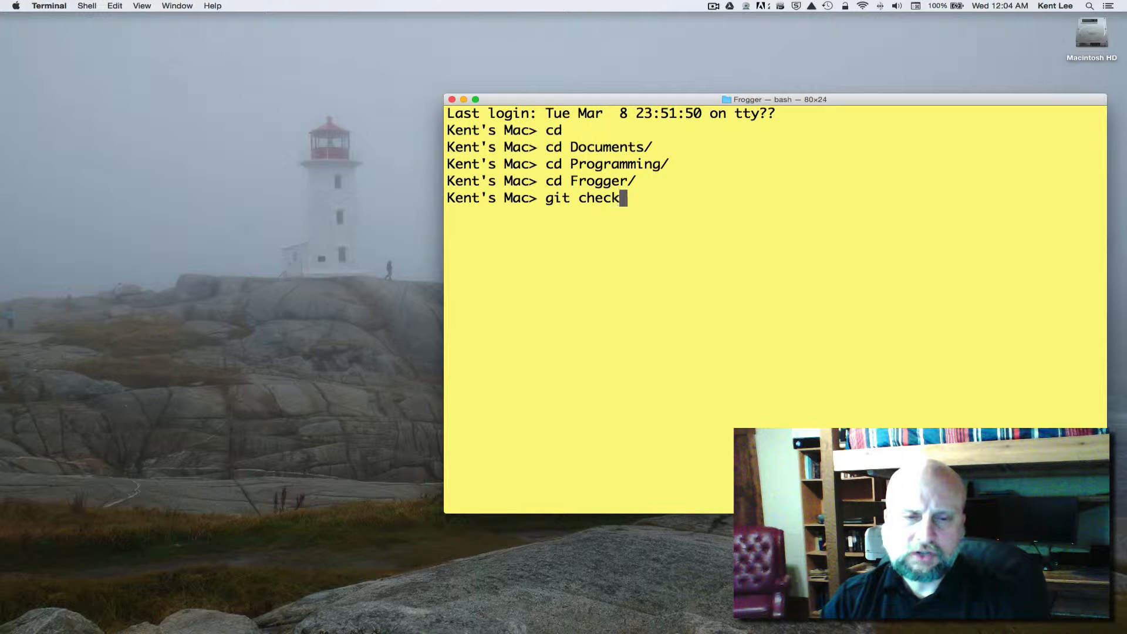
text(out -f le)
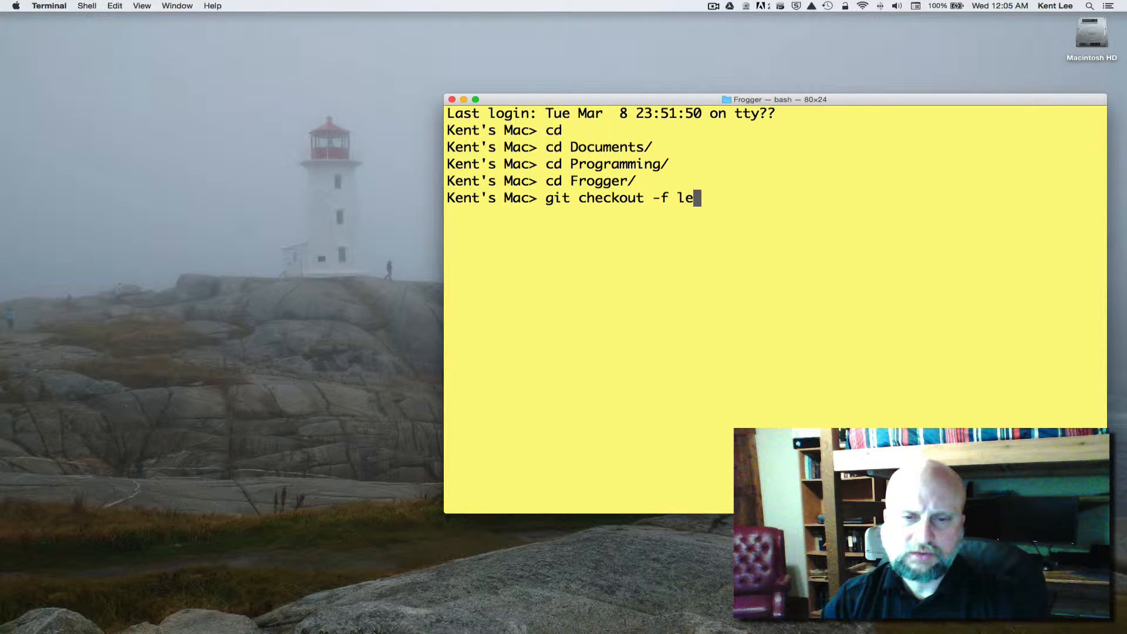
text(sson)
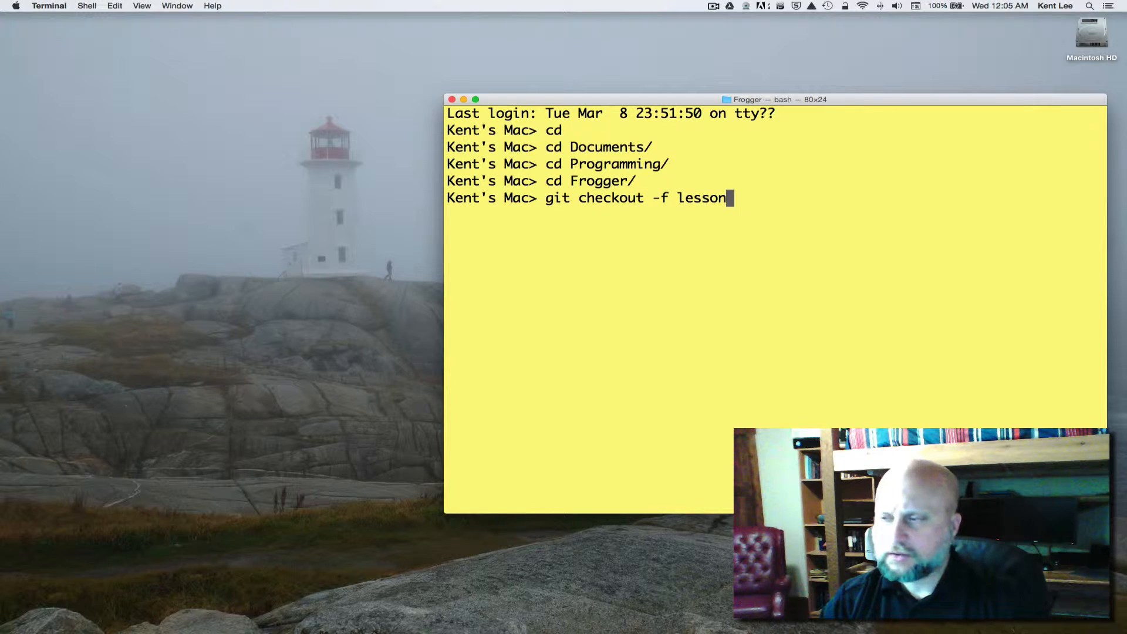
text(9)
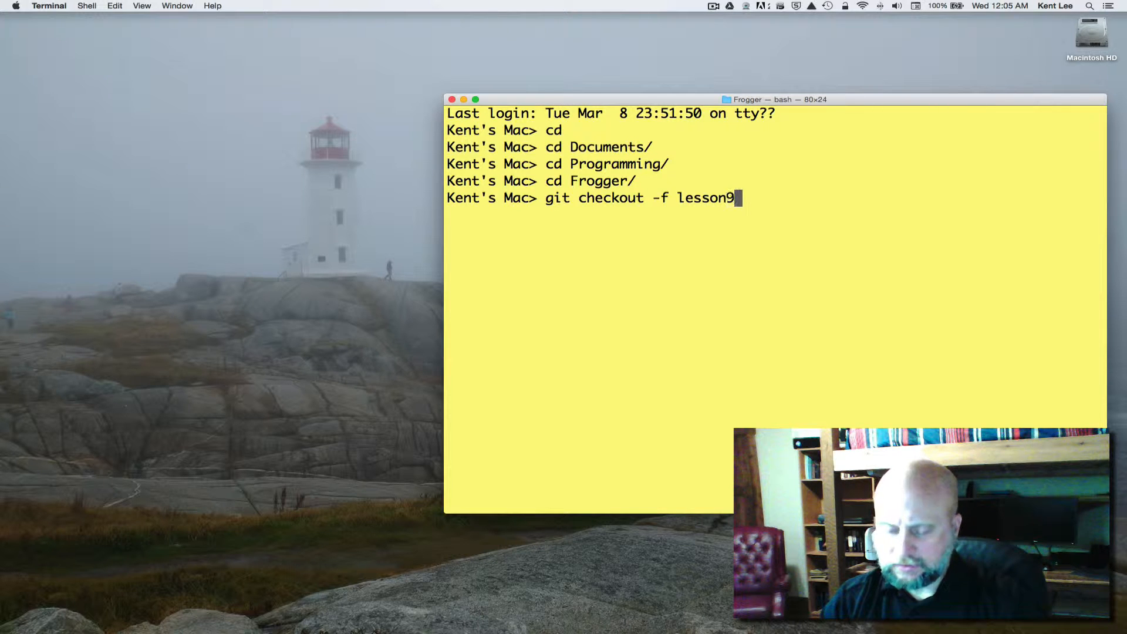
key(Return)
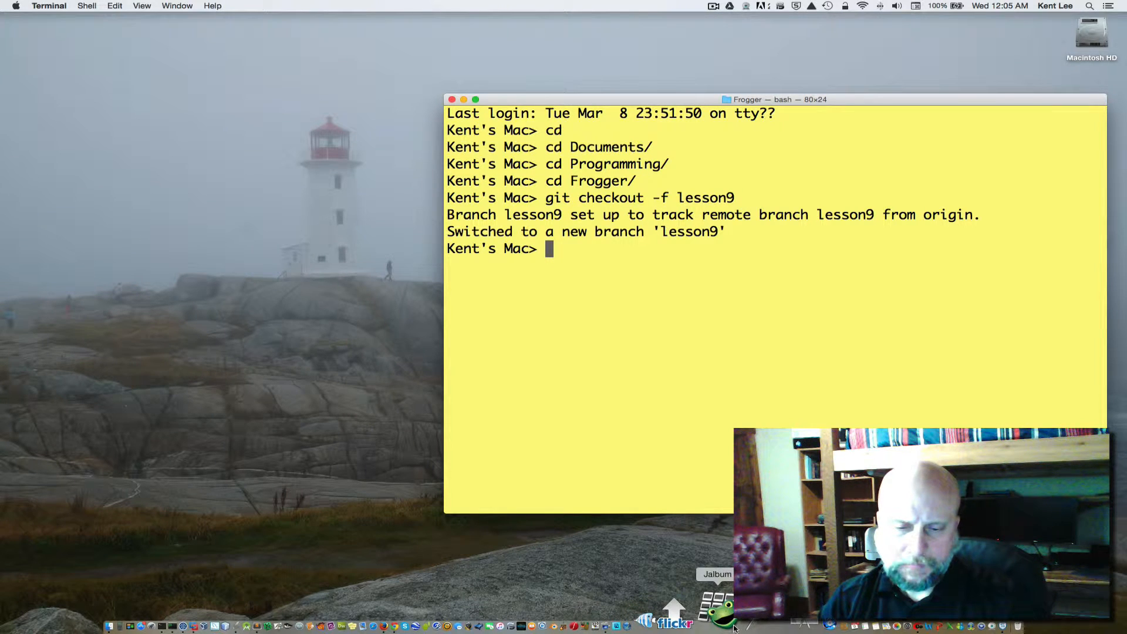
Step: Launch Wing IDE and close turtle.py, leaving only frogger.py open
click(725, 627)
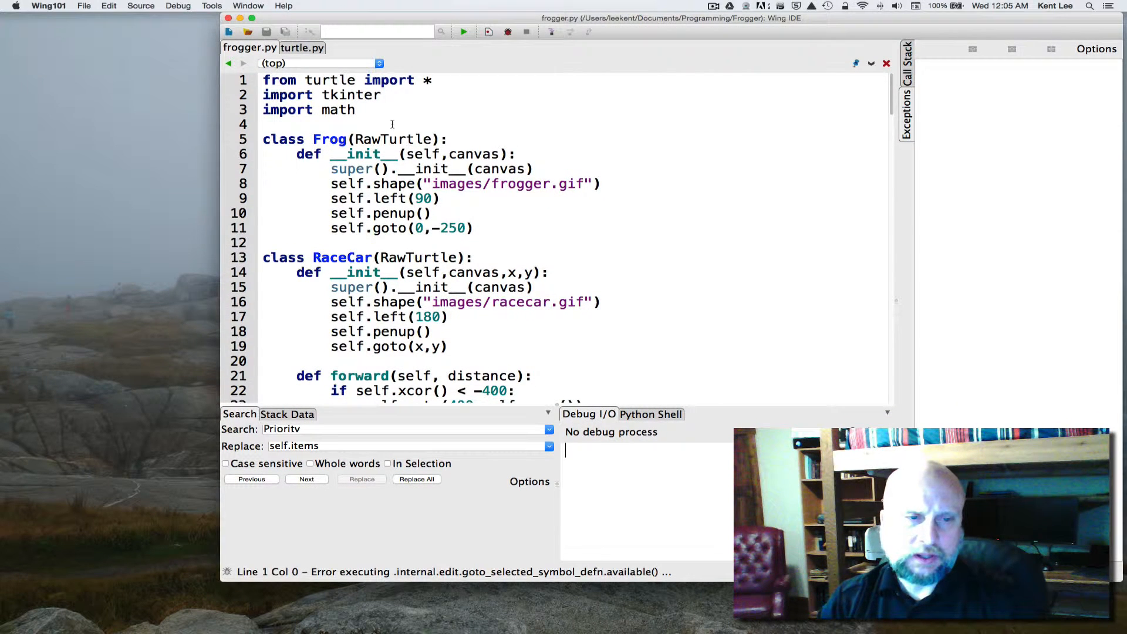
click(301, 48)
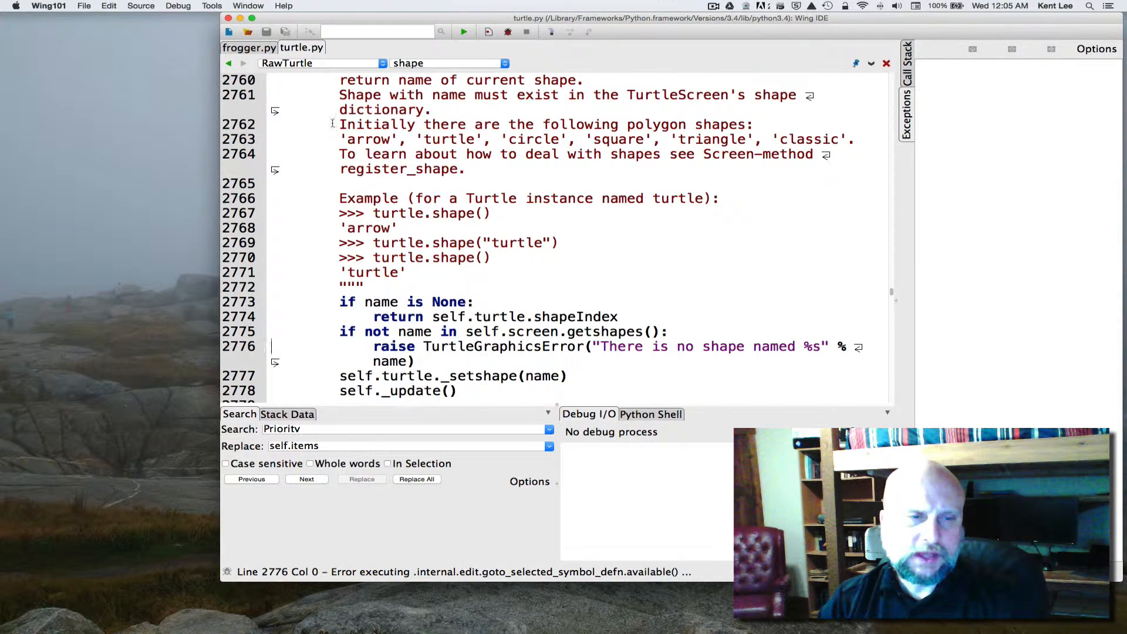
right_click(303, 47)
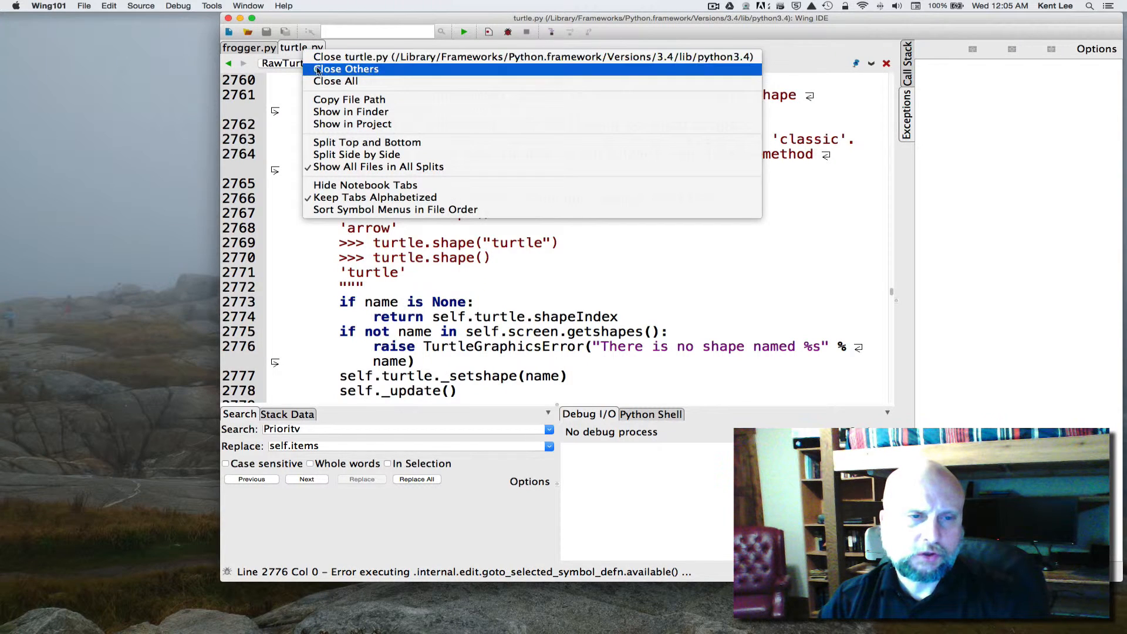
click(345, 68)
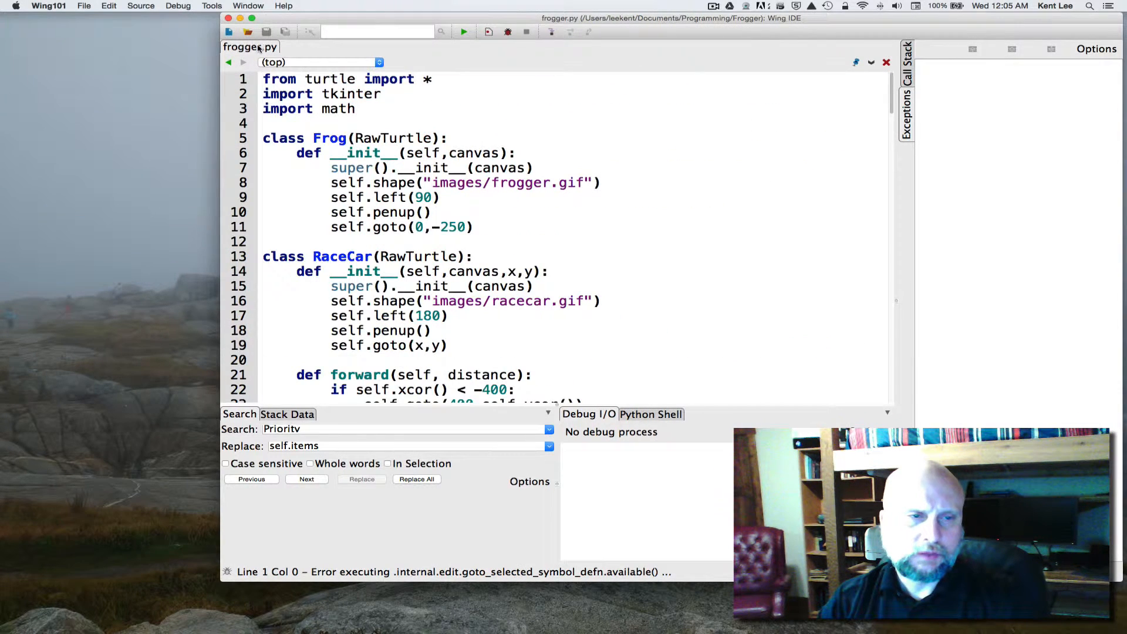
Step: Scroll through frogger.py back to the top and select 'math' on line 3
scroll(down, 3)
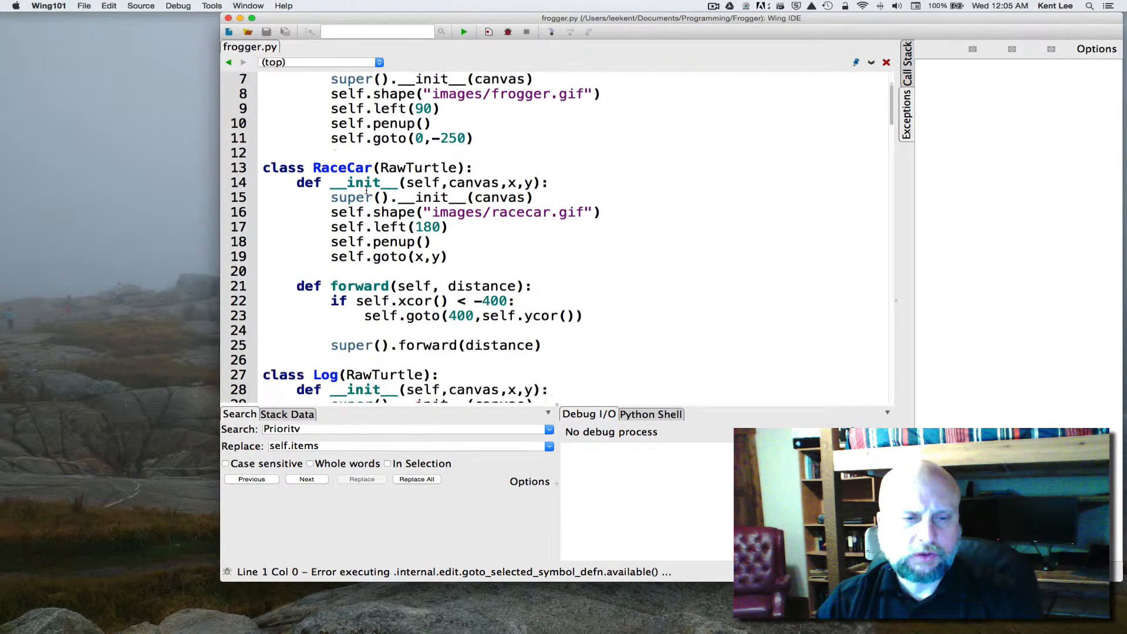
scroll(down, 3)
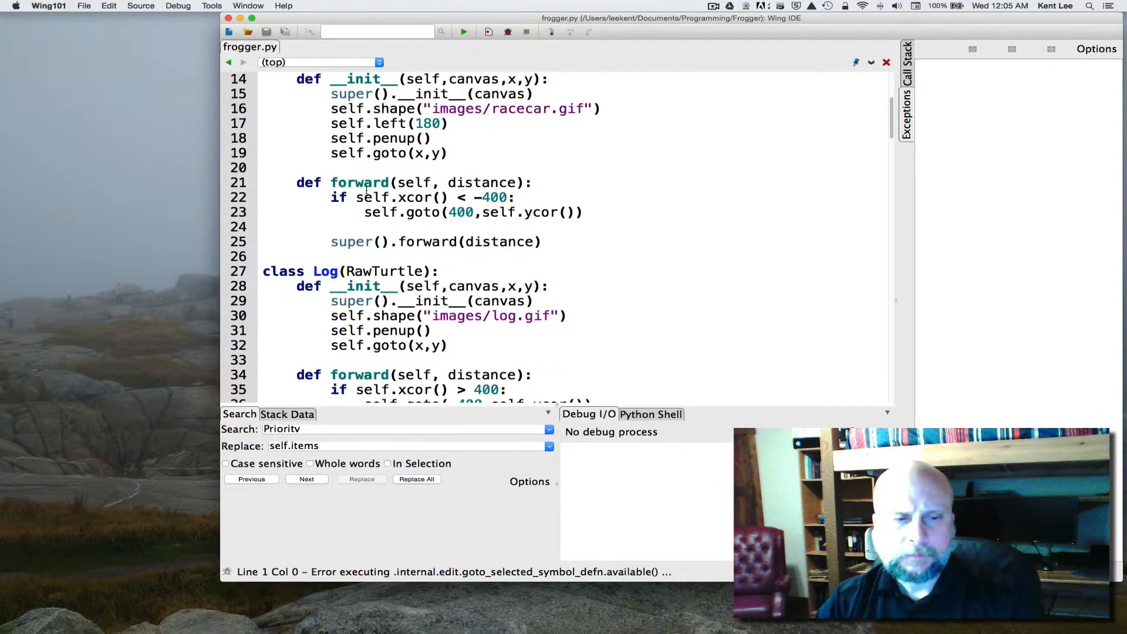
scroll(down, 3)
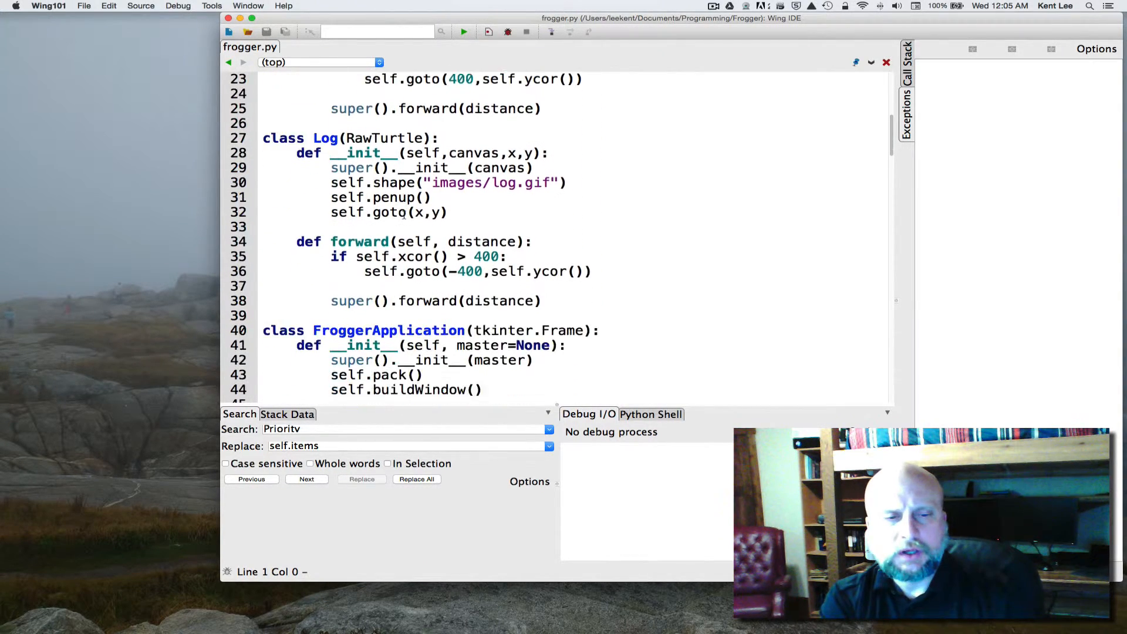
scroll(up, 3)
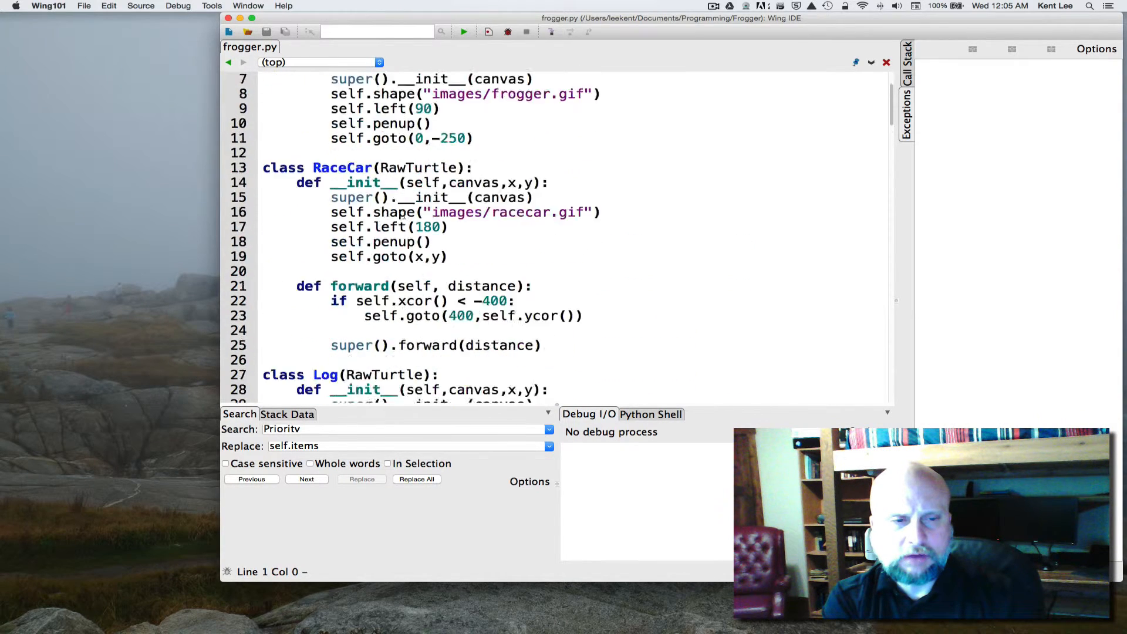
scroll(up, 3)
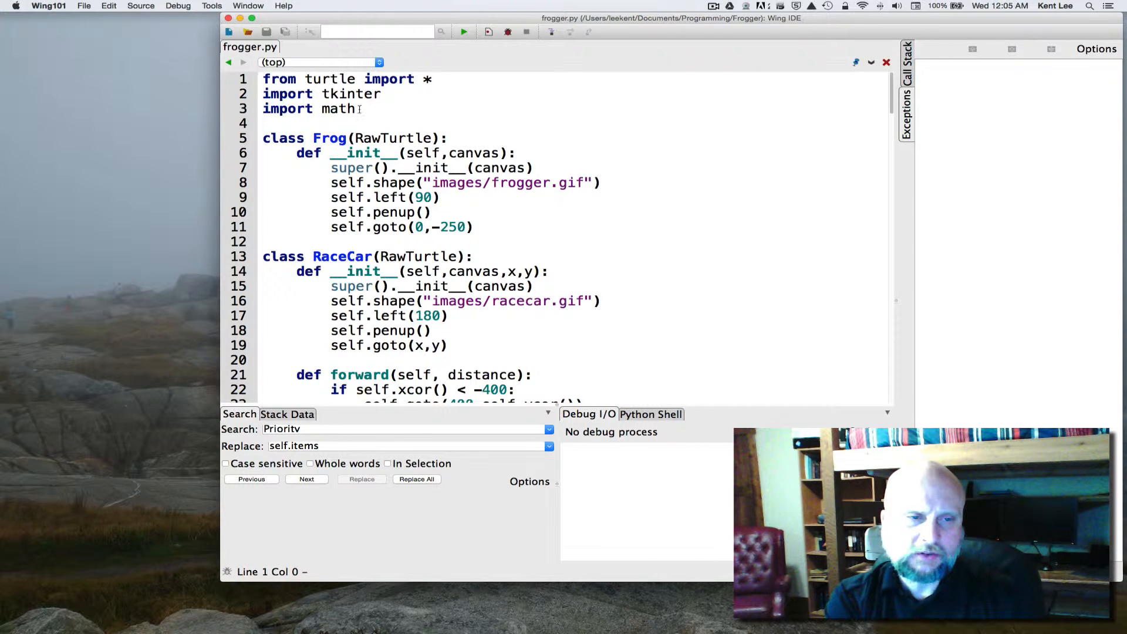
double_click(310, 109)
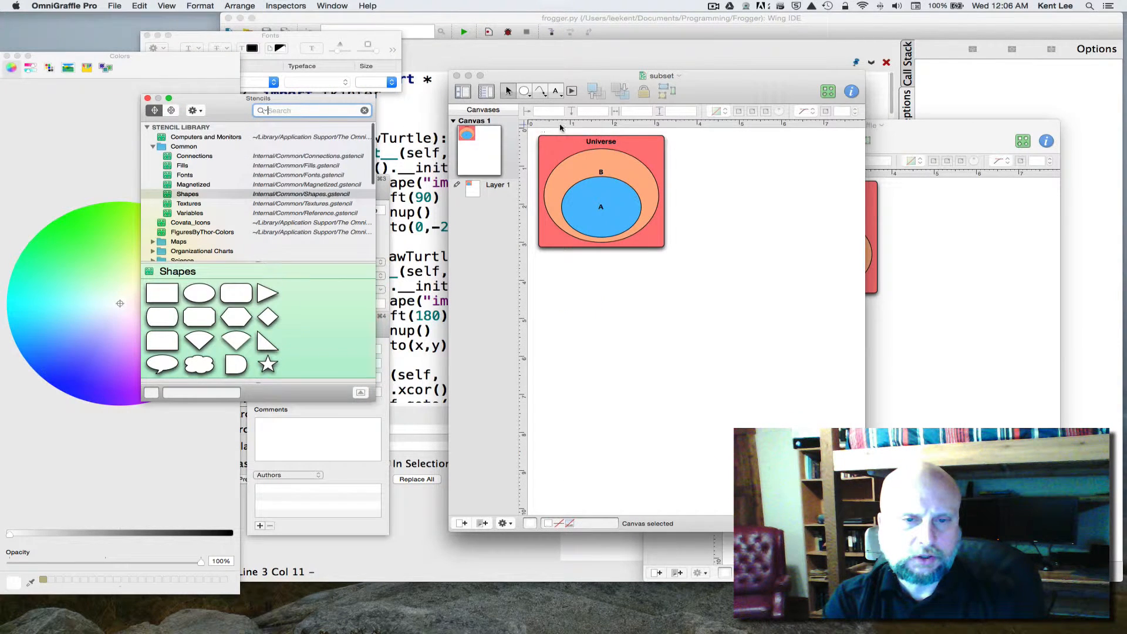
Step: Create a new blank-template OmniGraffle diagram and pick the Connections stencils
click(115, 6)
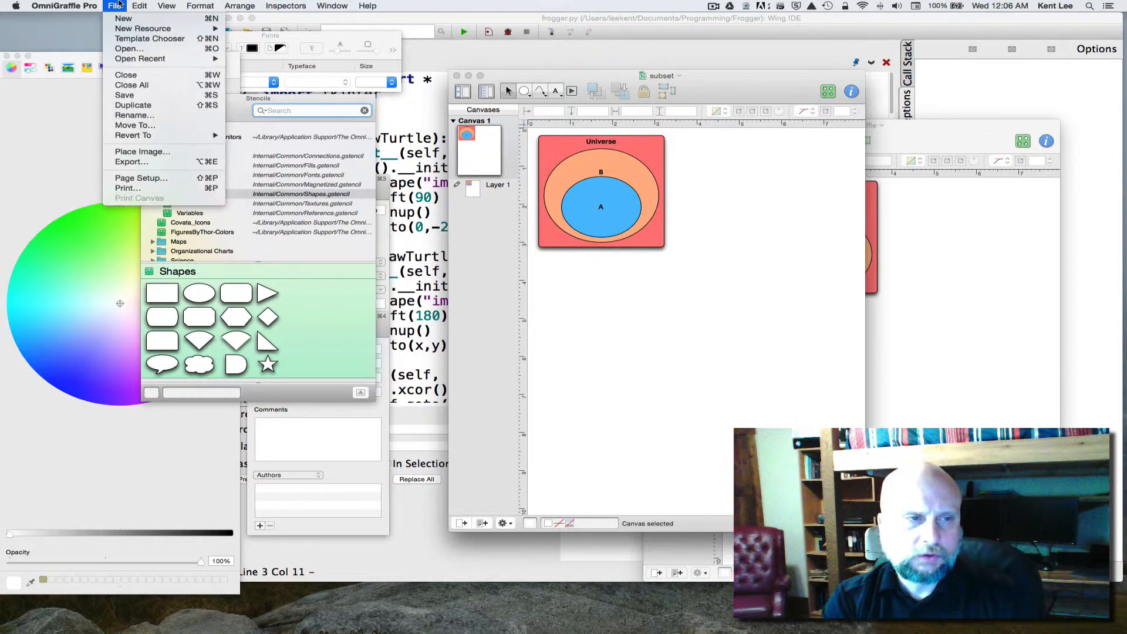
click(122, 18)
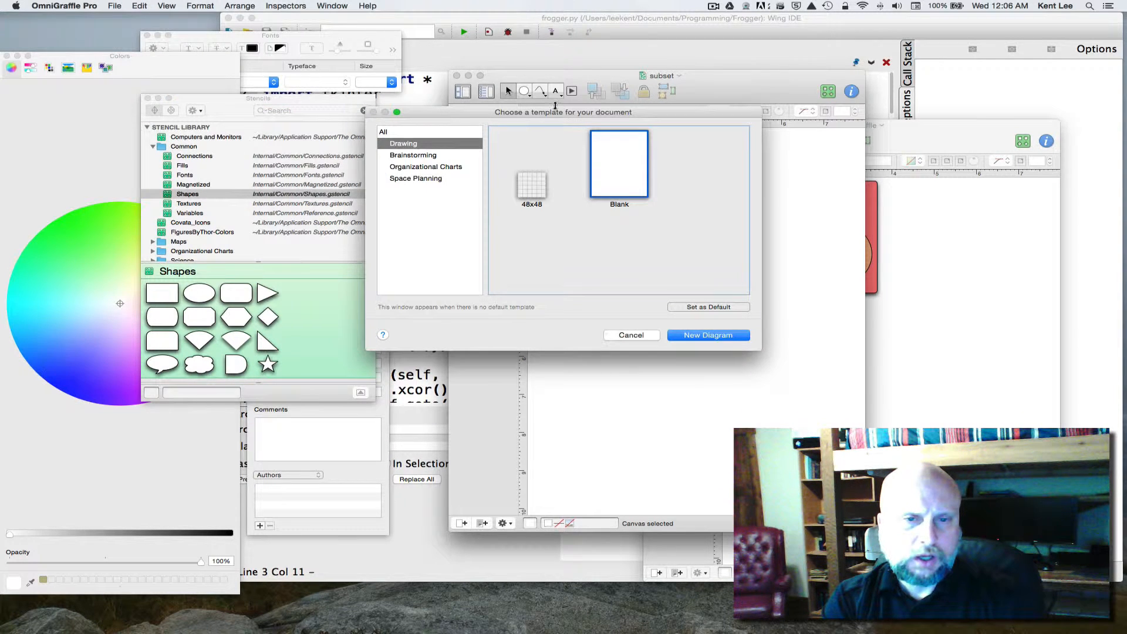
click(707, 335)
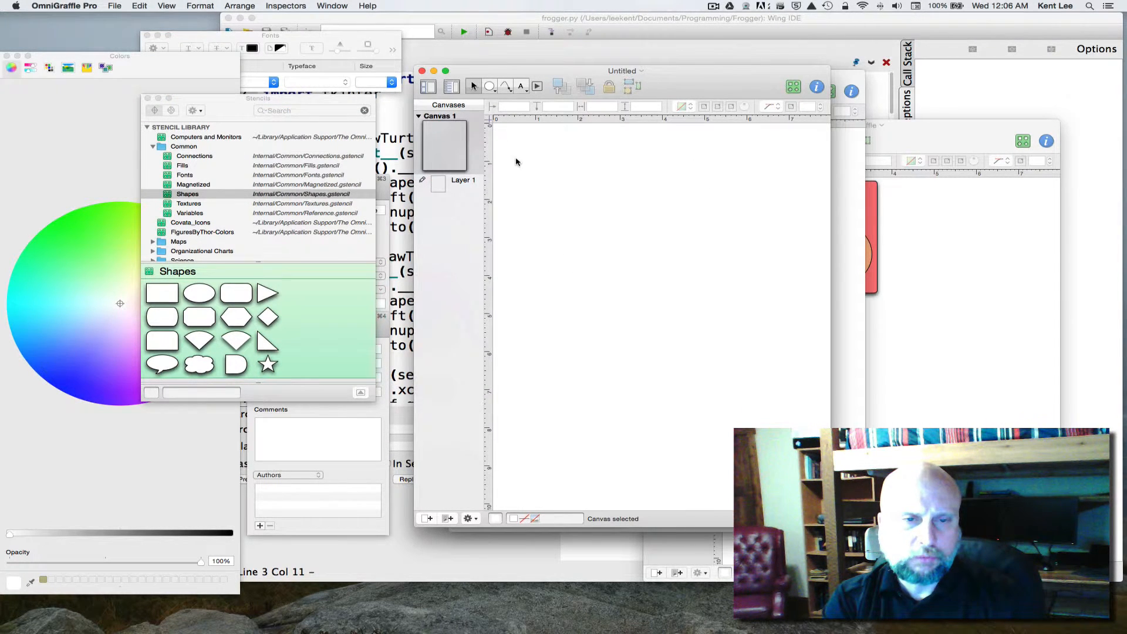
mouse_move(272, 249)
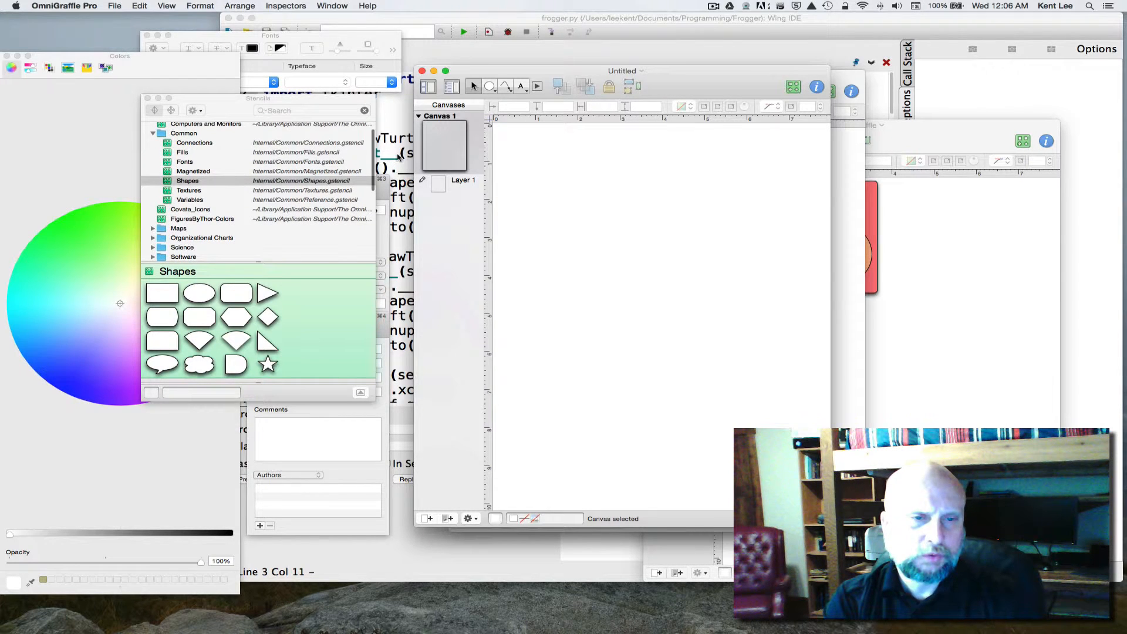
mouse_move(227, 314)
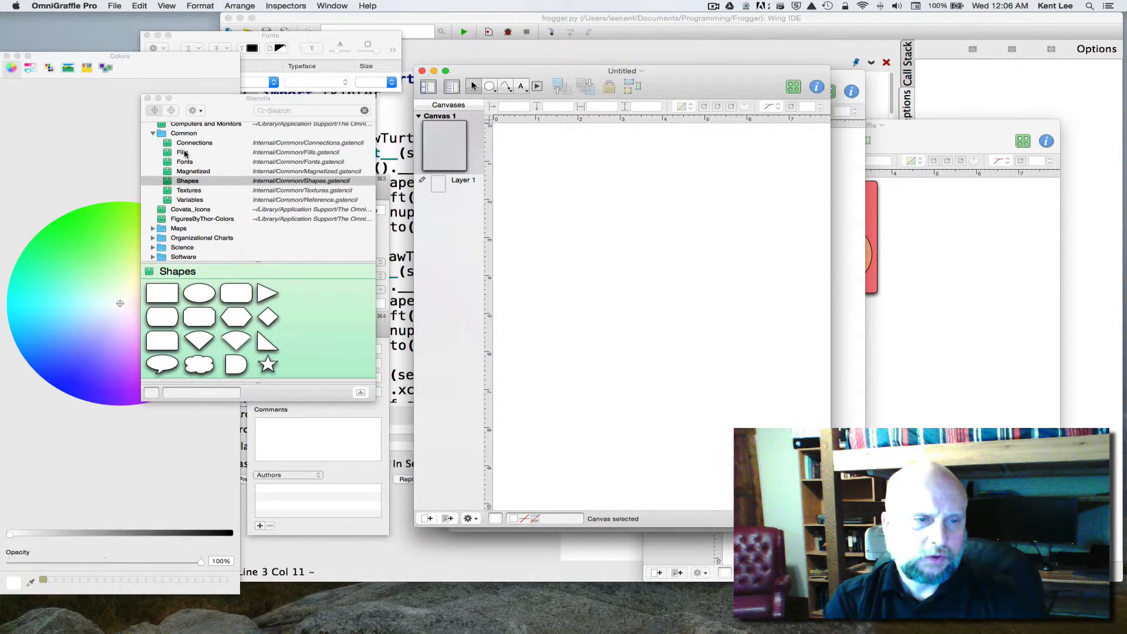
click(187, 180)
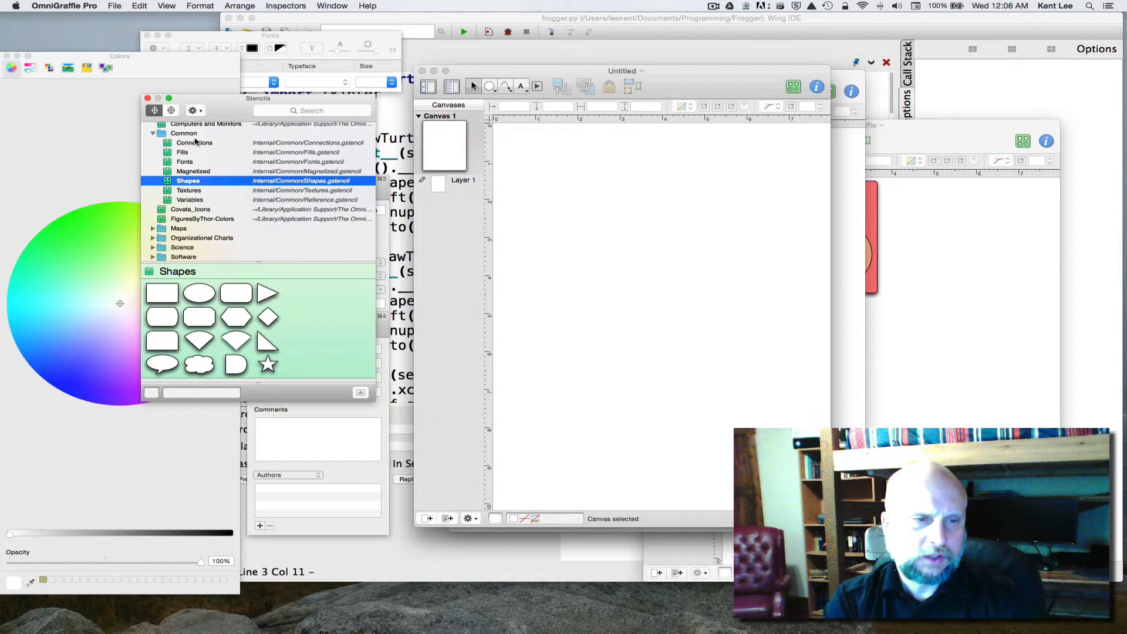
Step: Show the Connections stencils and begin a text label above the triangle's top vertex
click(195, 142)
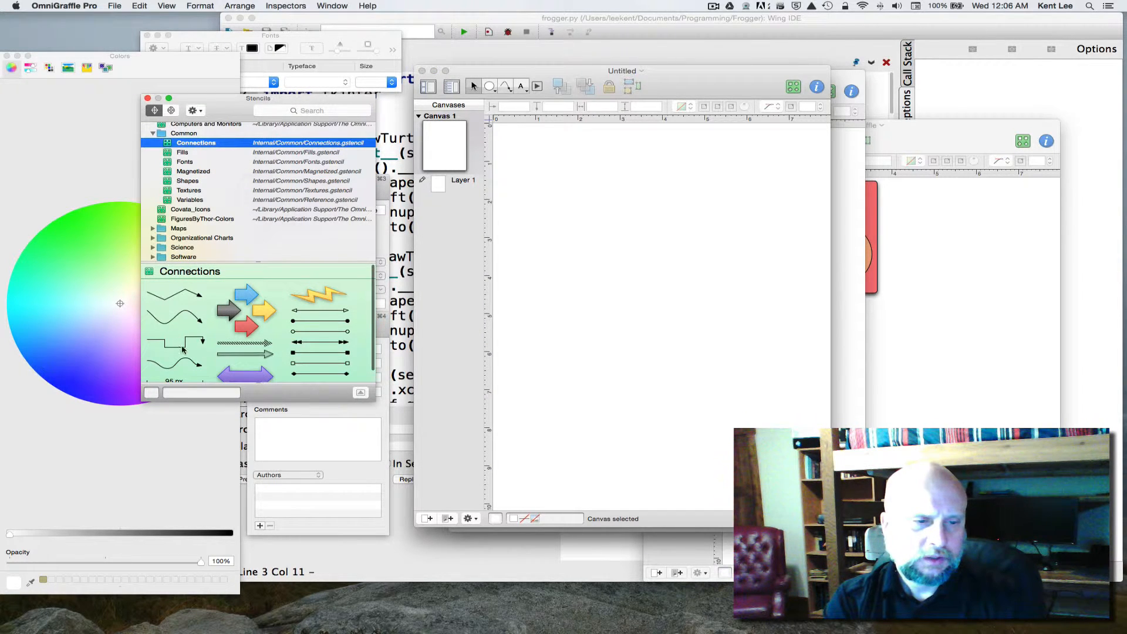
mouse_move(323, 322)
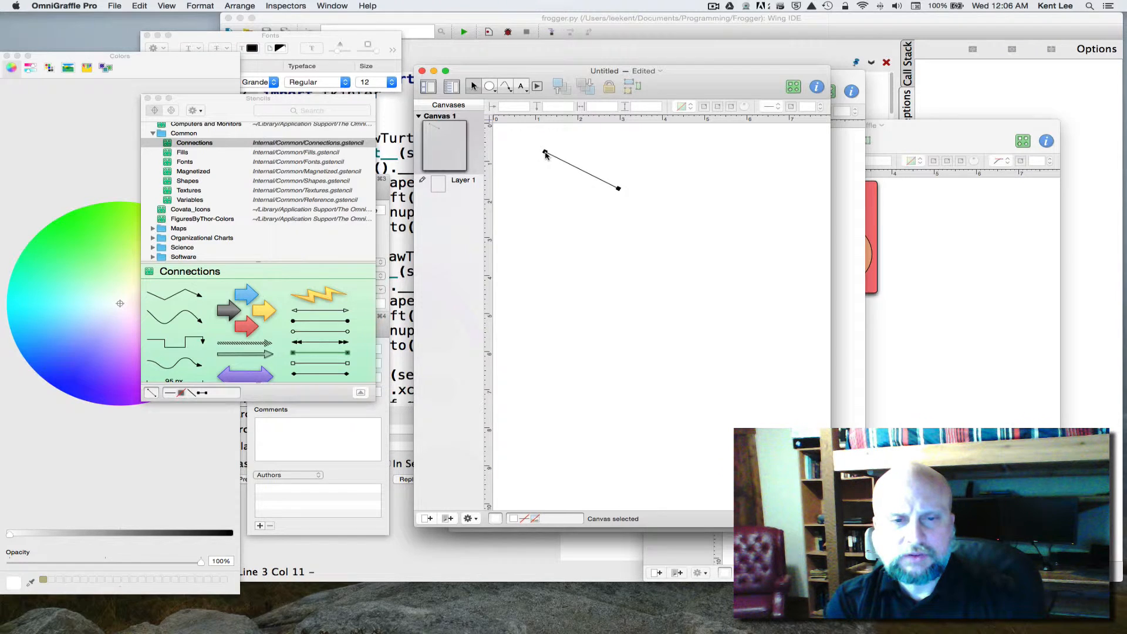
mouse_move(617, 190)
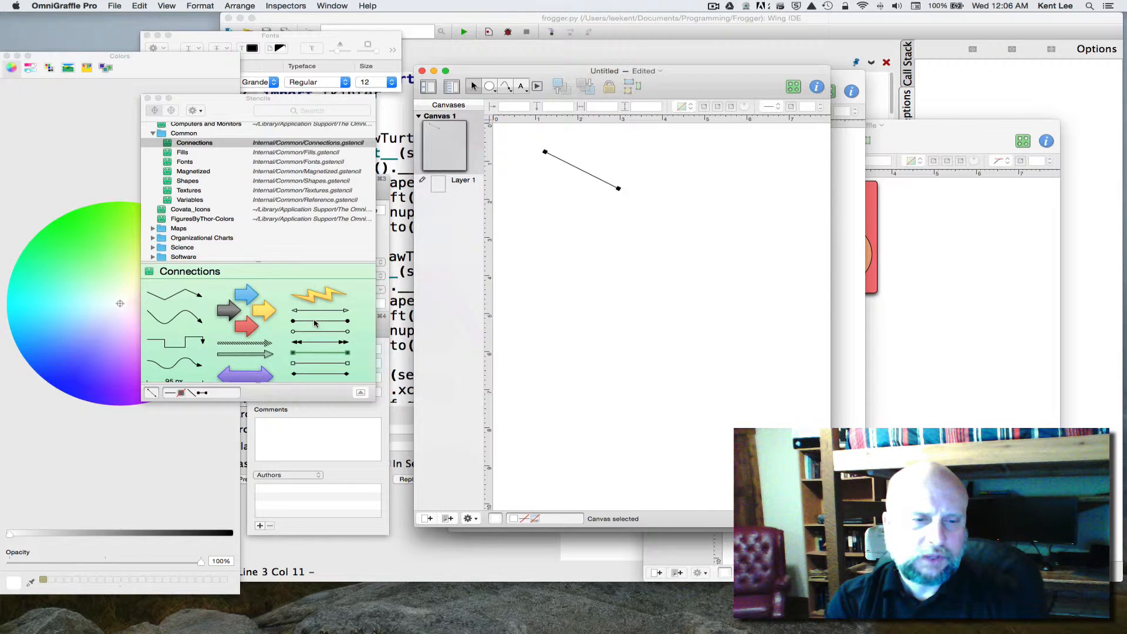
mouse_move(309, 357)
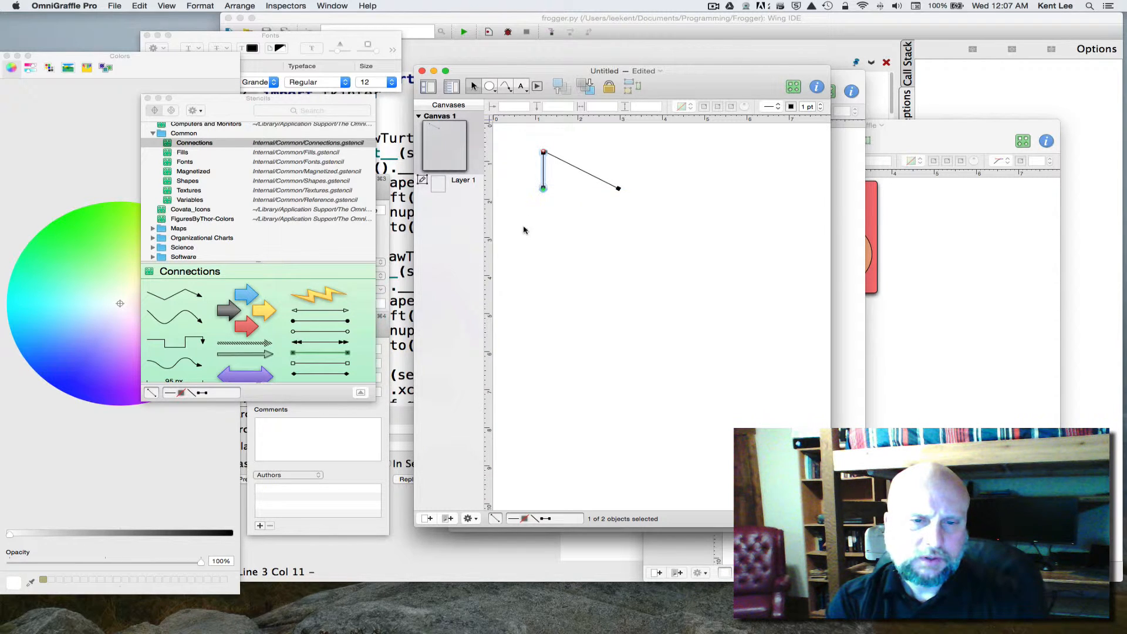
mouse_move(310, 331)
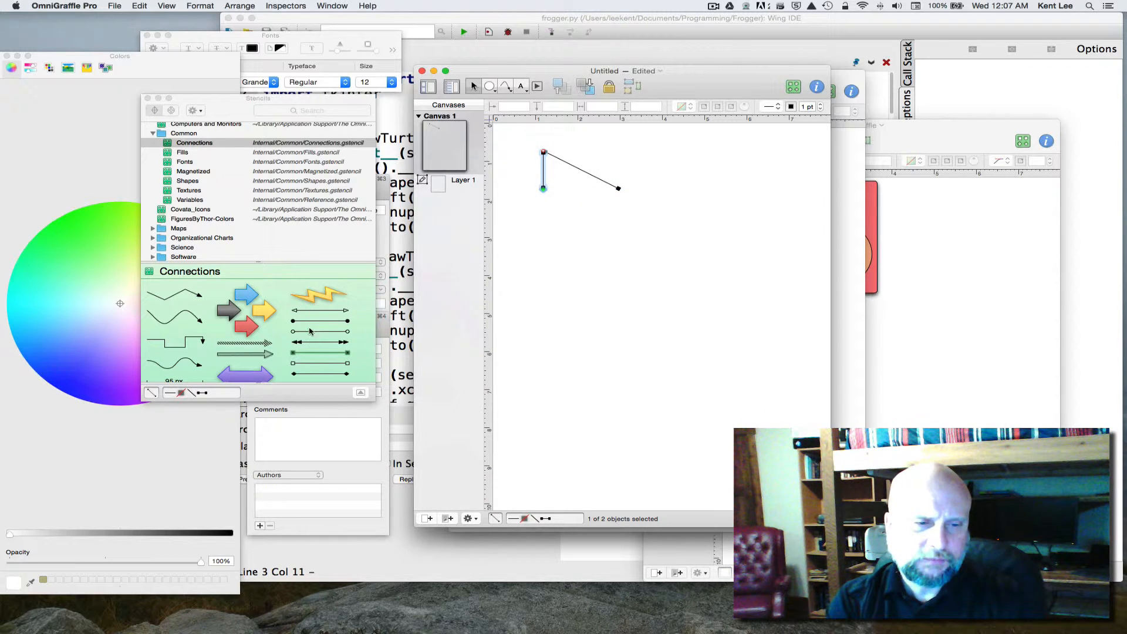
mouse_move(306, 356)
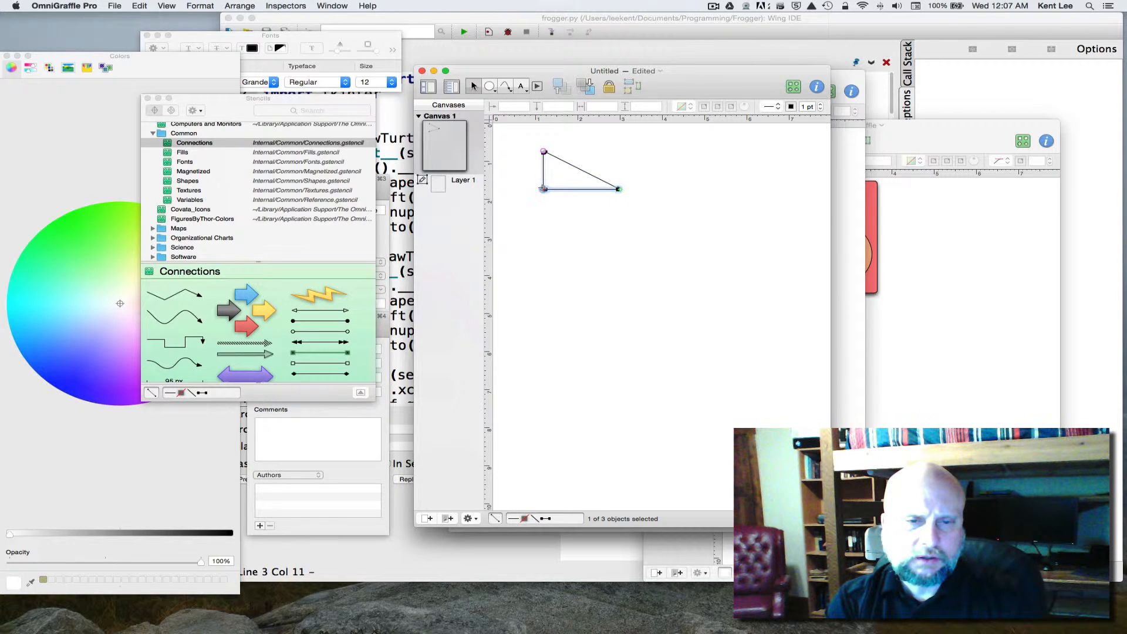
click(561, 216)
text((x1)
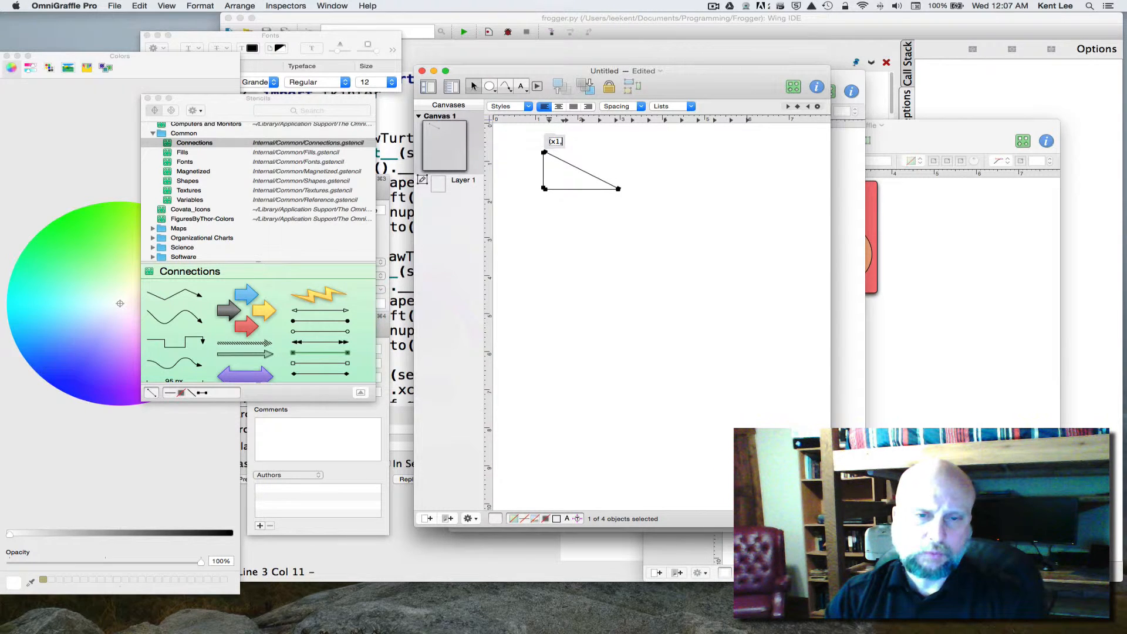
Step: Complete the (x1,y1) top-vertex label and add the (x2,y2) right-corner label
text(,y1))
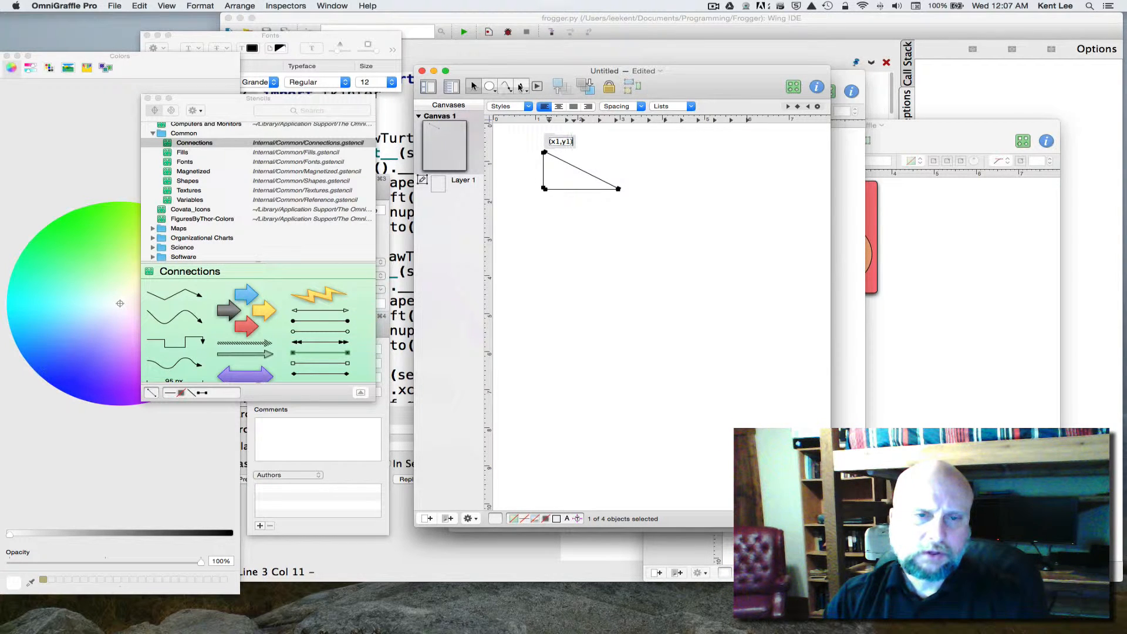
click(638, 186)
text((x2,y2))
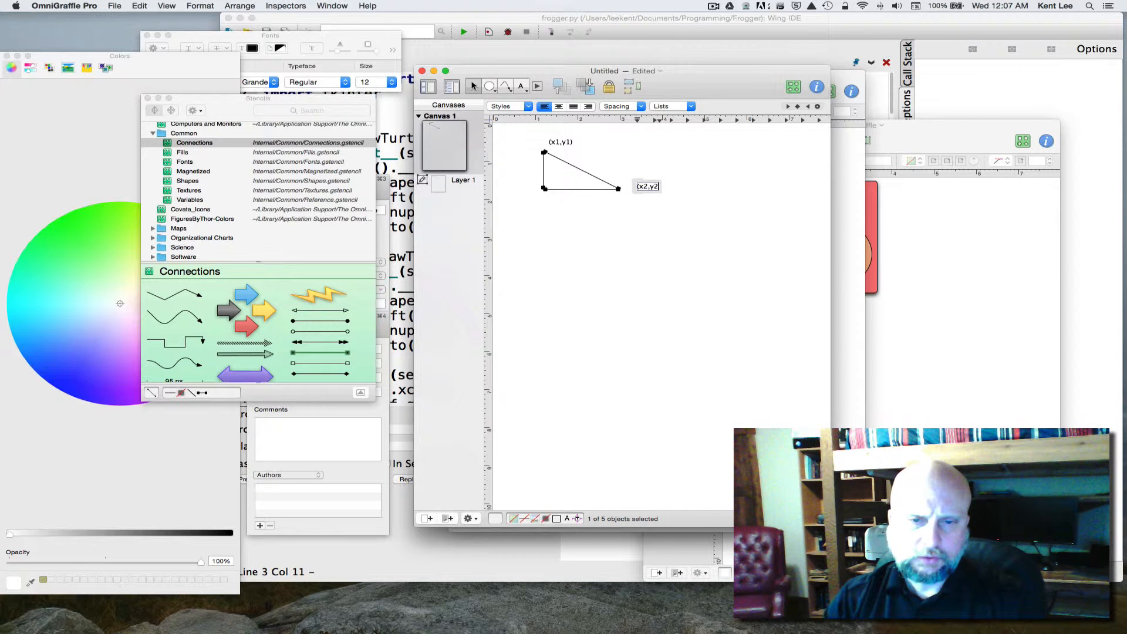
click(615, 221)
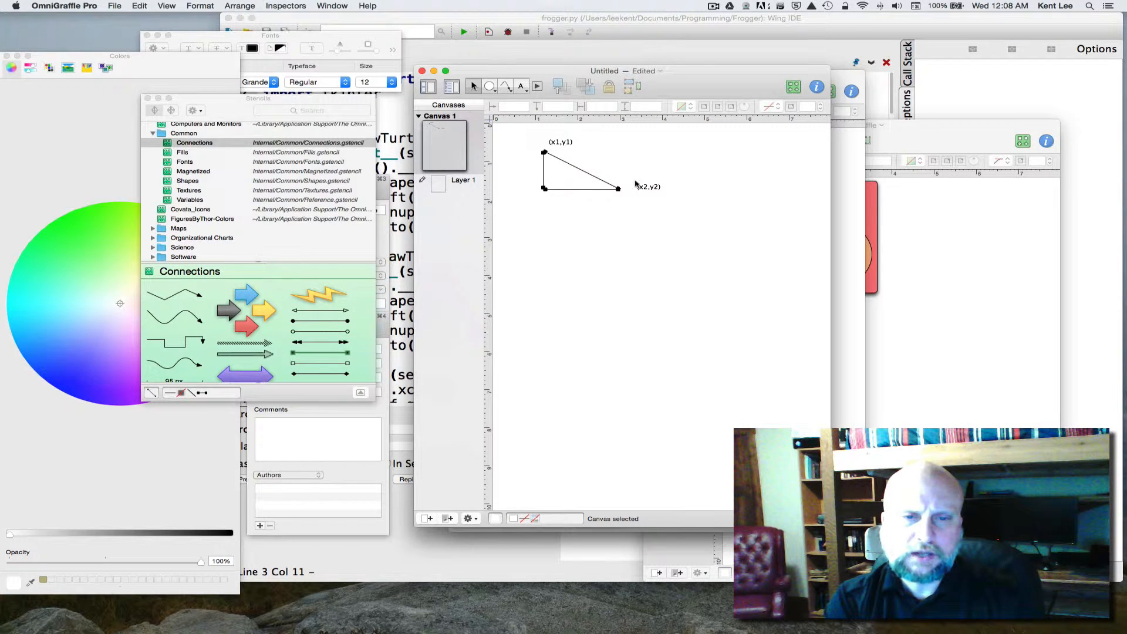
mouse_move(647, 190)
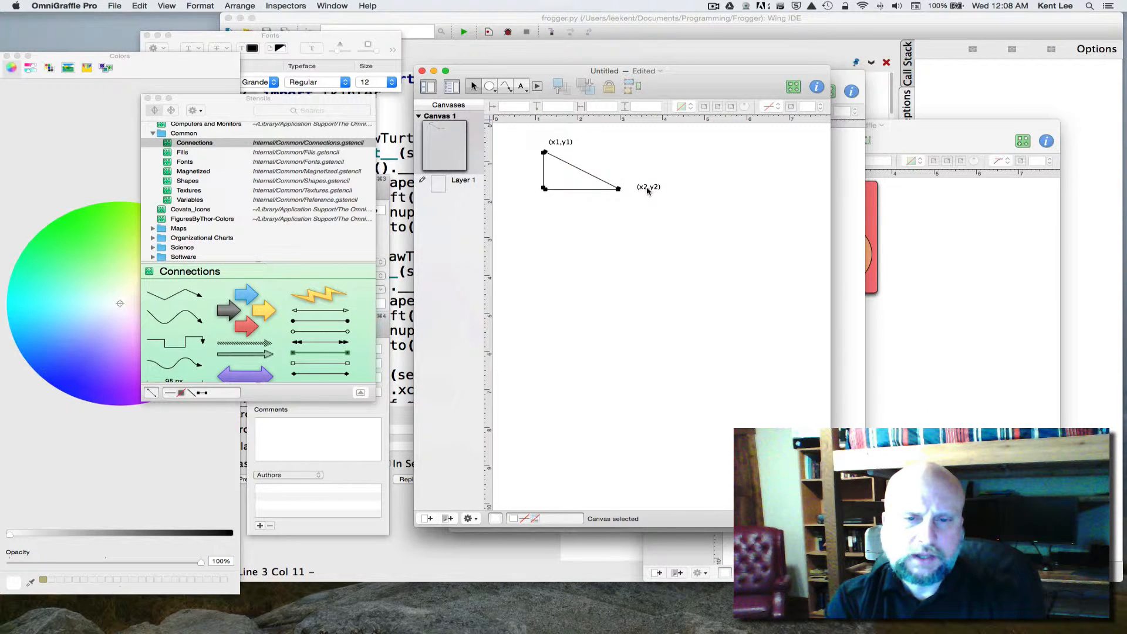
mouse_move(531, 151)
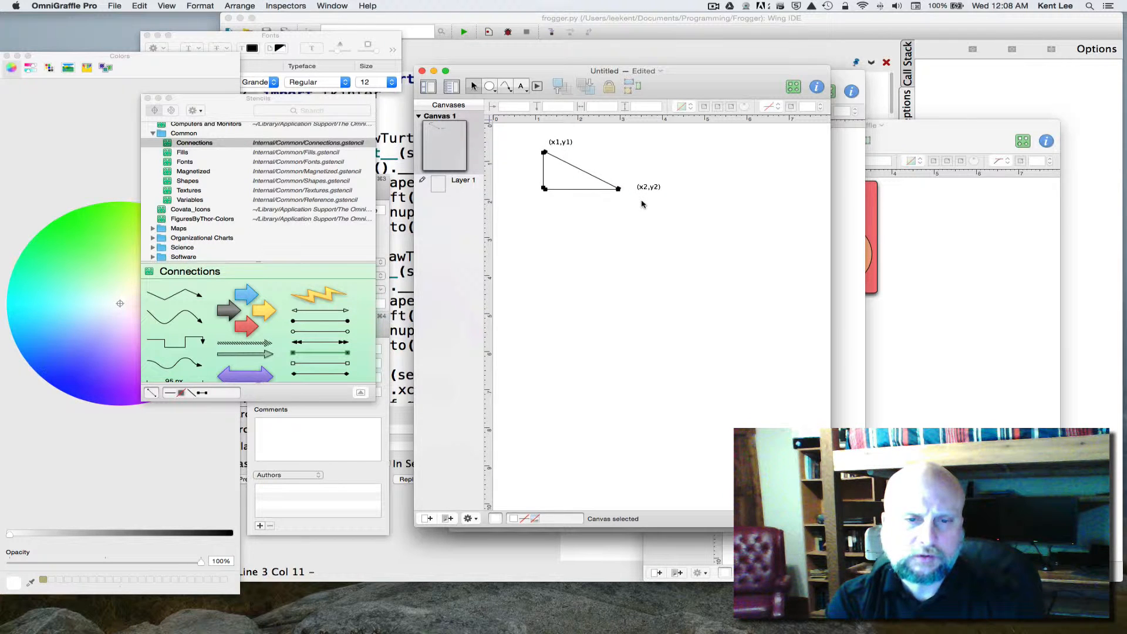
mouse_move(544, 163)
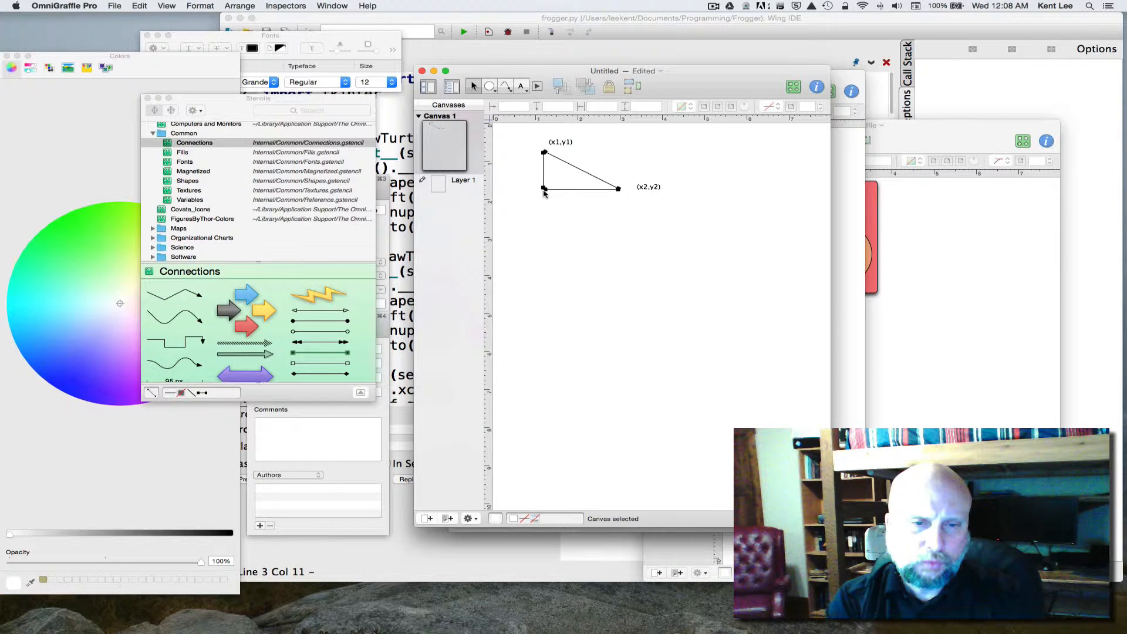
mouse_move(536, 200)
text((x1,y2))
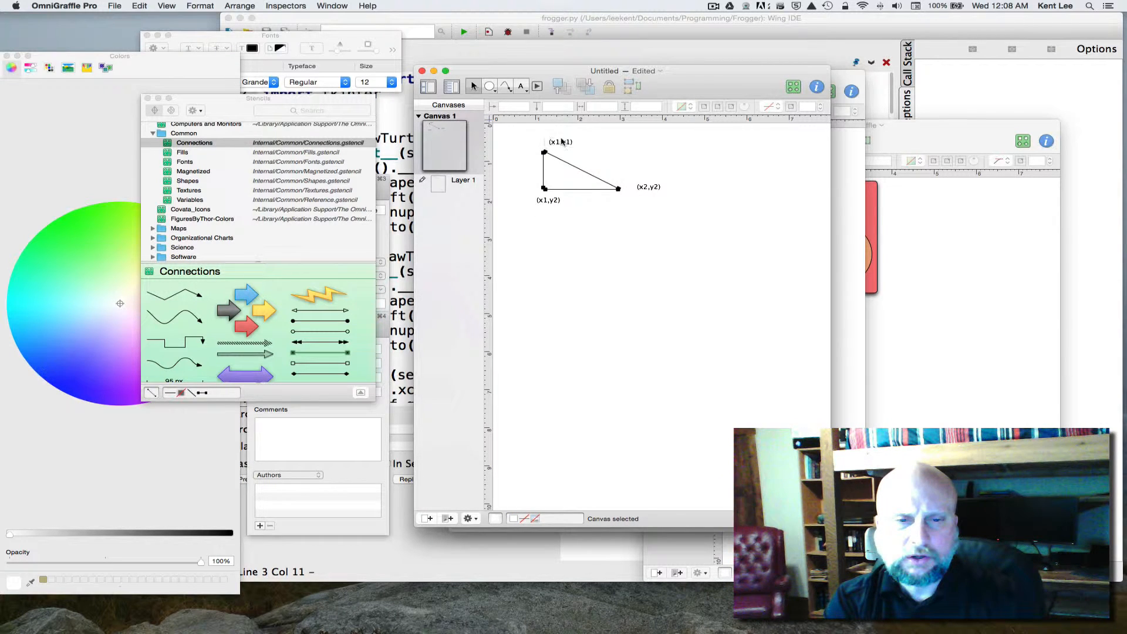
mouse_move(629, 176)
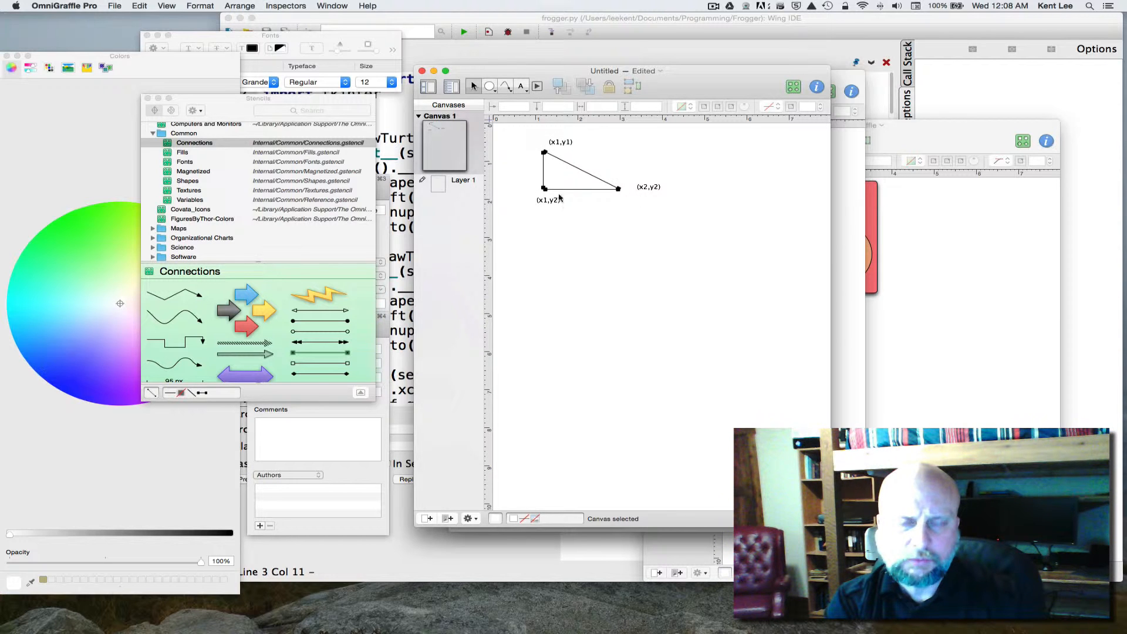
mouse_move(556, 211)
text(b)
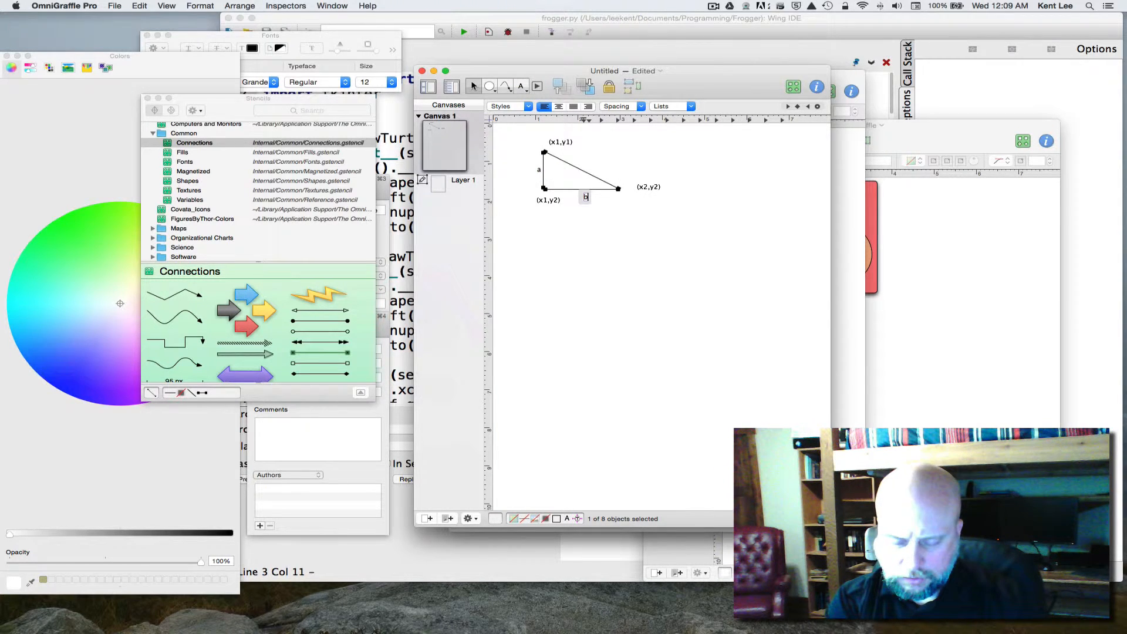
Step: Finish the 'b' label beside the triangle's horizontal side
click(548, 287)
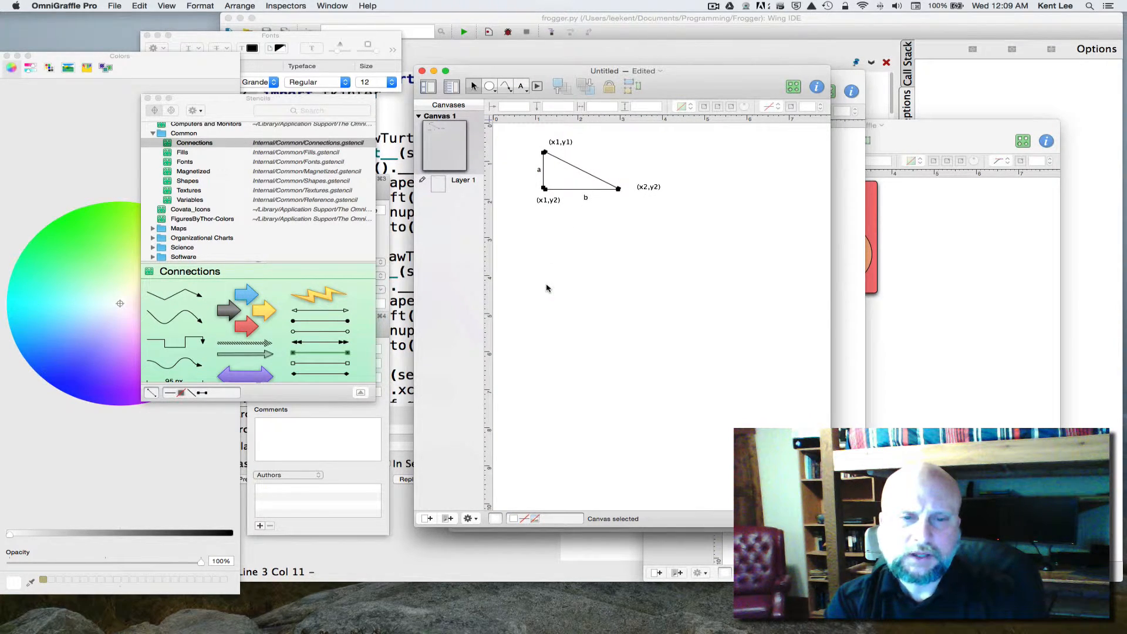
mouse_move(522, 256)
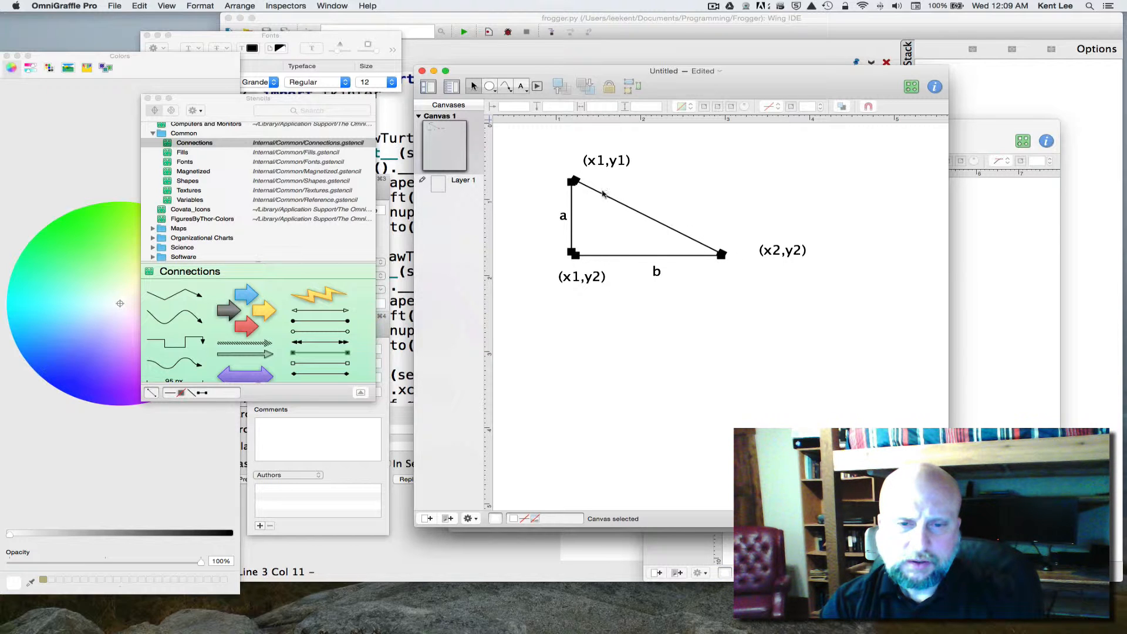
mouse_move(602, 269)
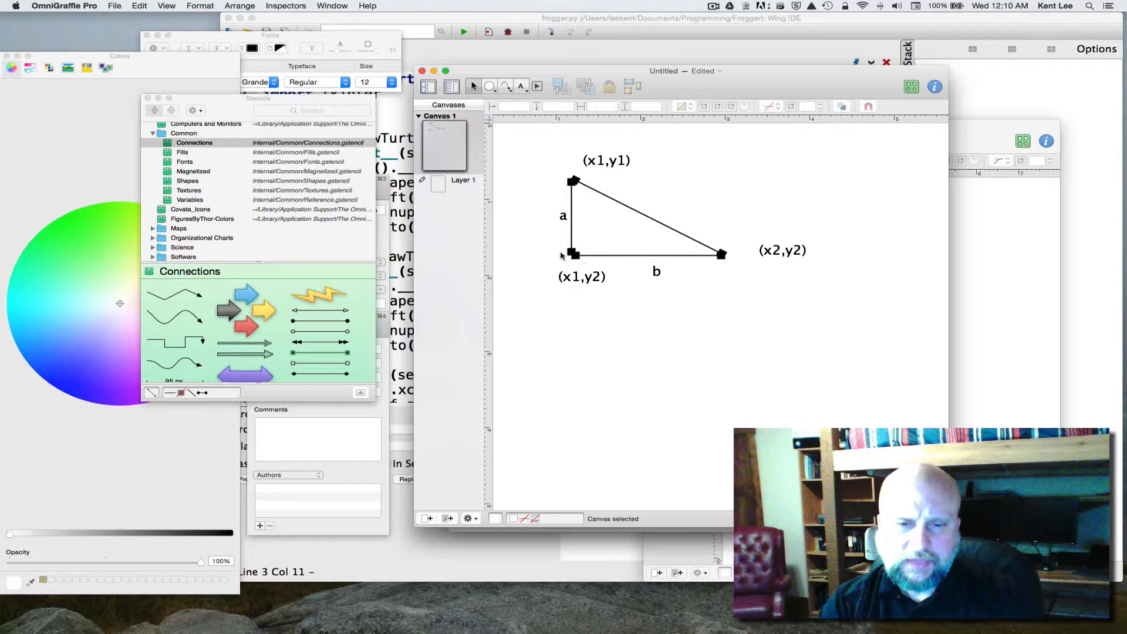
mouse_move(543, 314)
text(a)
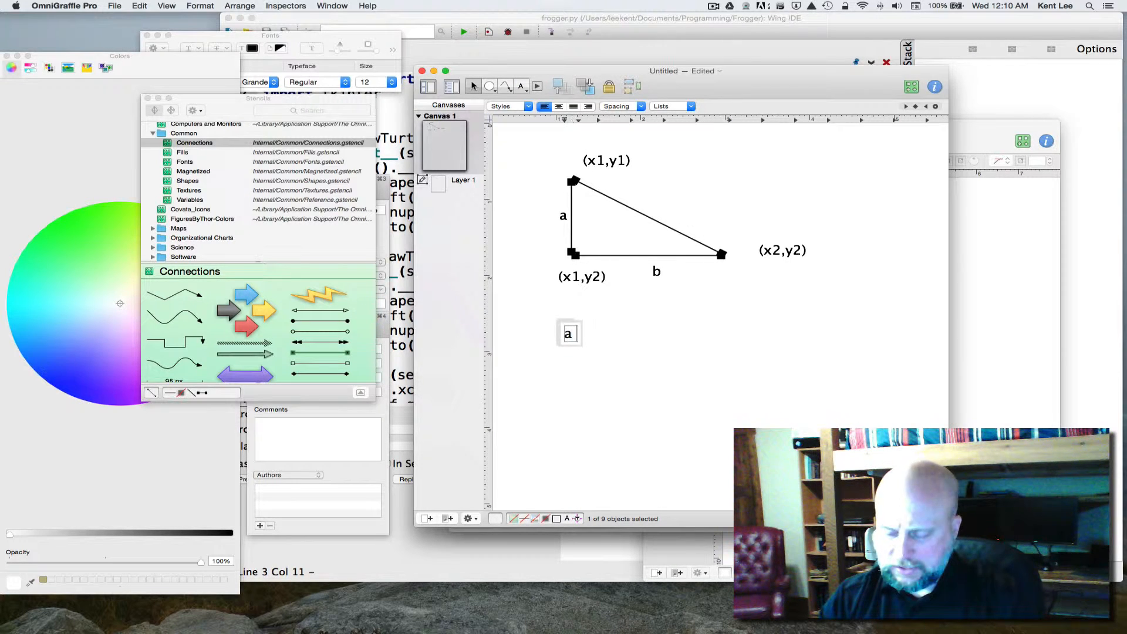
Step: Write a = y1 - y2 and b = x2 - x1 in the note
text(= y1 -)
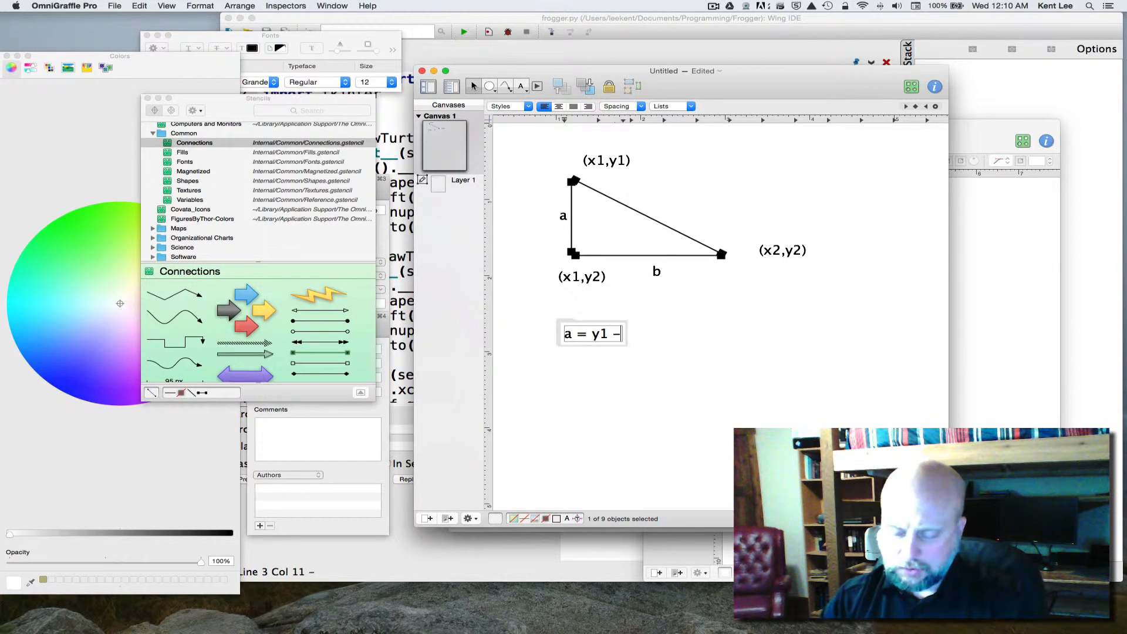
text(y2)
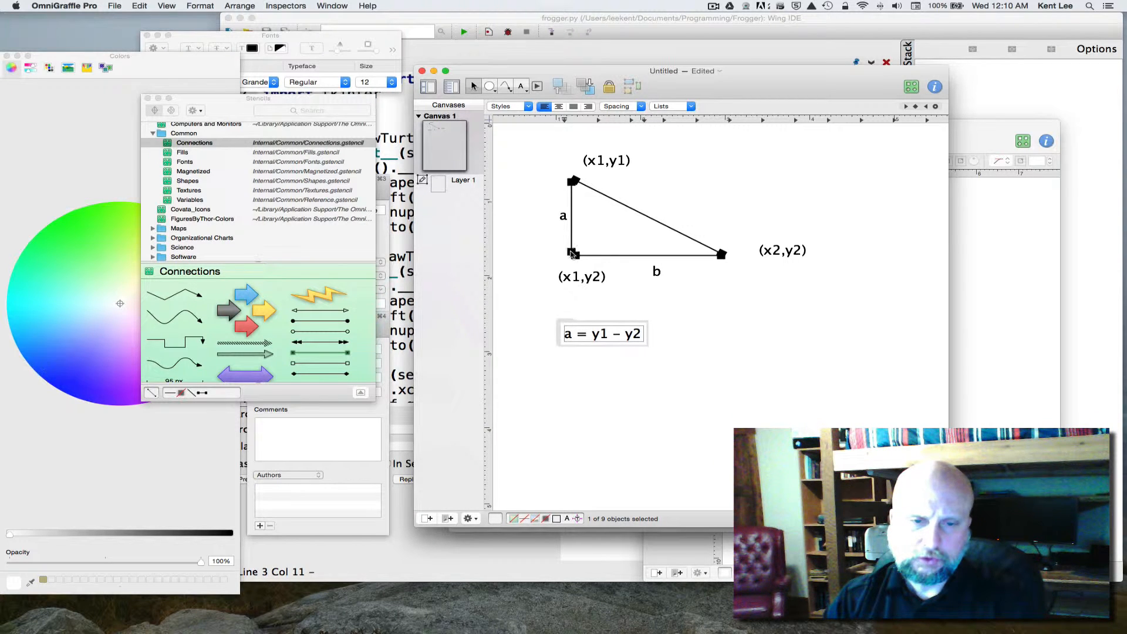
mouse_move(563, 259)
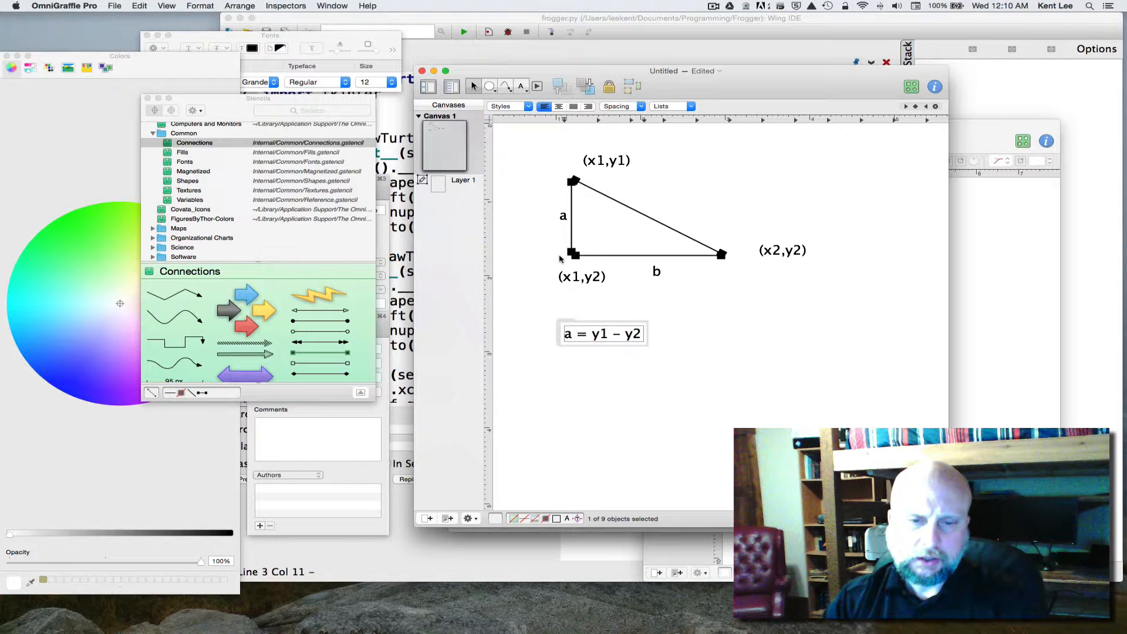
mouse_move(600, 263)
text(b)
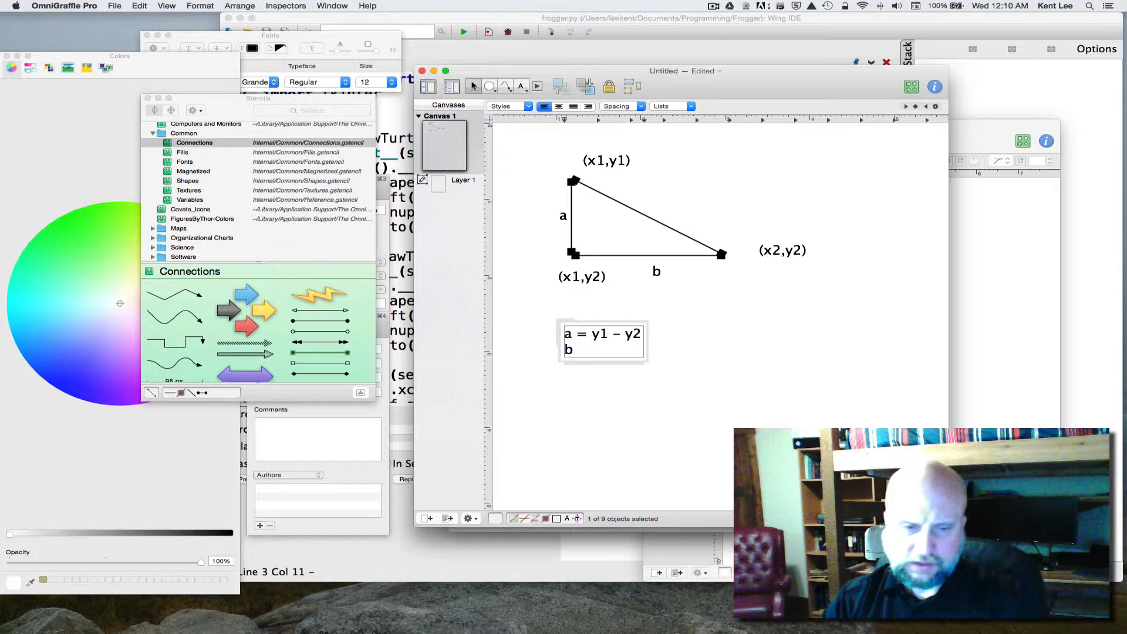
text(=)
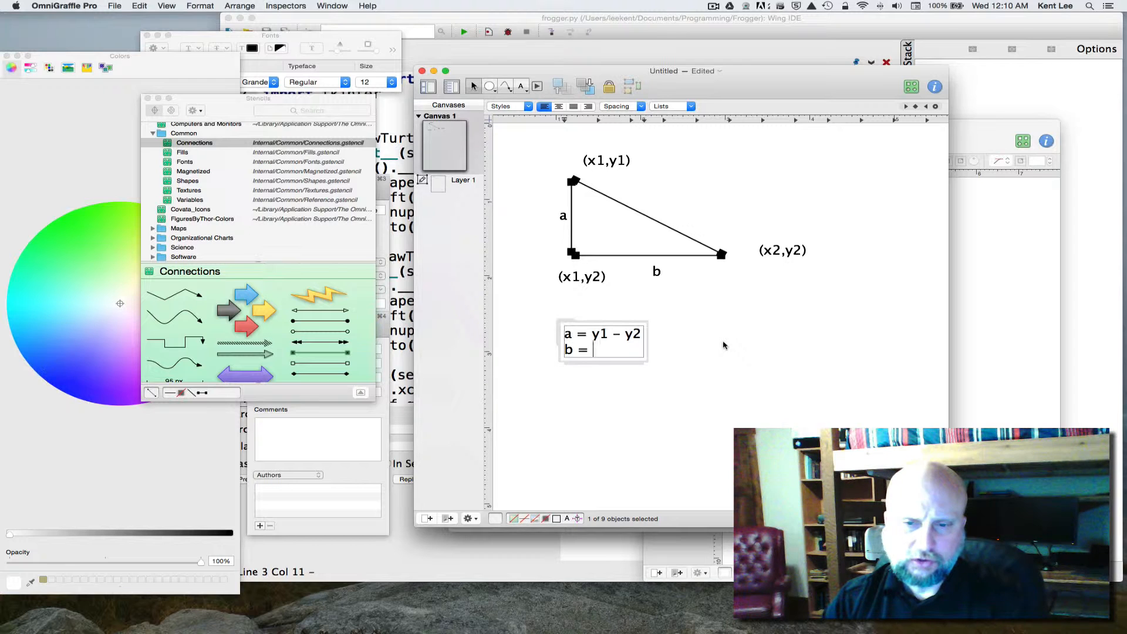
text(x2 - x1)
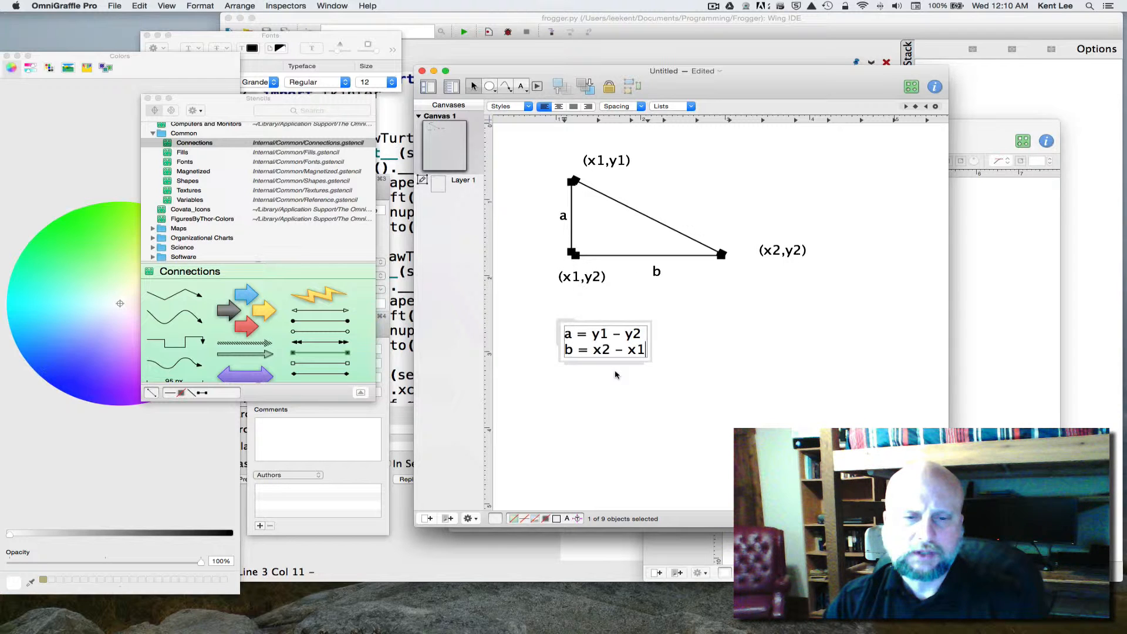
mouse_move(621, 372)
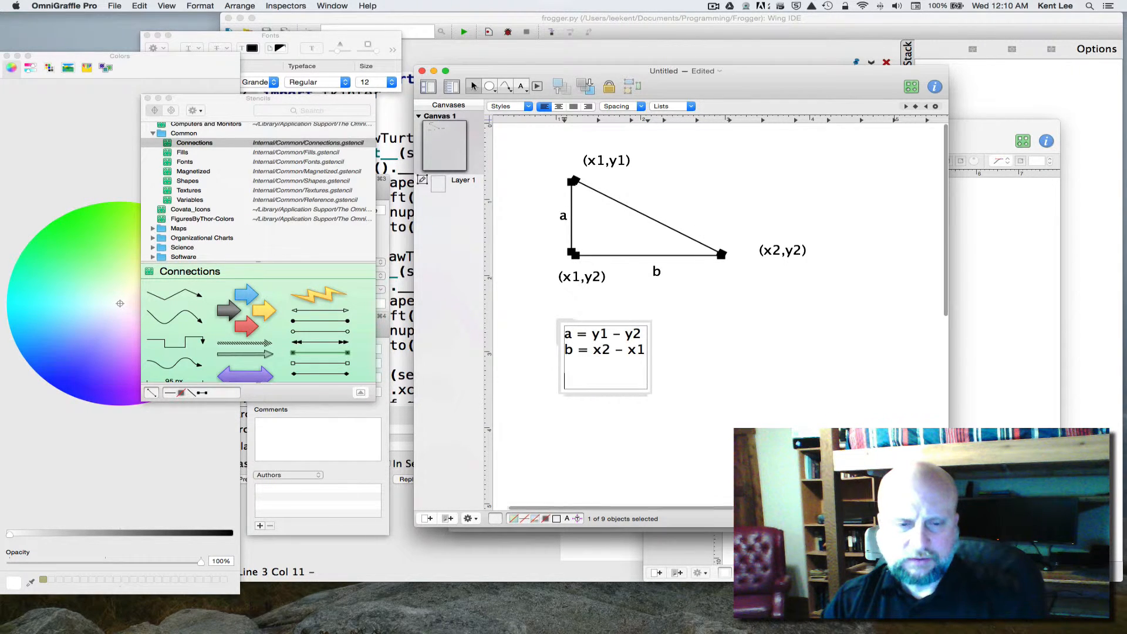
Step: Add the Pythagorean line a^2 + b^2 = c^2
text(a)
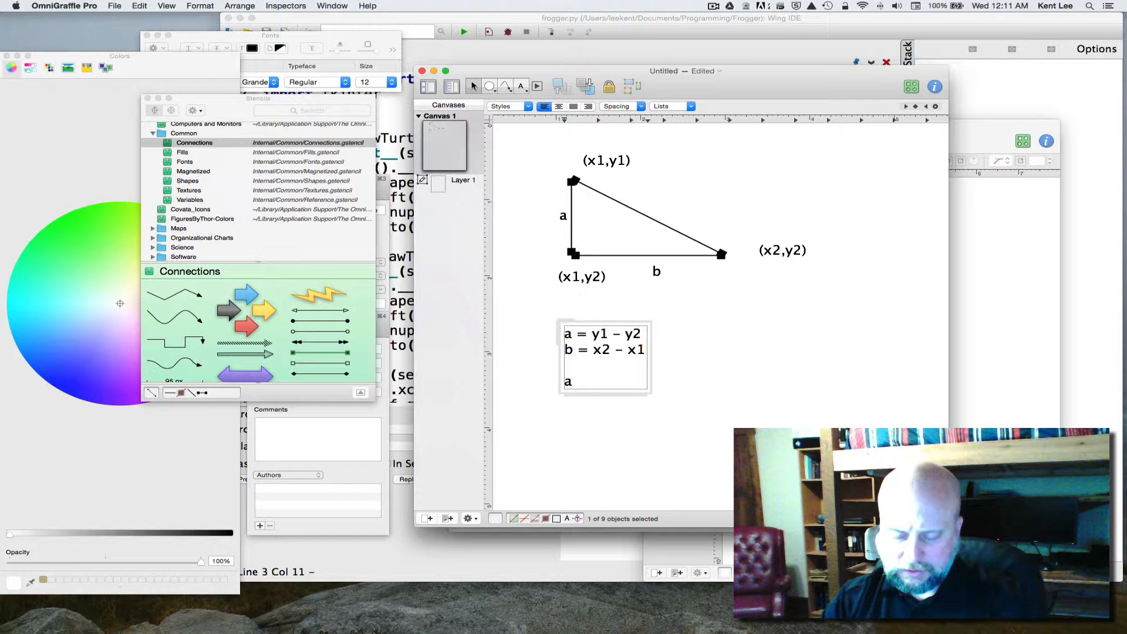
text(^2)
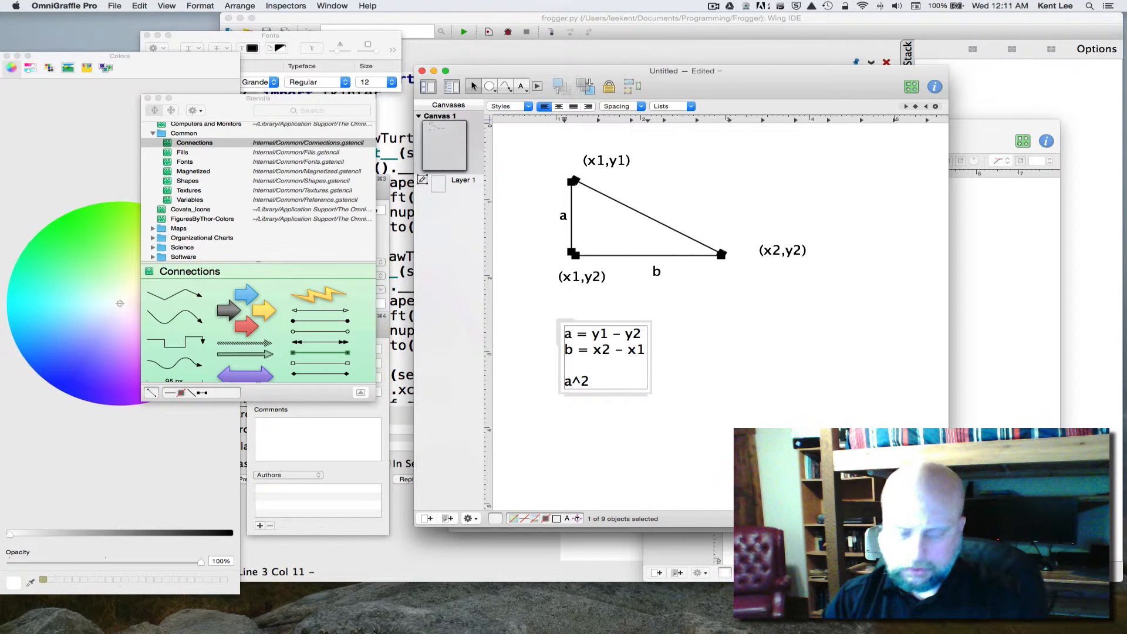
text(+ b^)
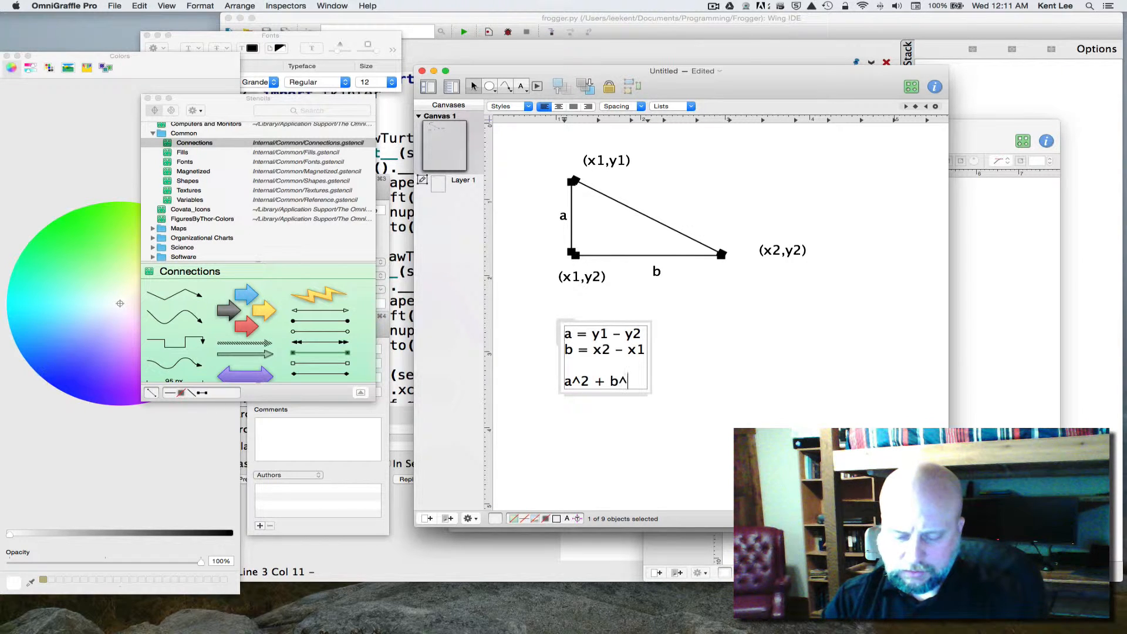
text(2 = c)
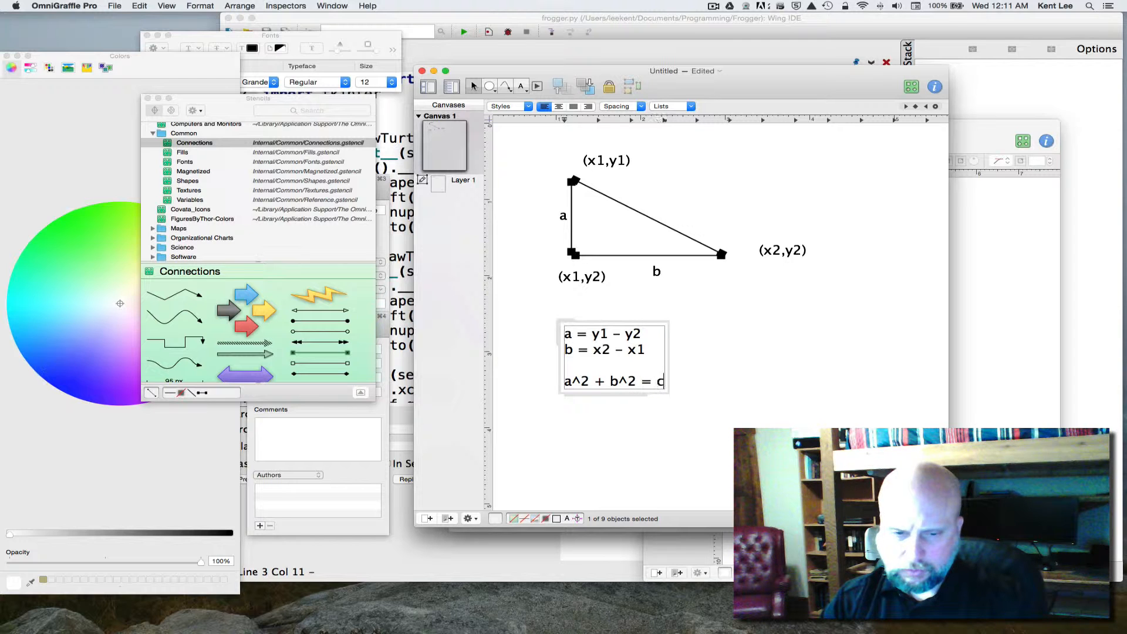
text(^2)
text(c)
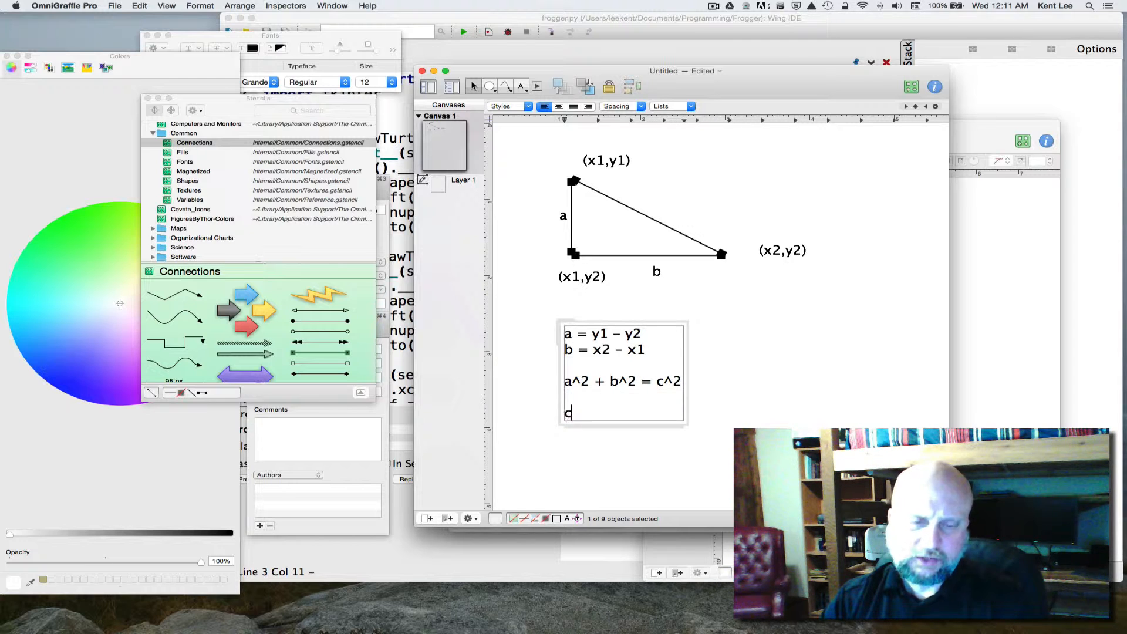
Step: Add the line c = sqrt(a^2 + b^2)
text(=)
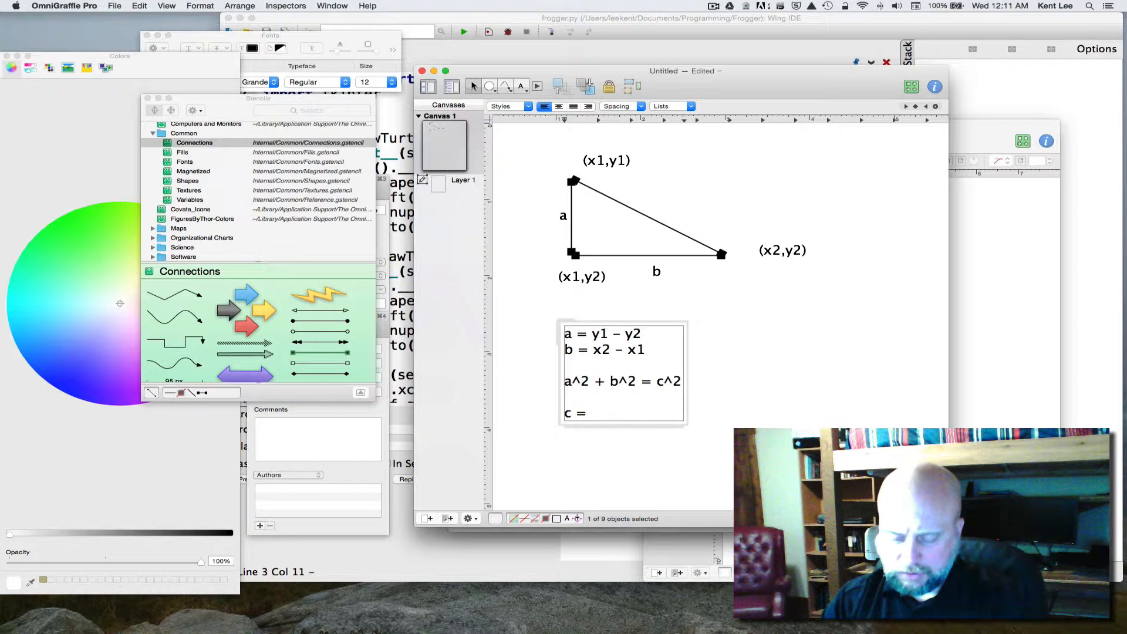
text(sqr)
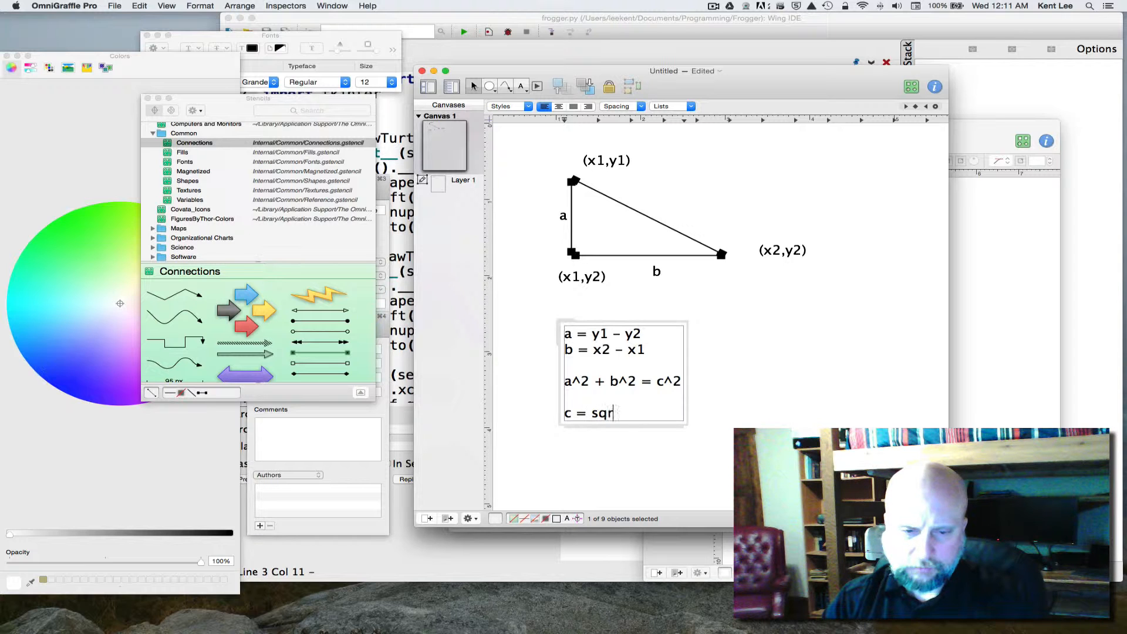
text(t)
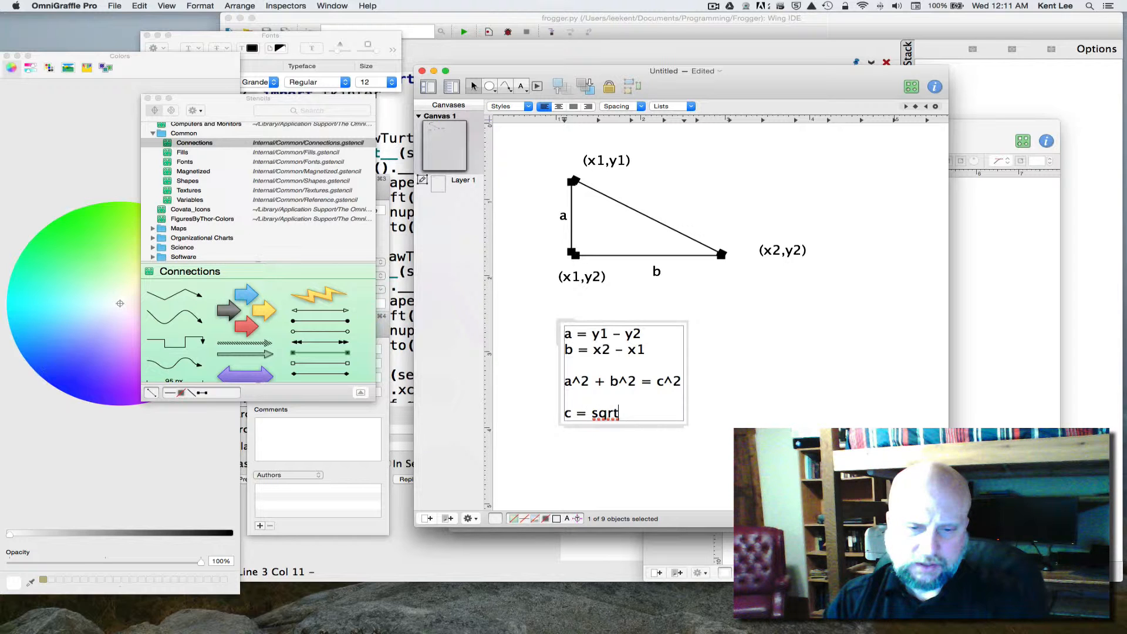
text((a2)
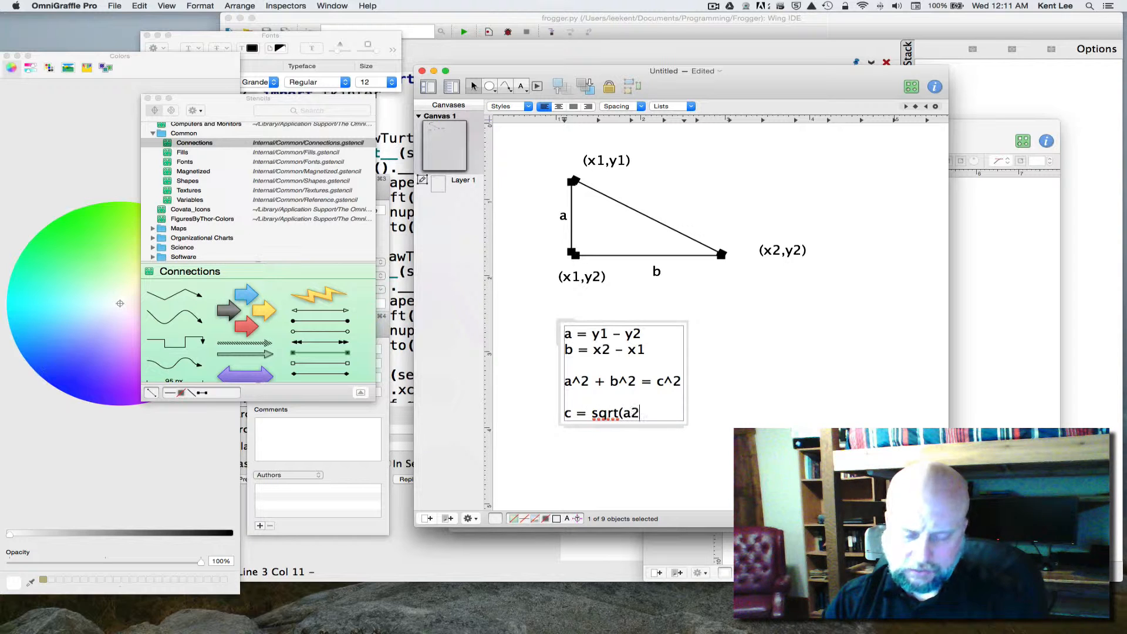
text(^2)
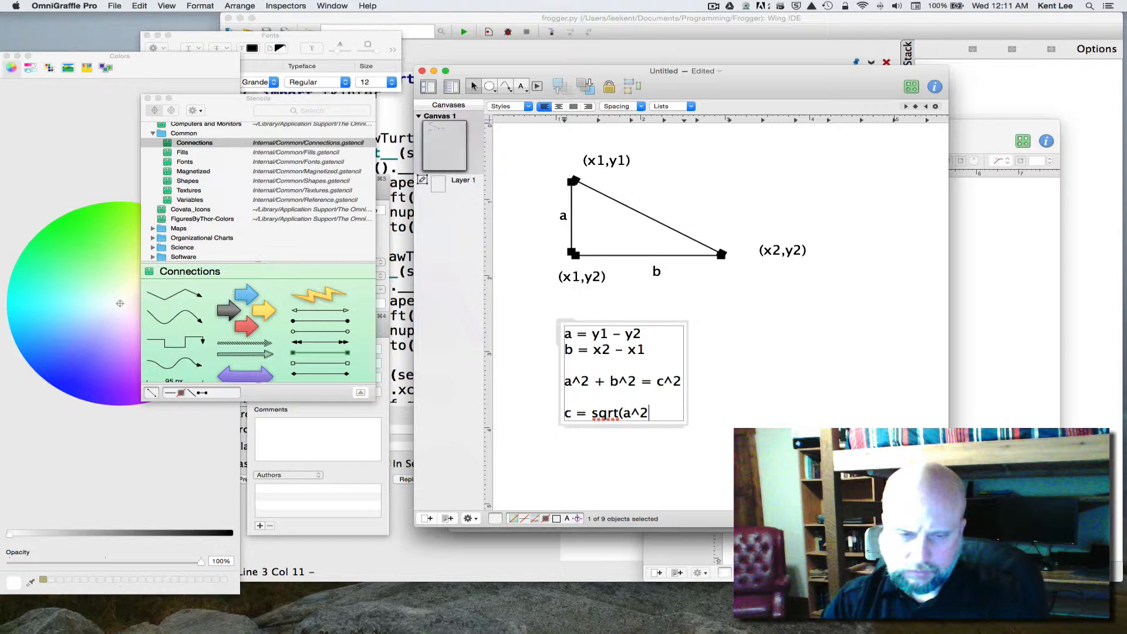
text(+ b)
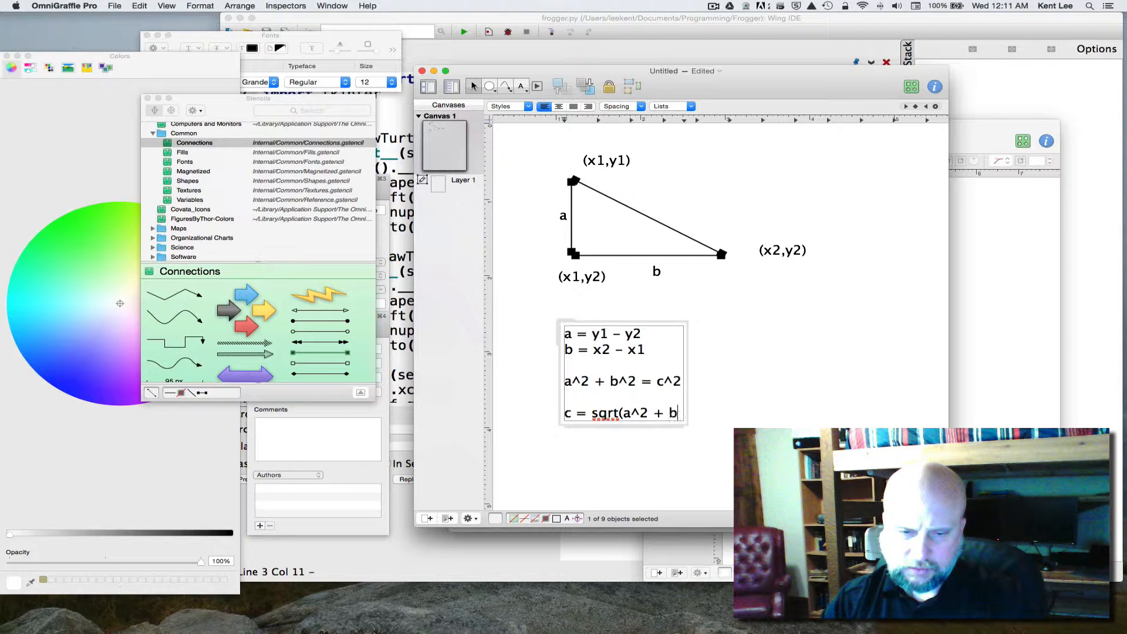
text(^2))
text(c)
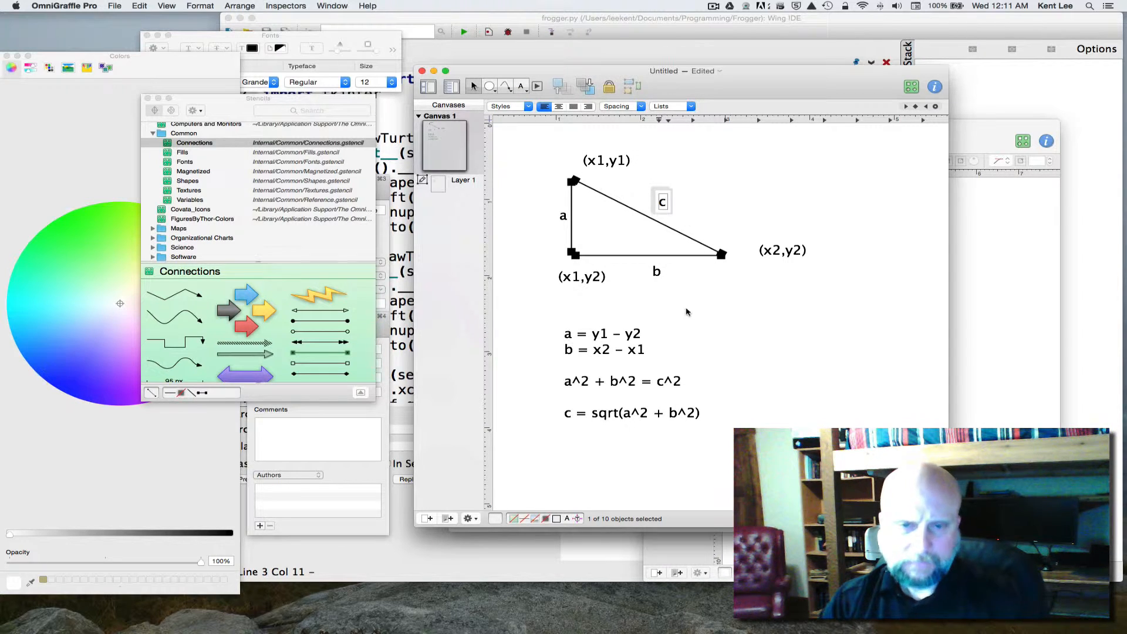
Step: Start a new note line expanding c as c = sqrt((y1-y2)^2 + …
click(686, 311)
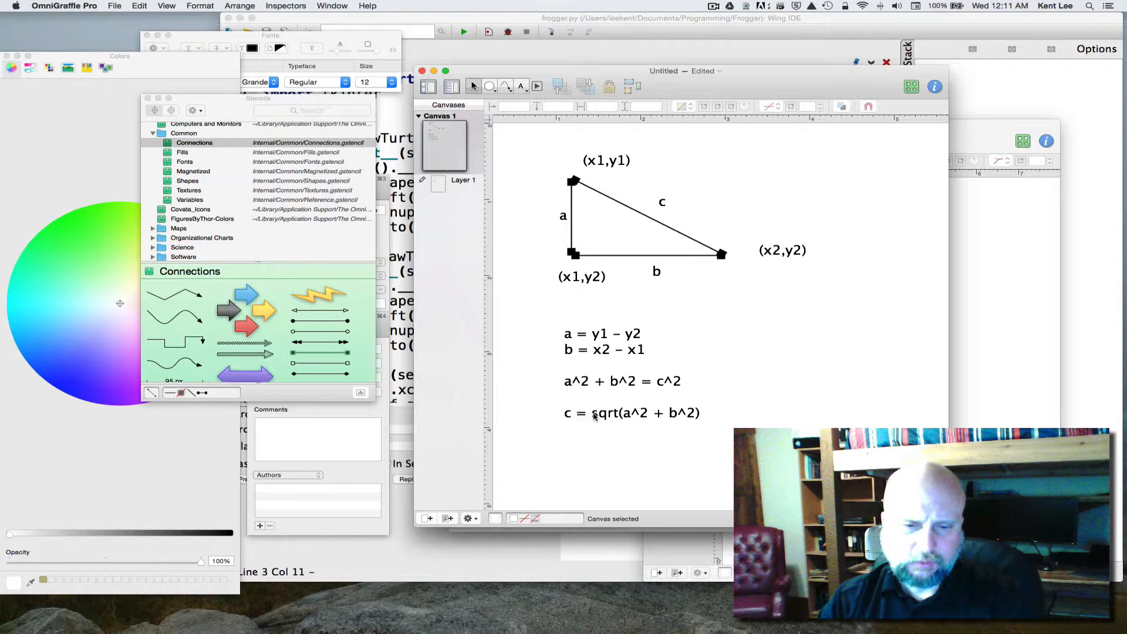
mouse_move(641, 425)
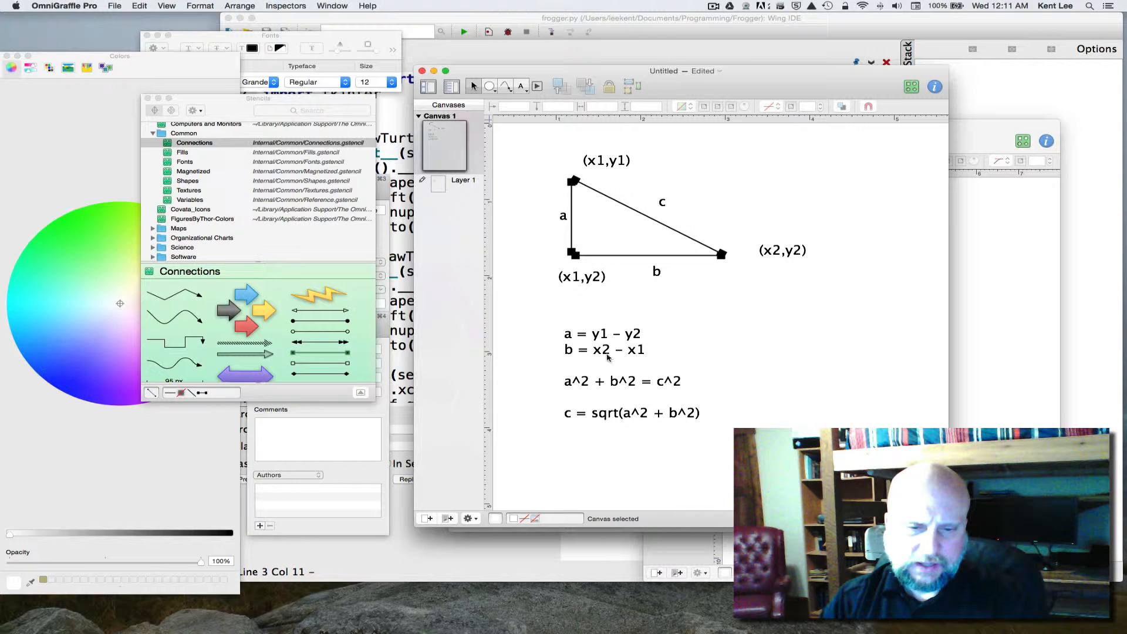
mouse_move(642, 368)
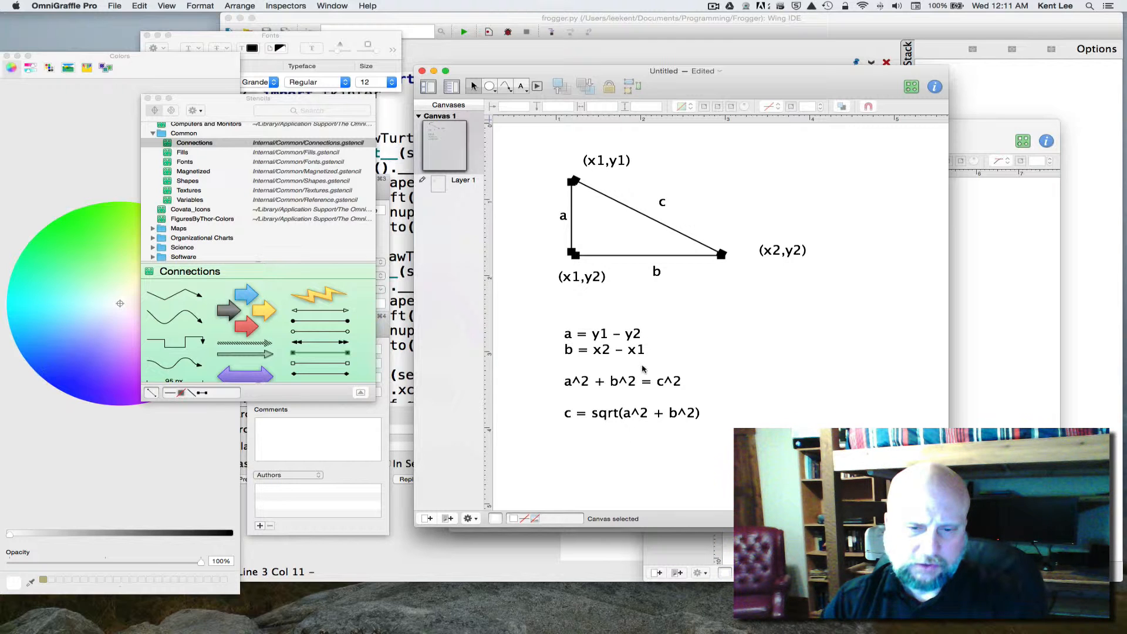
click(631, 374)
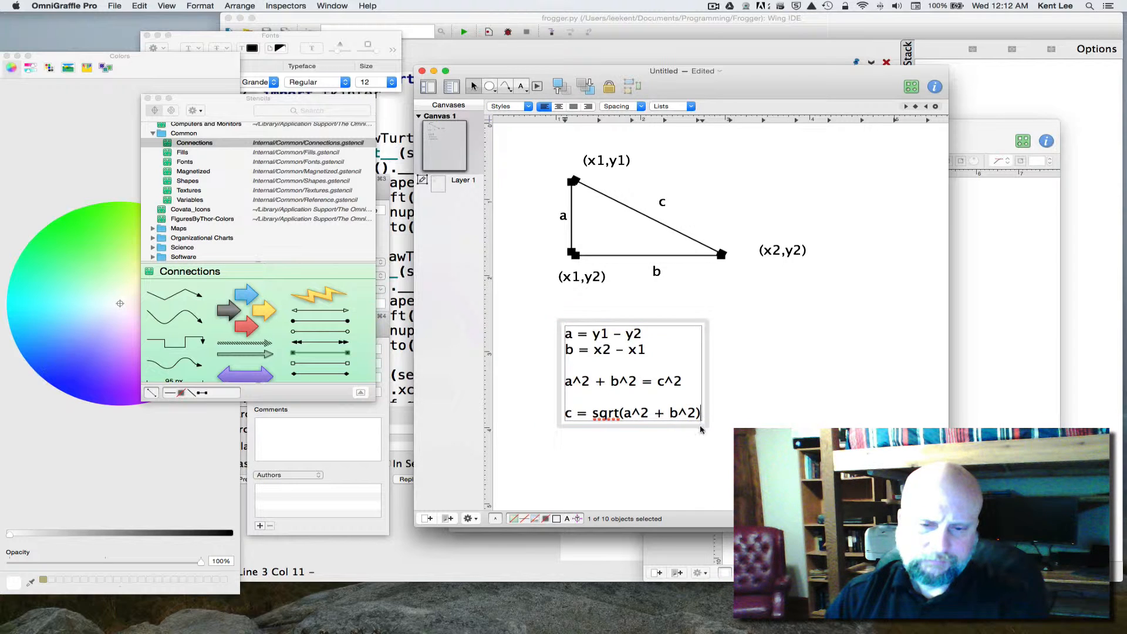
text(v)
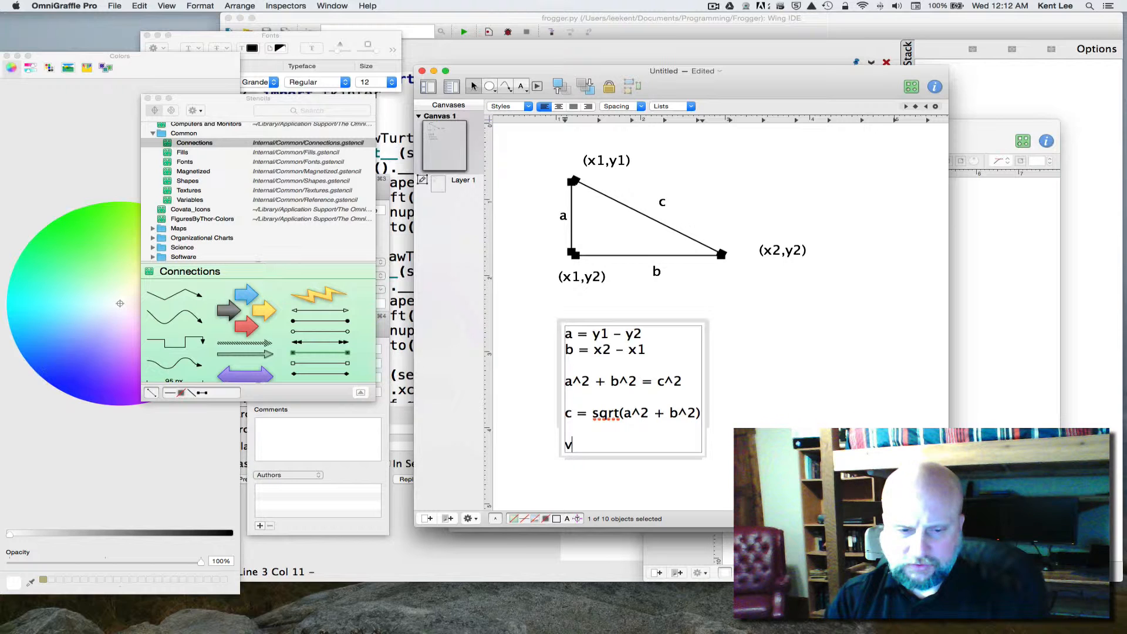
text(c = sq)
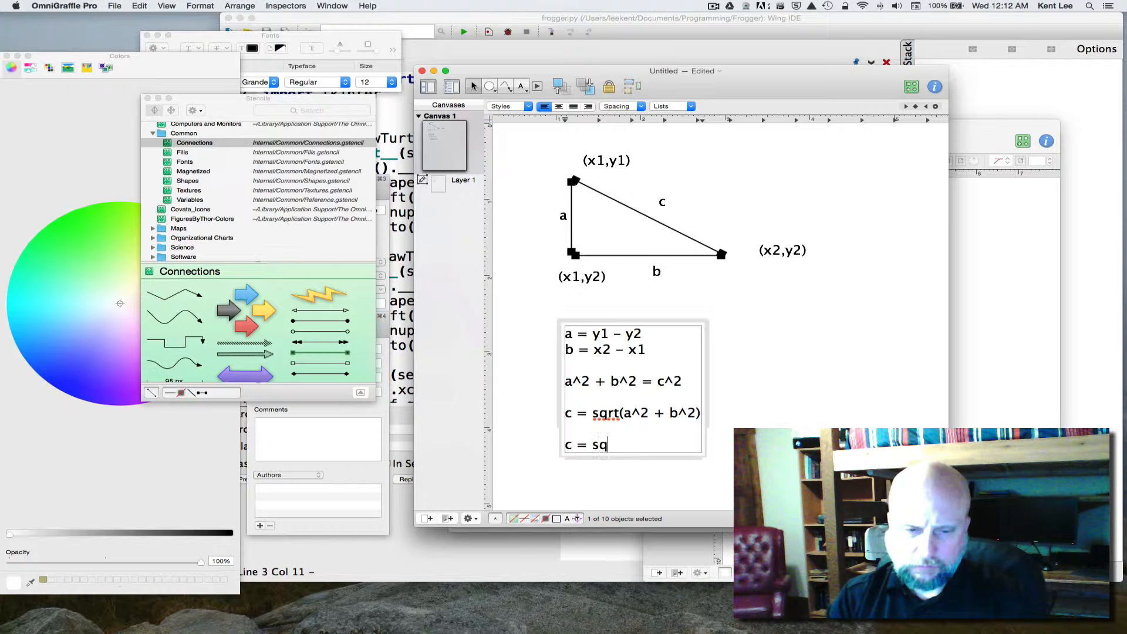
text(rt()
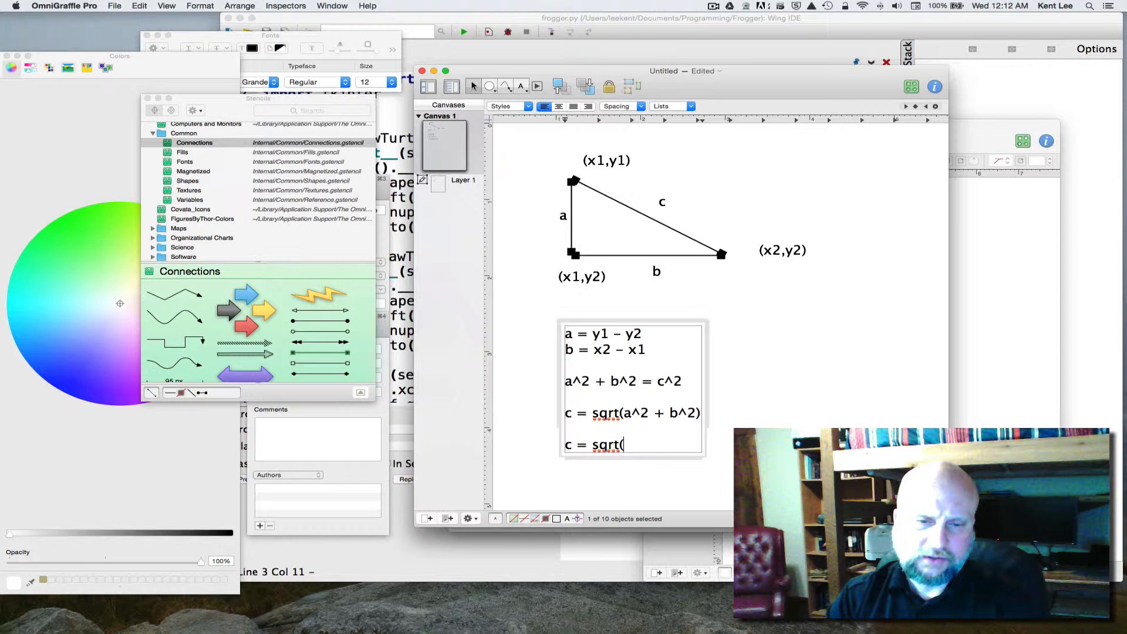
text((y)
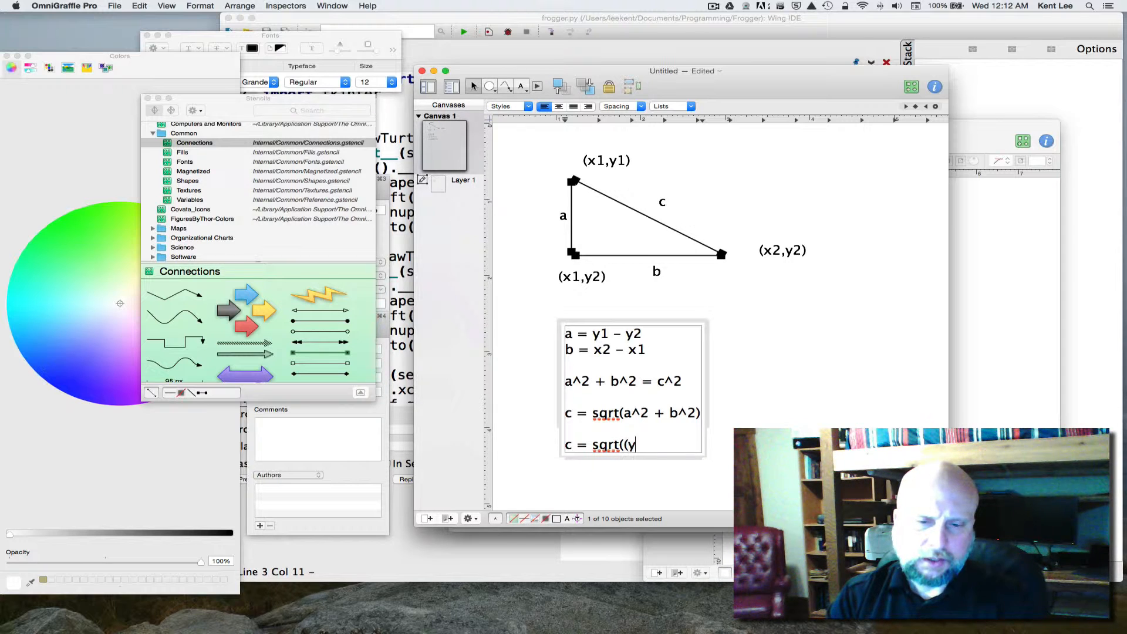
text(1-y2)
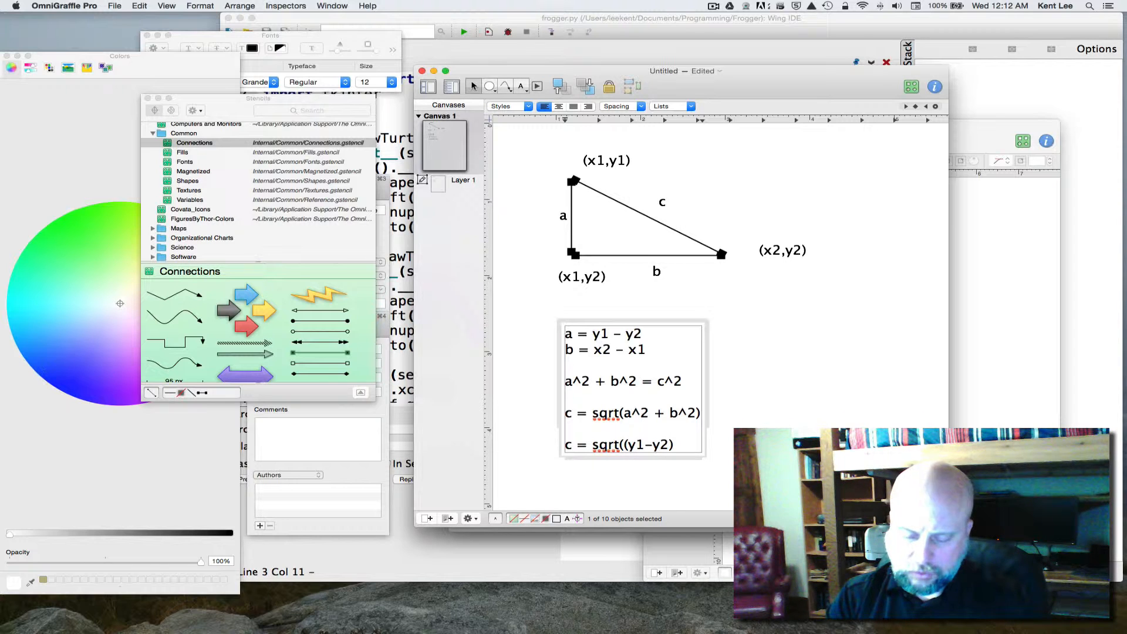
text(^2)
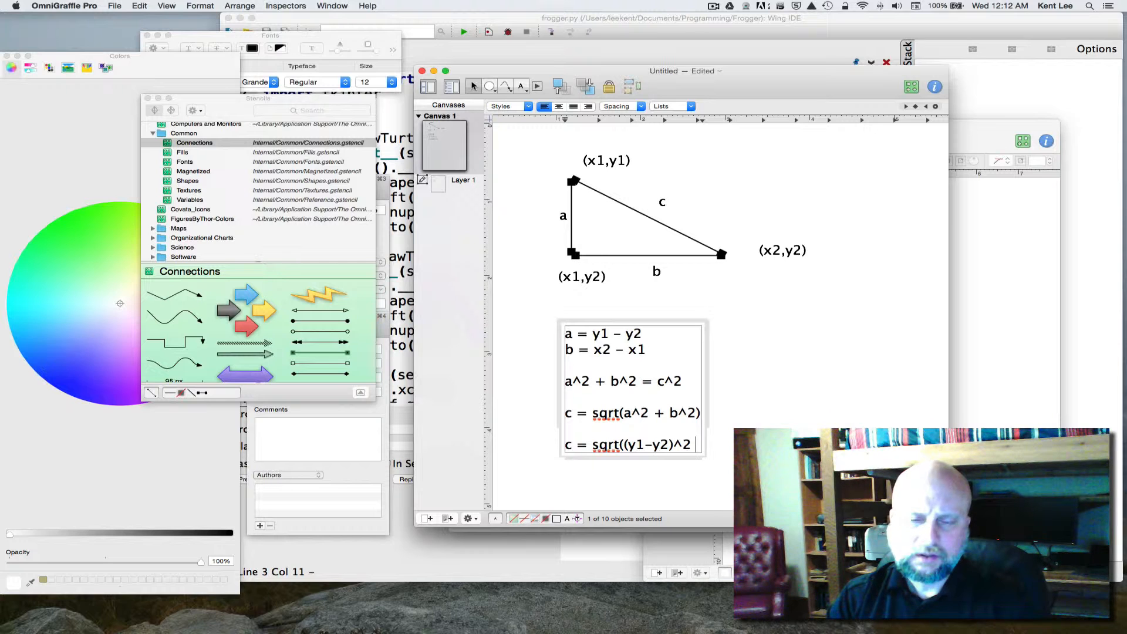
text(+ (x2)
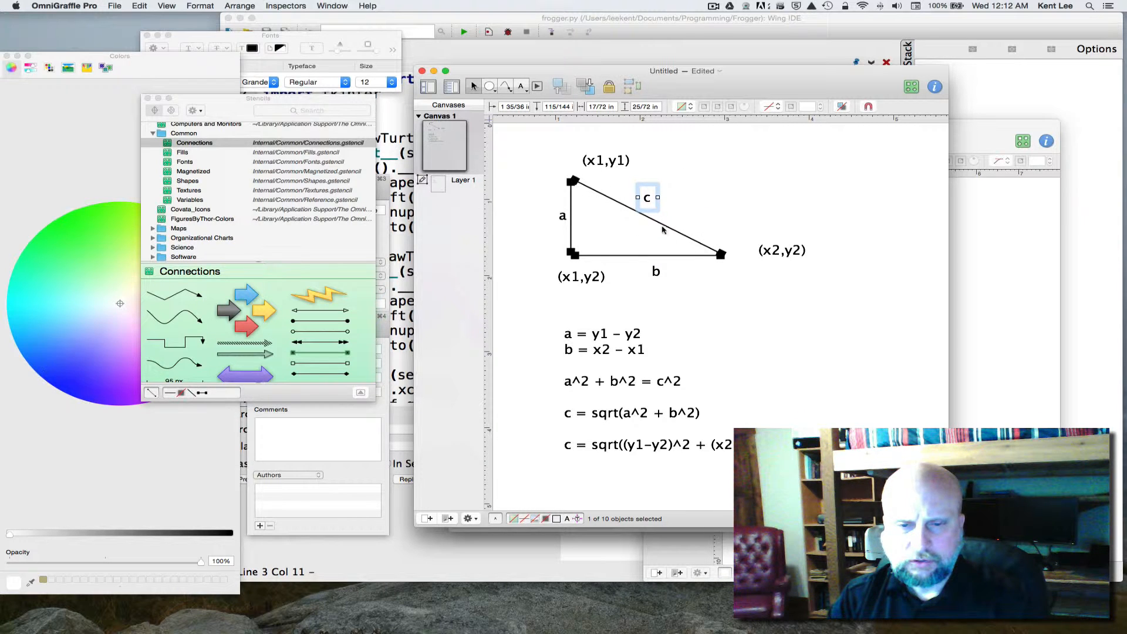
mouse_move(702, 426)
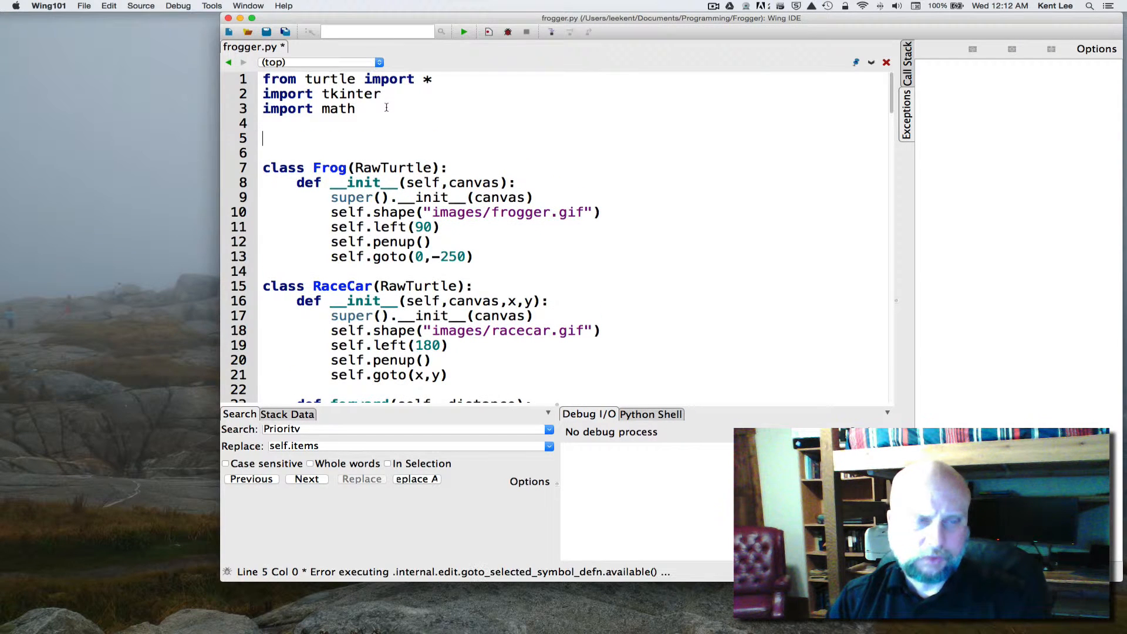
Step: Type the header def distance(x1,y1,x2,y2): below the imports in frogger.py
text(def)
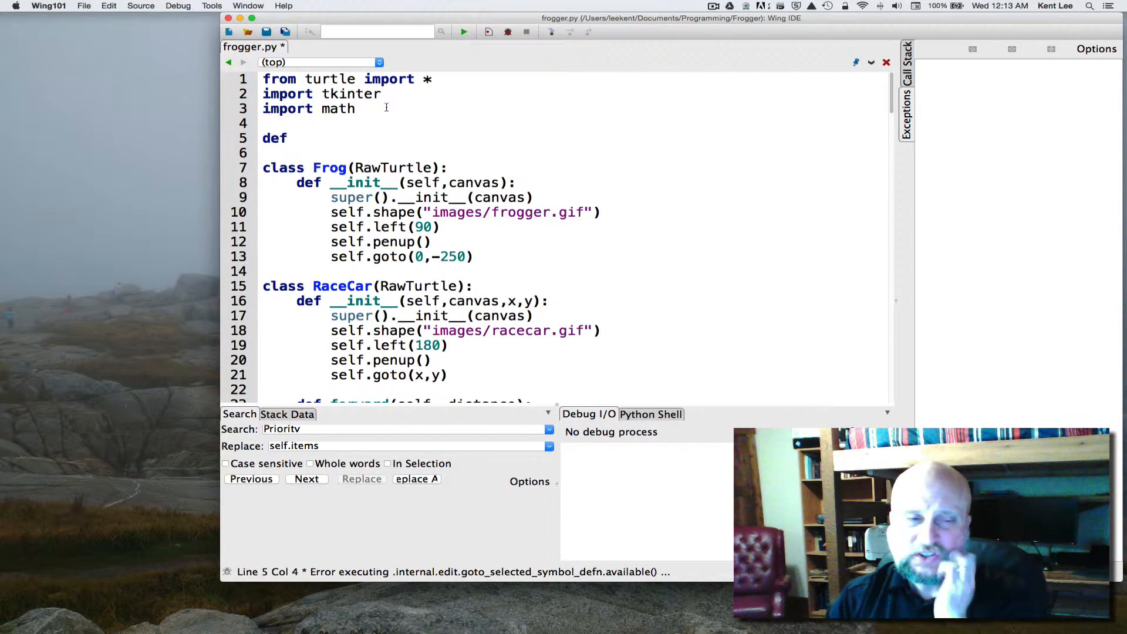
text(distance)
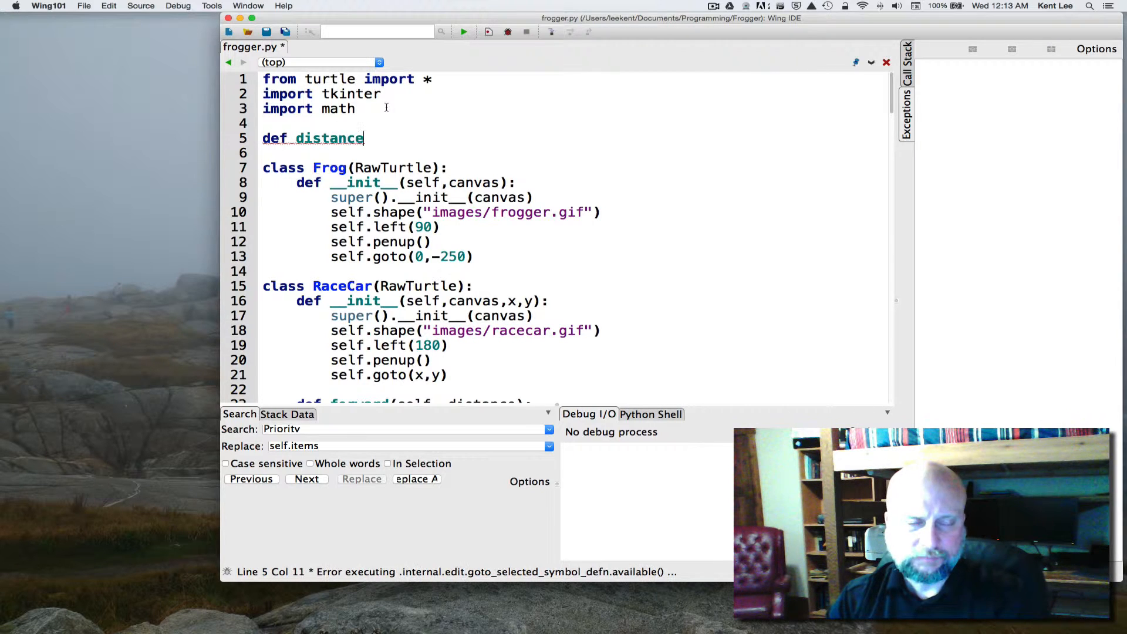
text((x2)
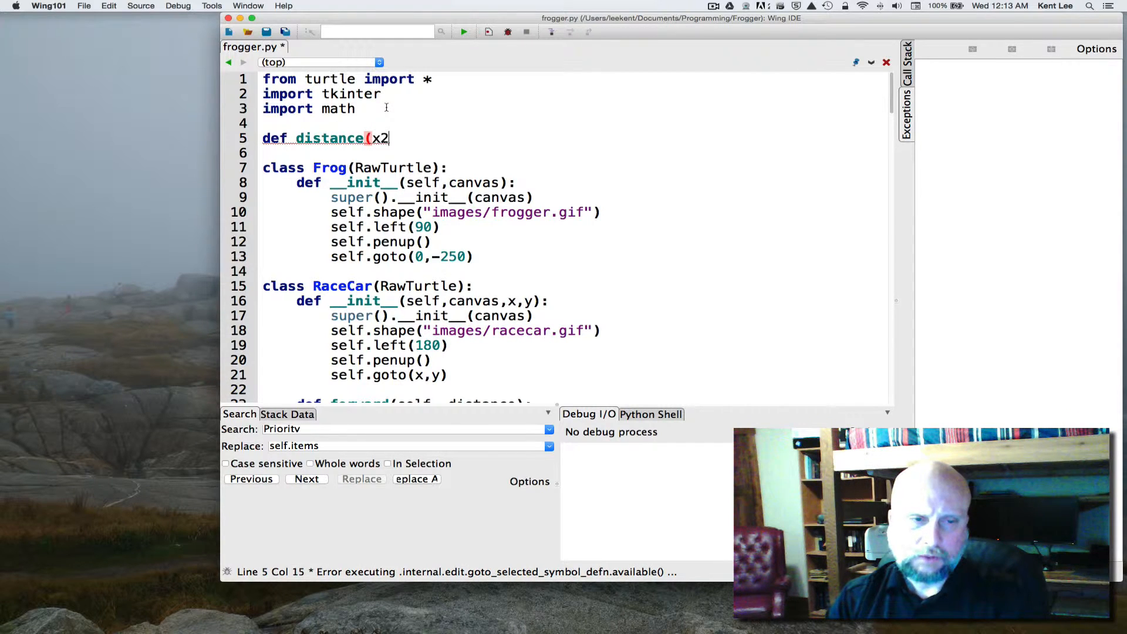
text(x1,)
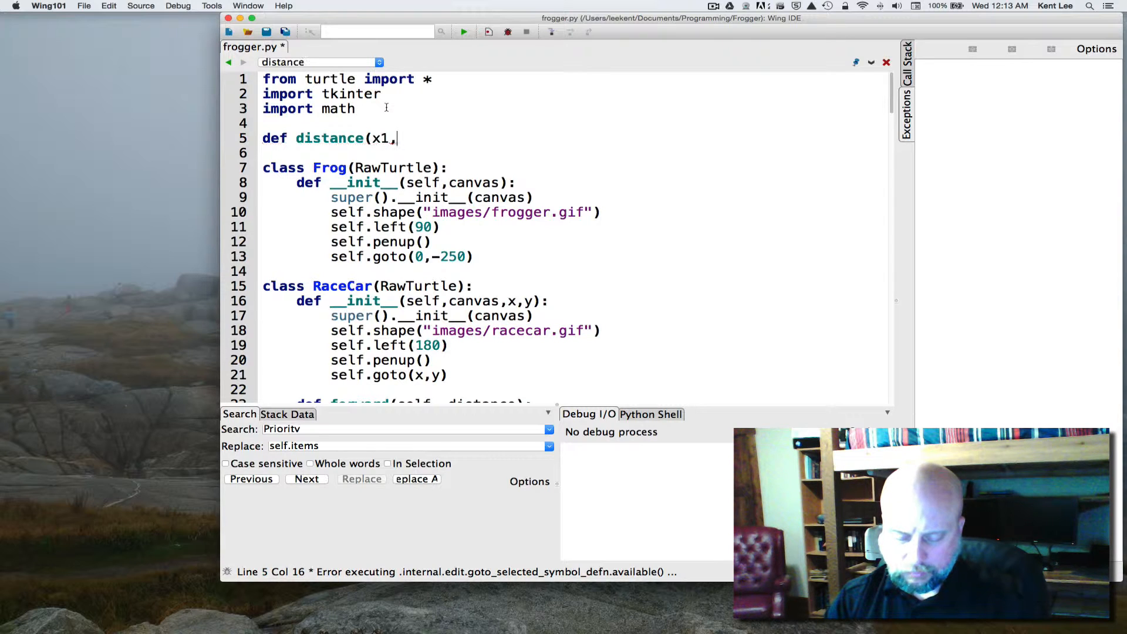
text(y1,)
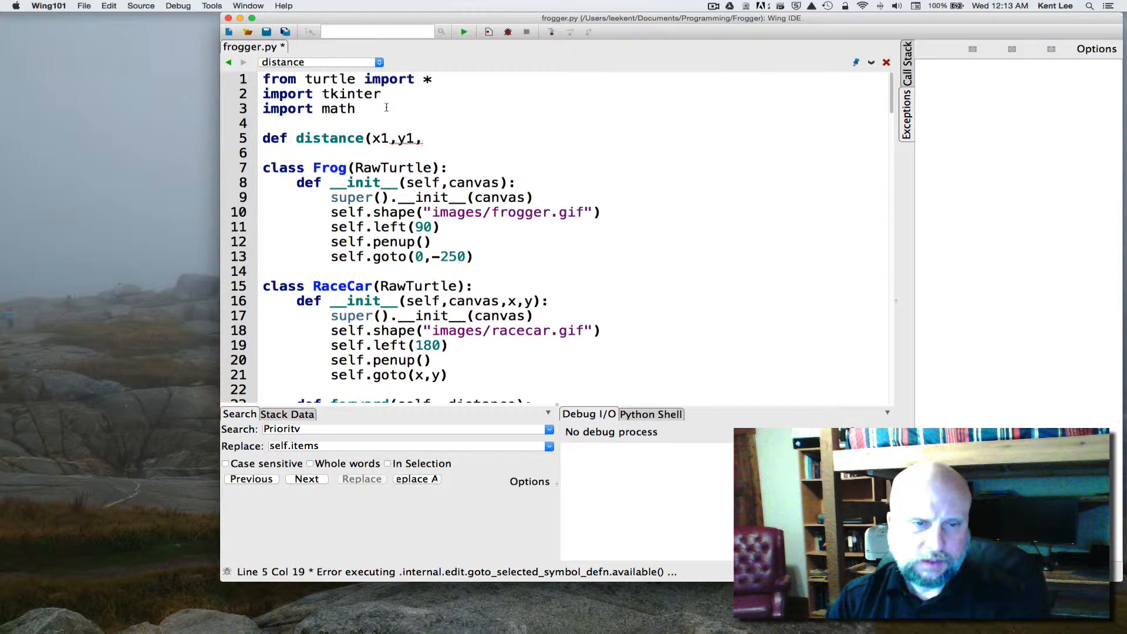
text(x2,y2):)
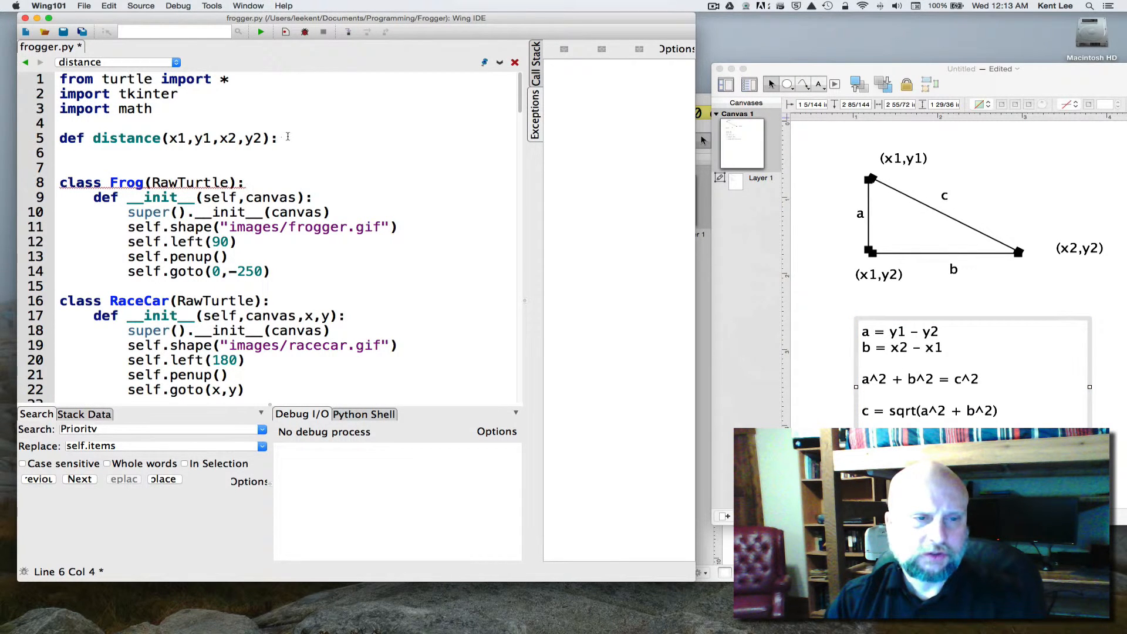
Step: Write a = y1 - y2 and b = x2 - x1 in the distance body
text(a)
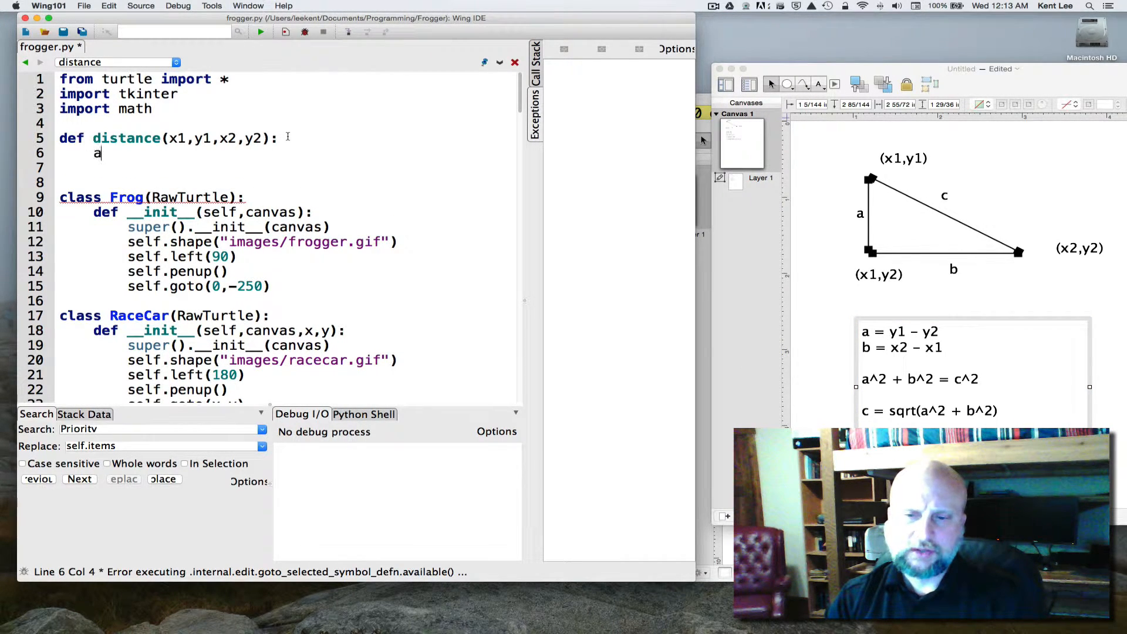
text(= y1 - y2)
click(286, 167)
text(b)
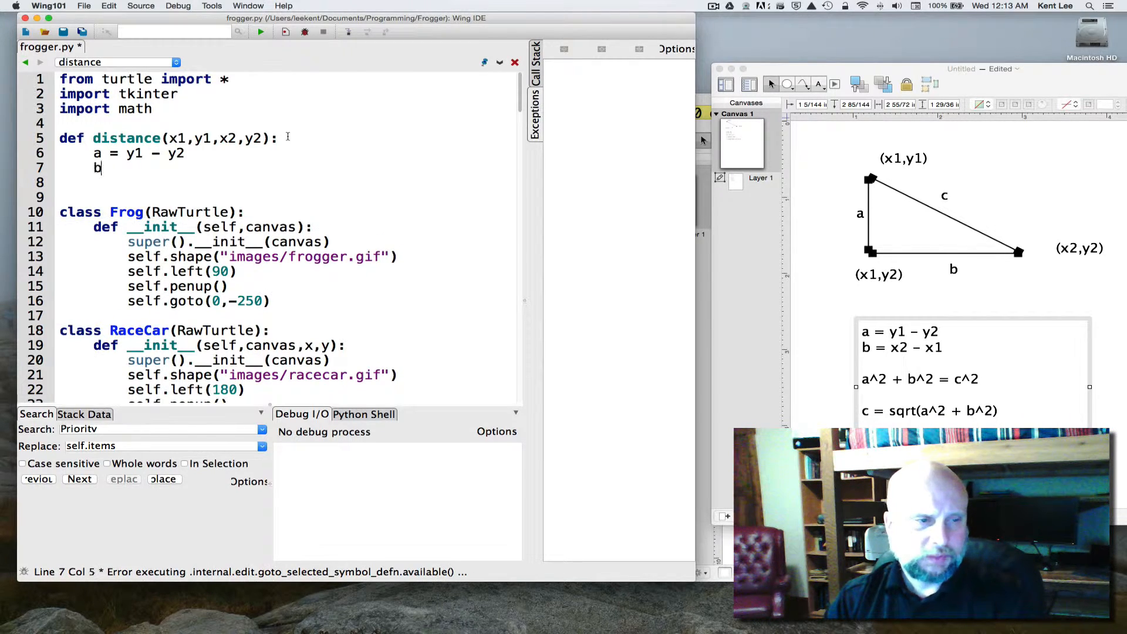
text(= x)
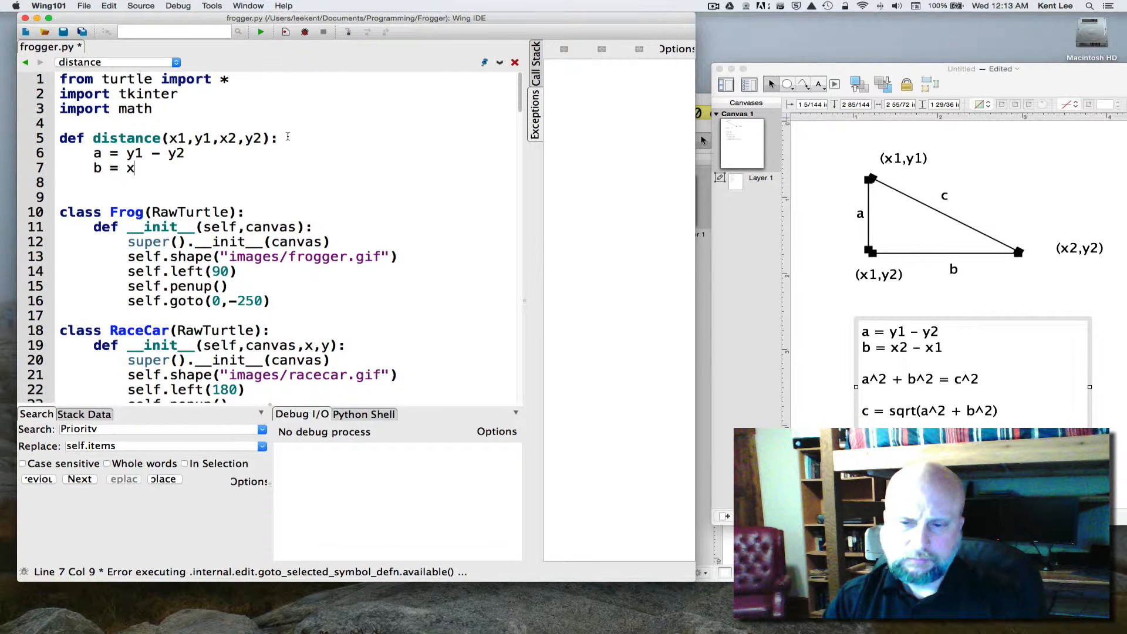
text(2-)
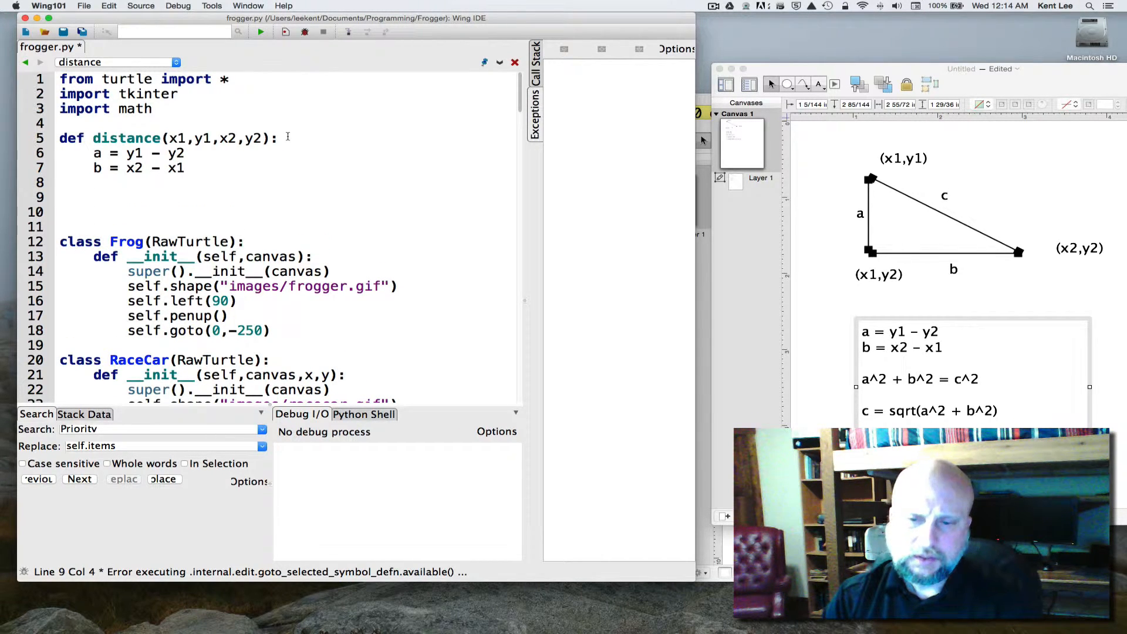
Step: Compute c = math.sqrt(a**2 + b**2) and return c
text(c =)
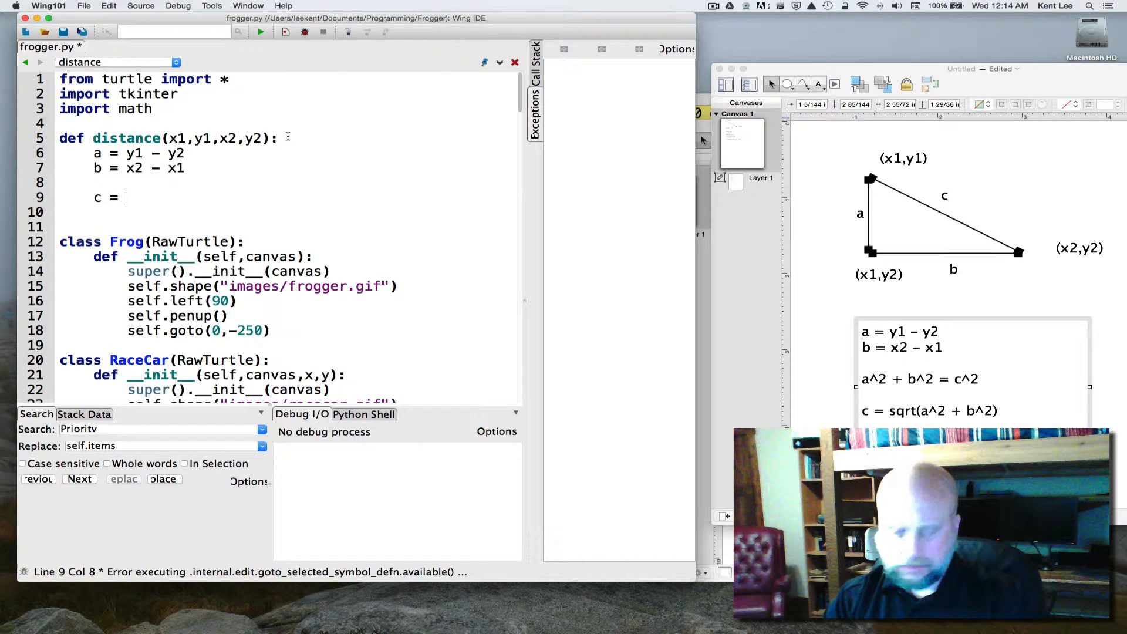
text(mat)
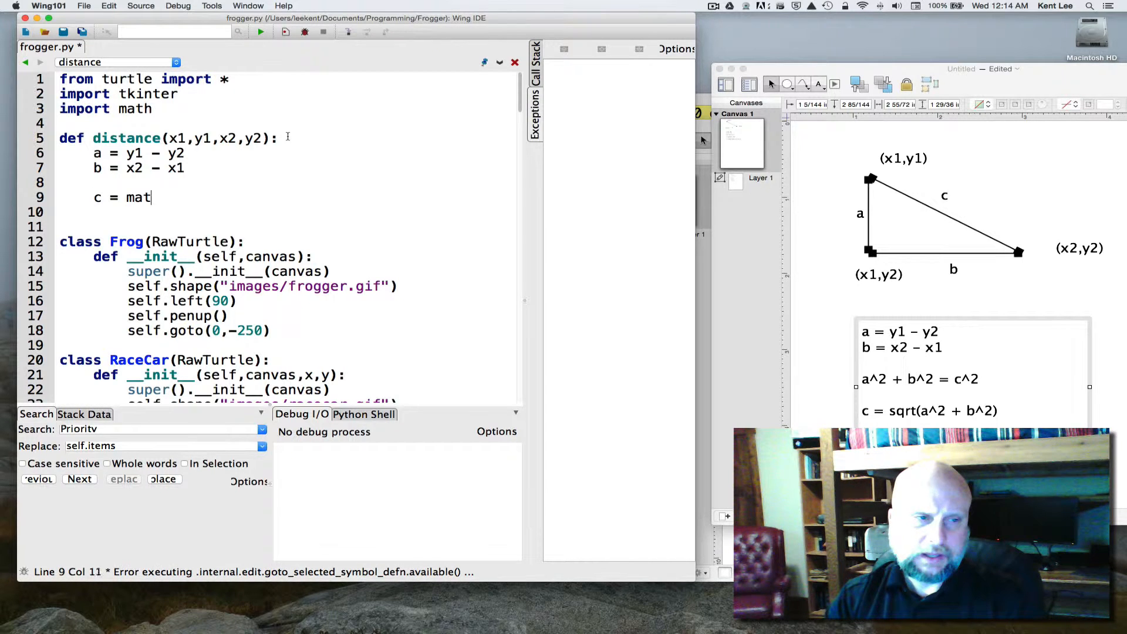
text(h.sqr)
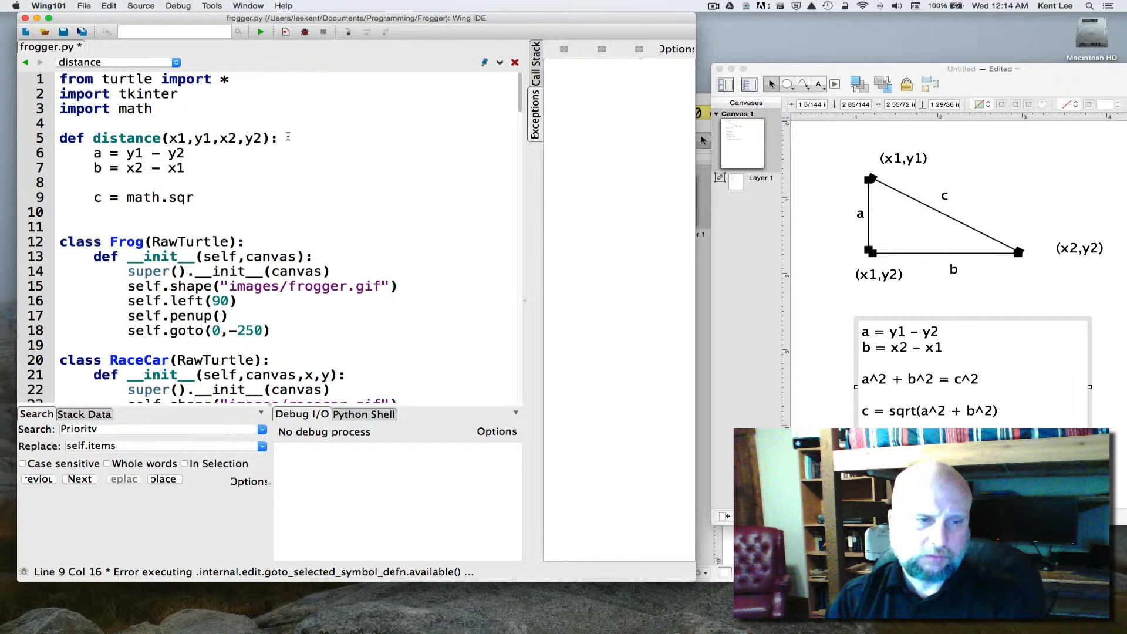
text(t()
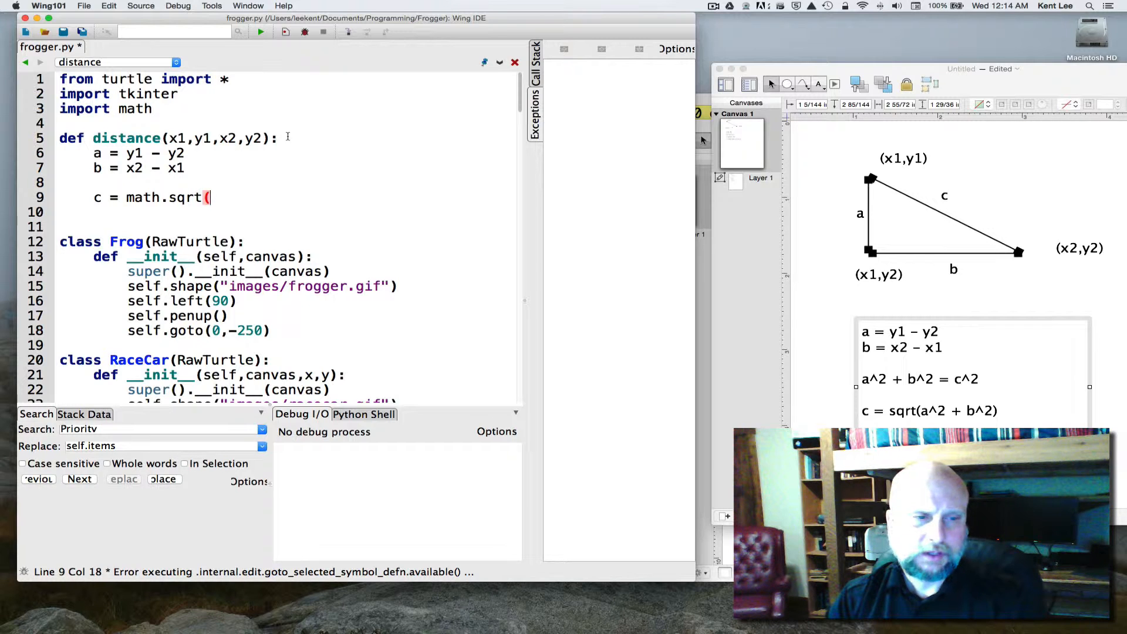
text(b)
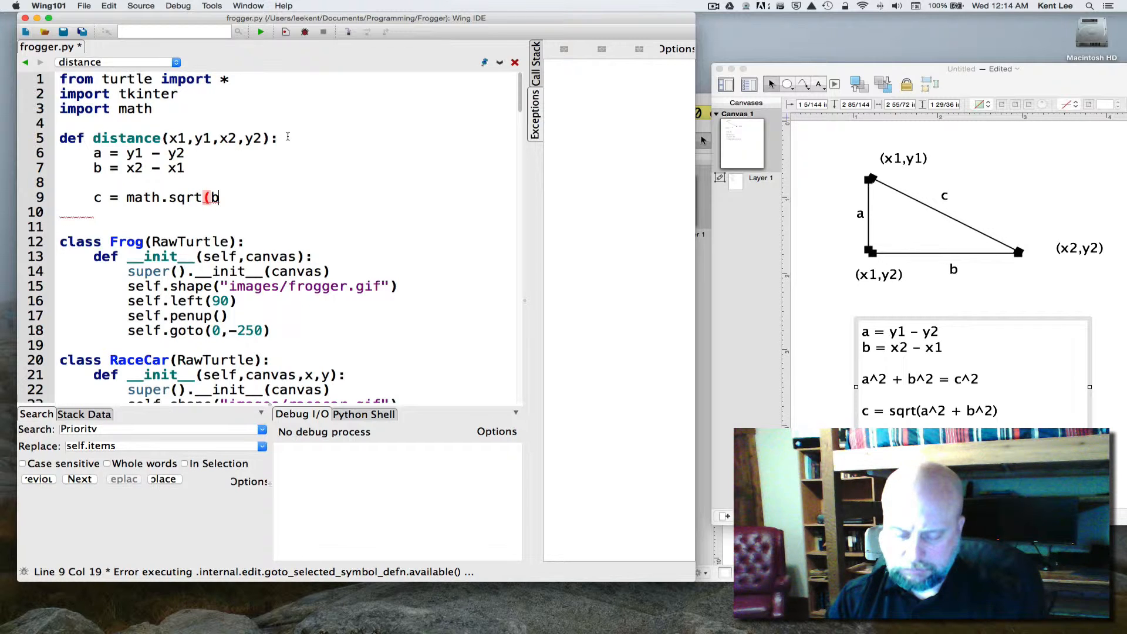
text(**2)
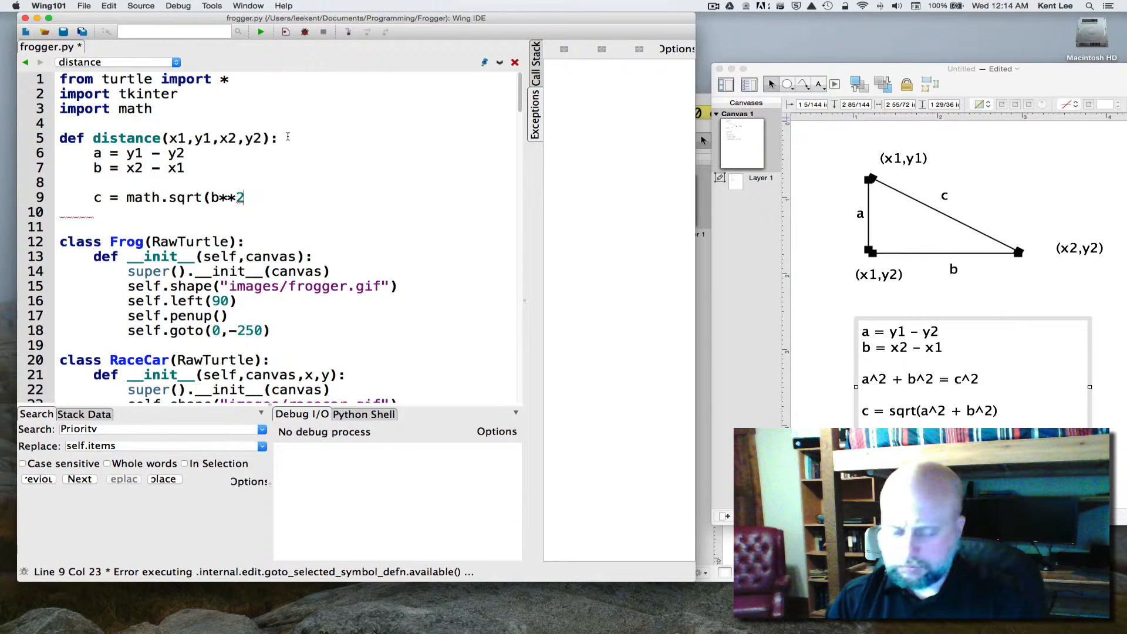
text(a*)
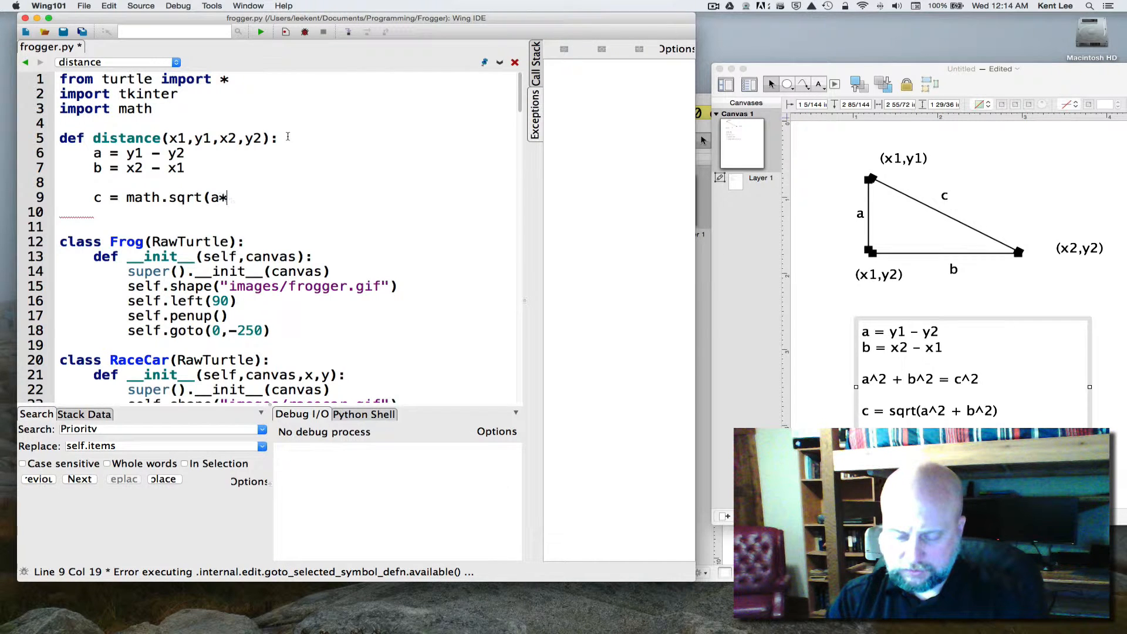
text(*2 + b)
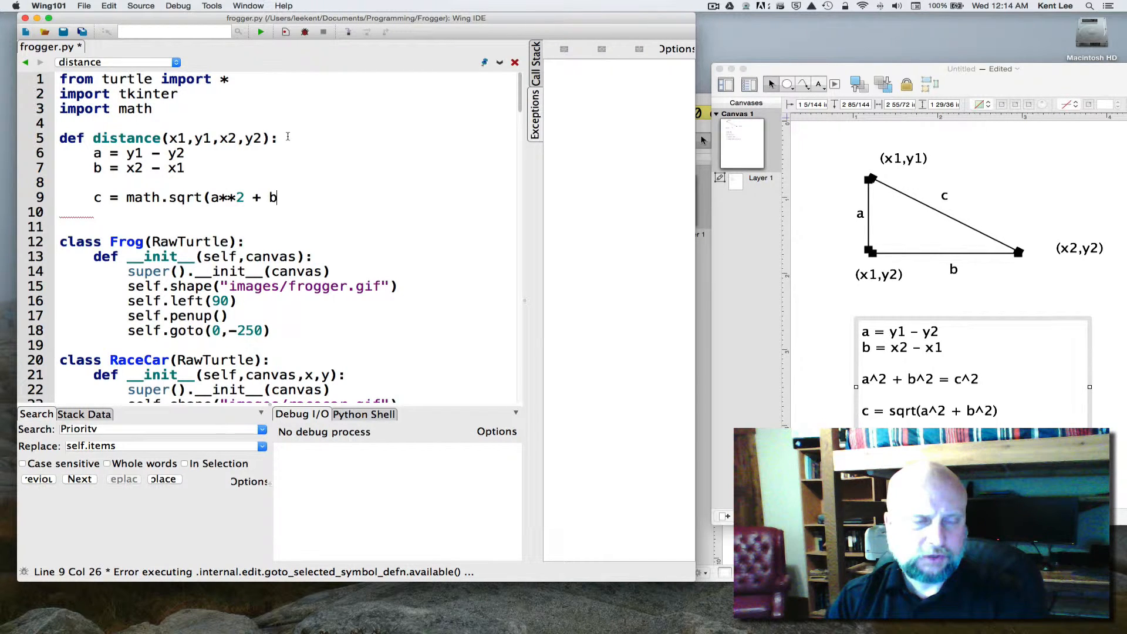
text(**2))
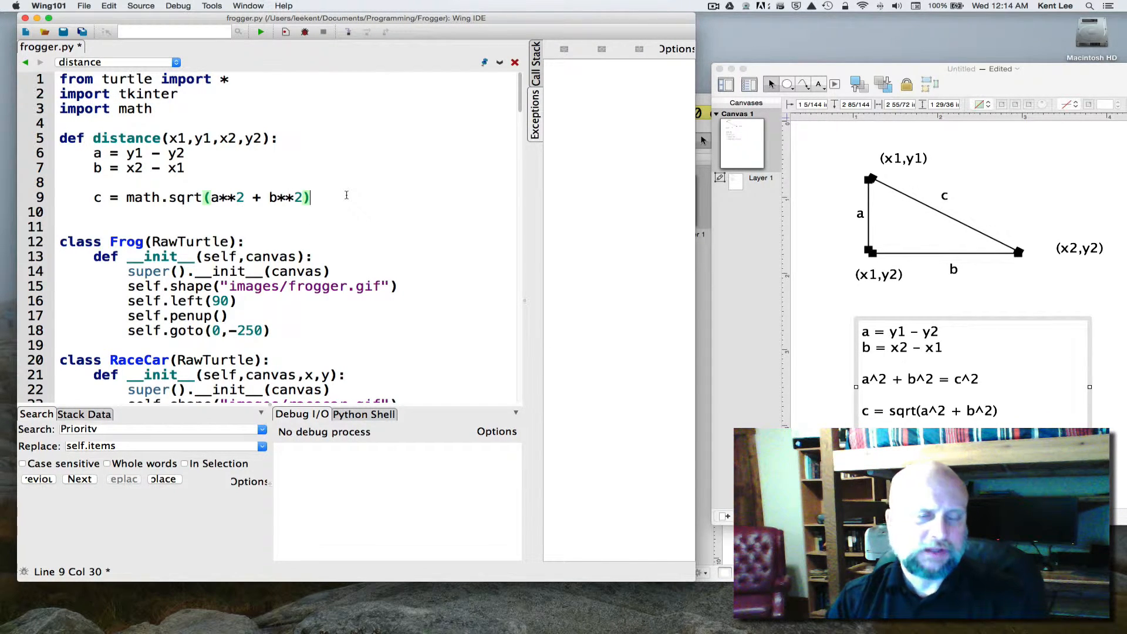
text(return)
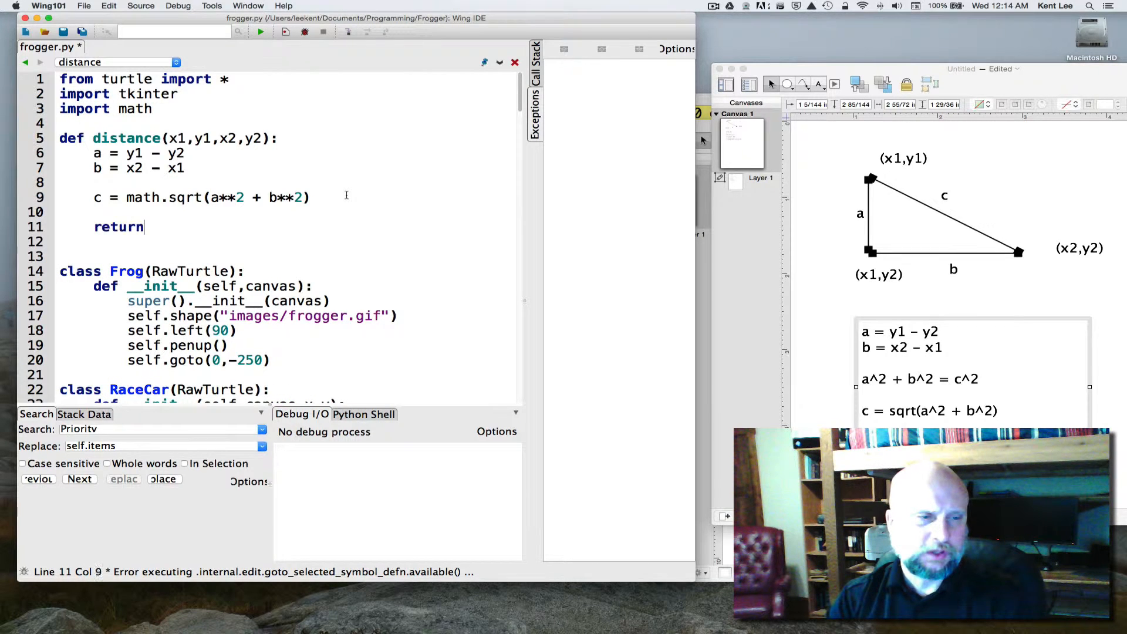
text(c)
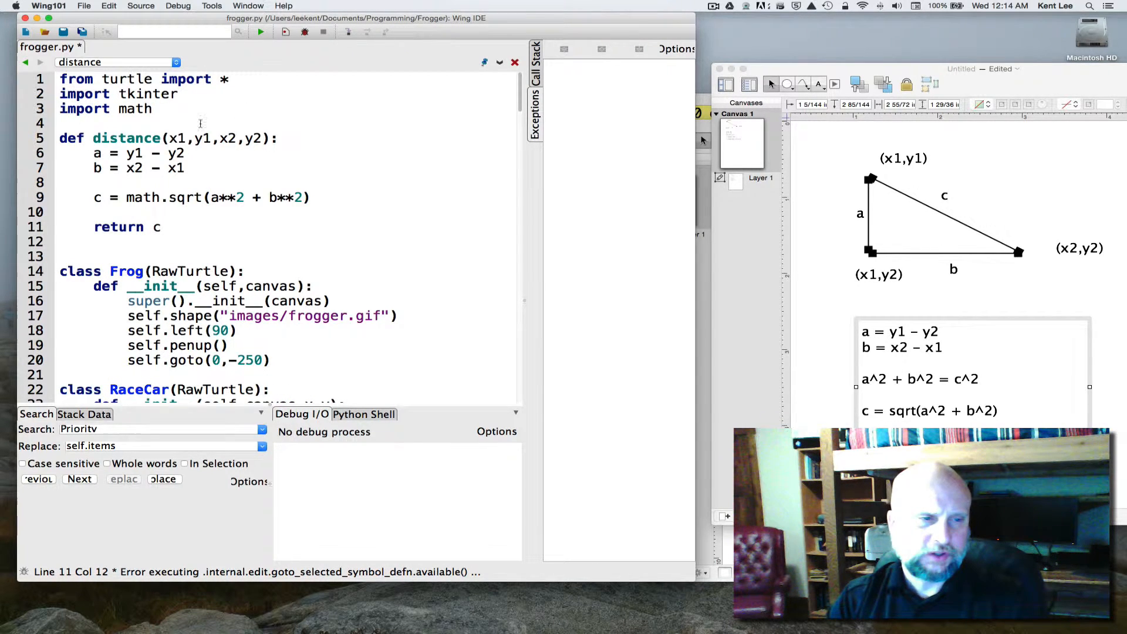
Step: Add a frog parameter after distance in RaceCar.forward's signature
scroll(down, 3)
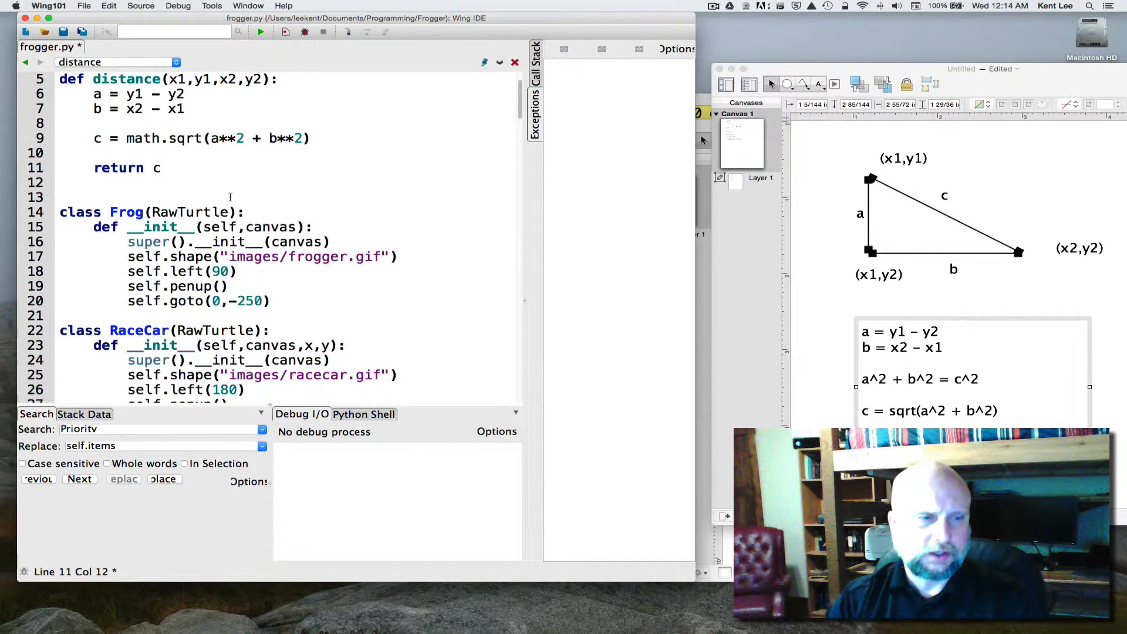
scroll(down, 3)
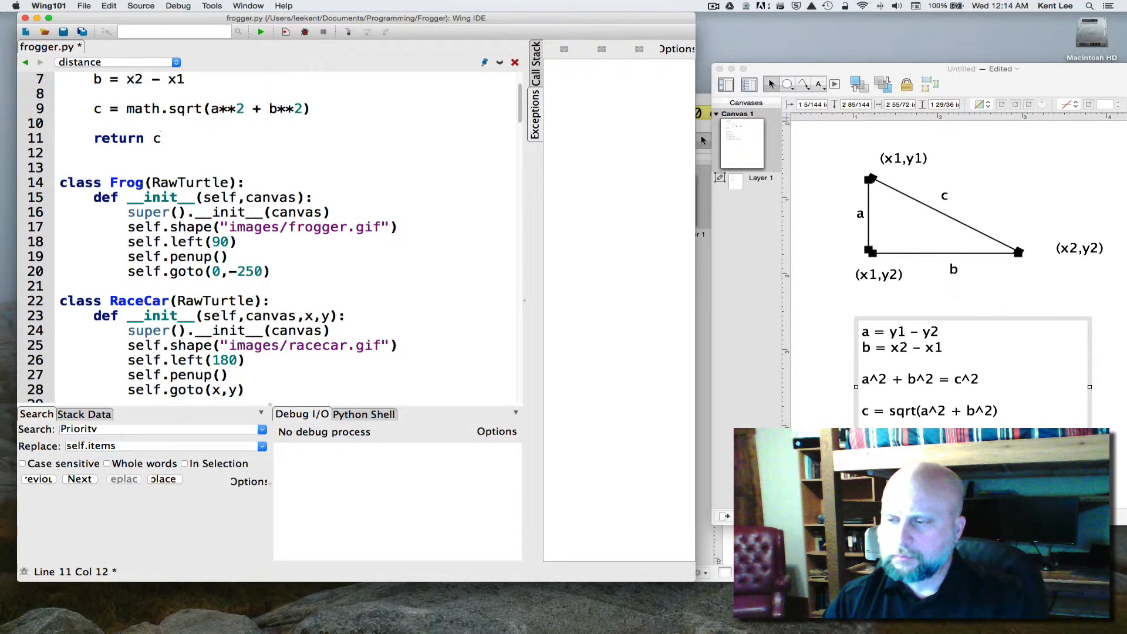
scroll(down, 3)
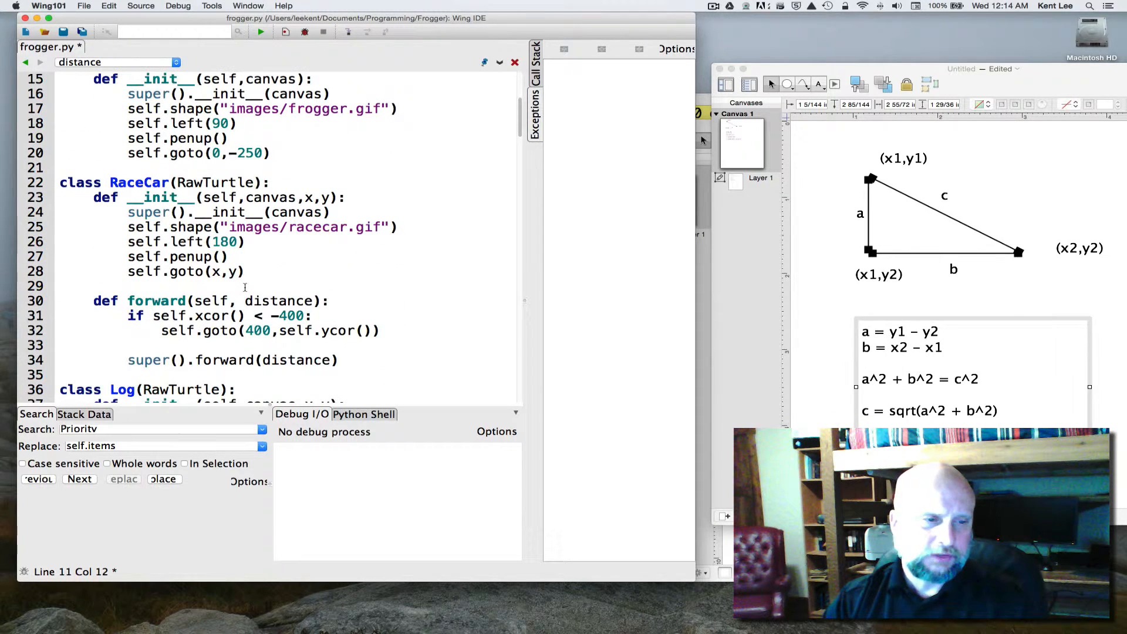
click(247, 271)
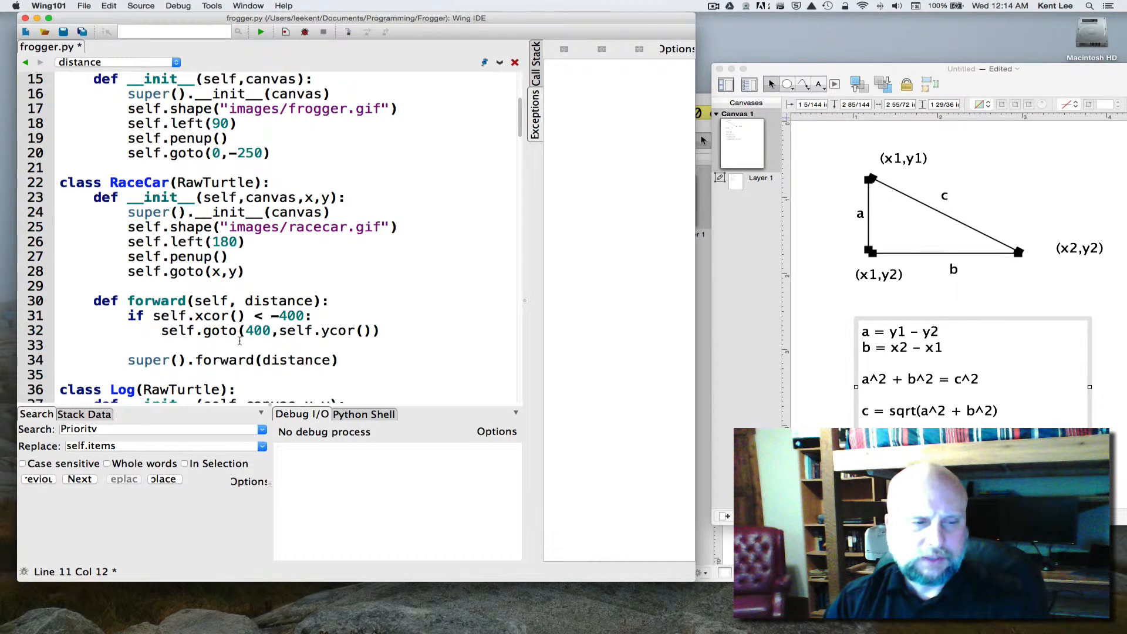
scroll(down, 3)
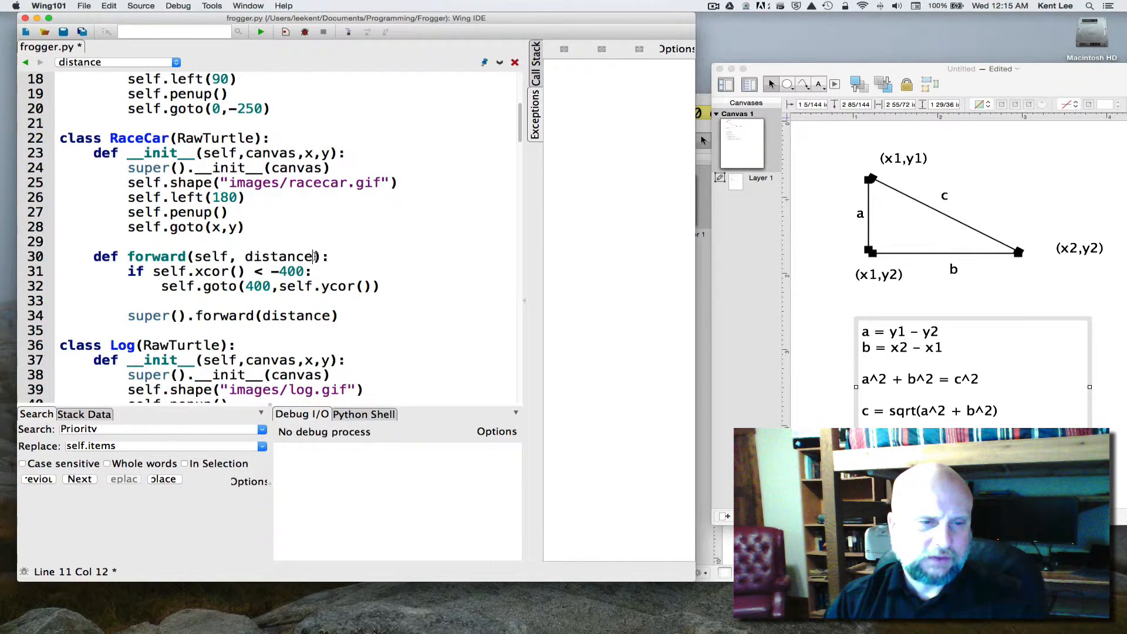
text(, frog)
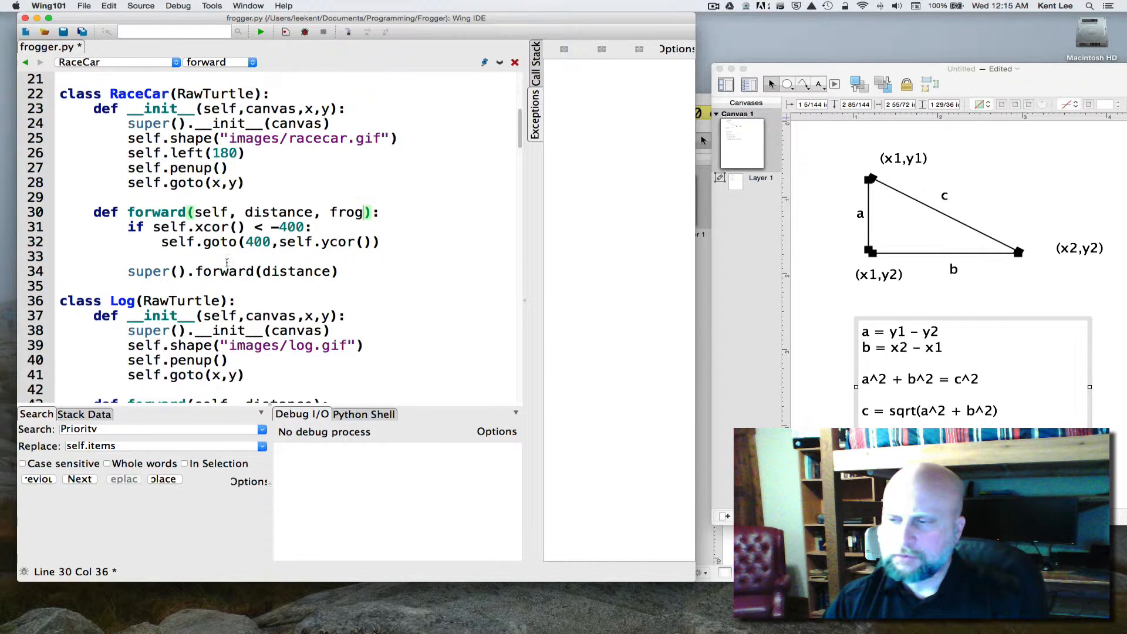
Step: Add the line frogDist = distance(frog.xcor(), frog.ycor(), self.xcor(), self.ycor())
key(Return)
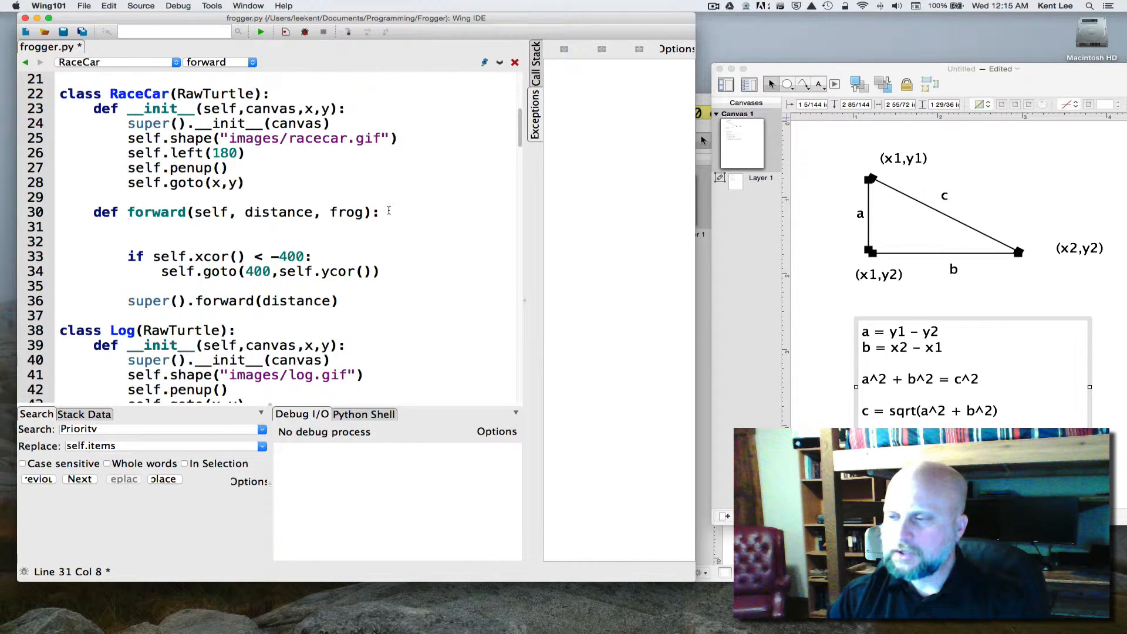
text(frogDist =)
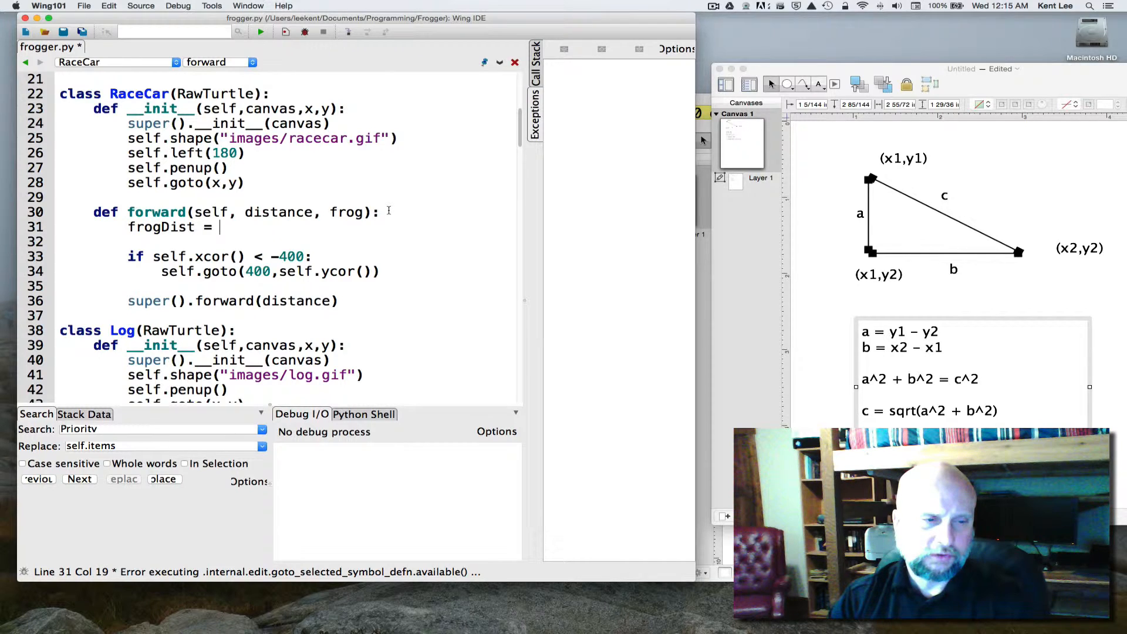
text(distance()
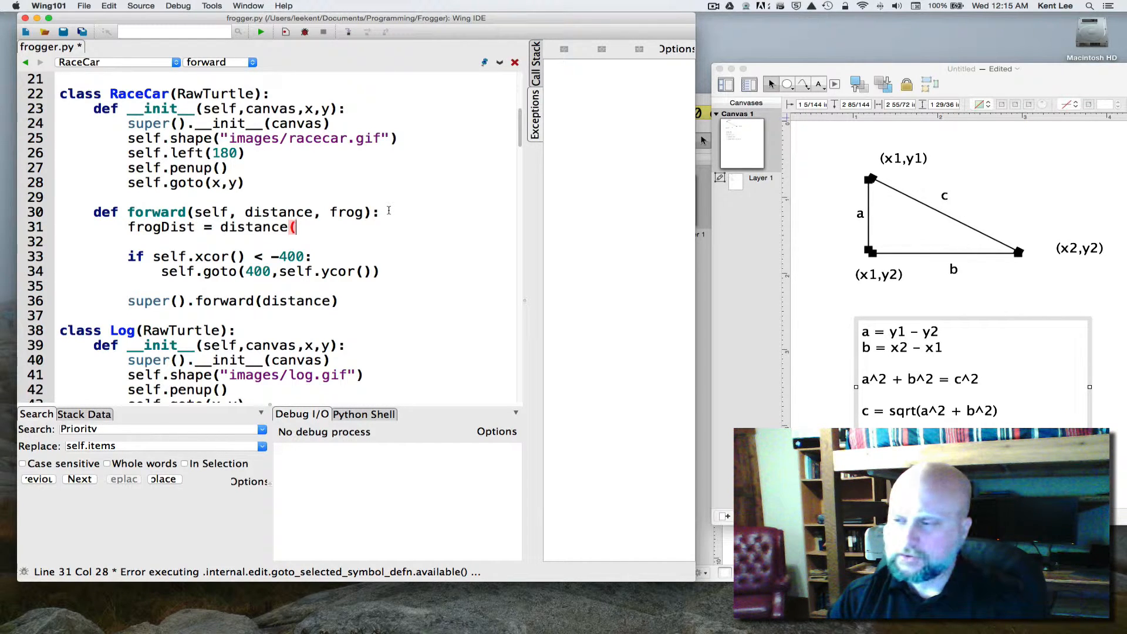
text(frog.)
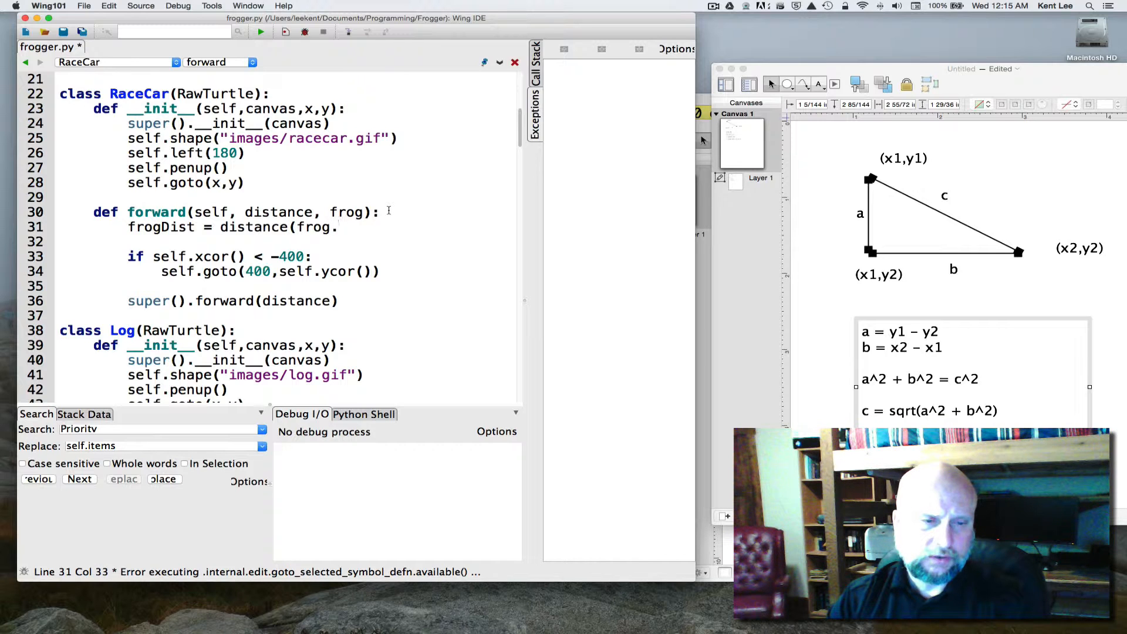
text(xcor(), frog)
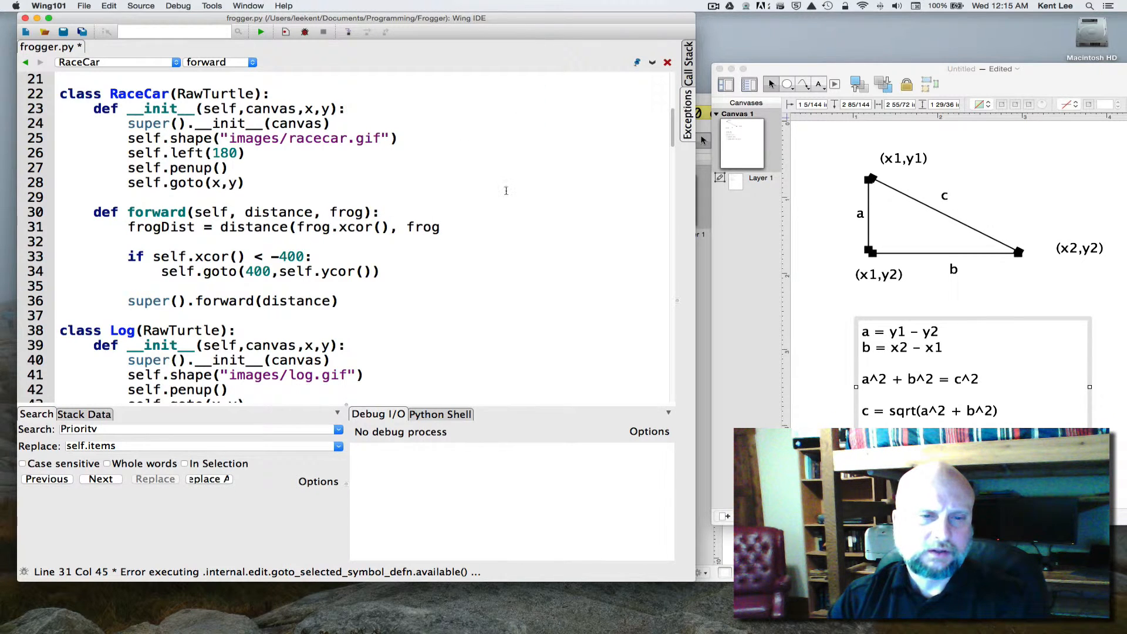
text(.yc)
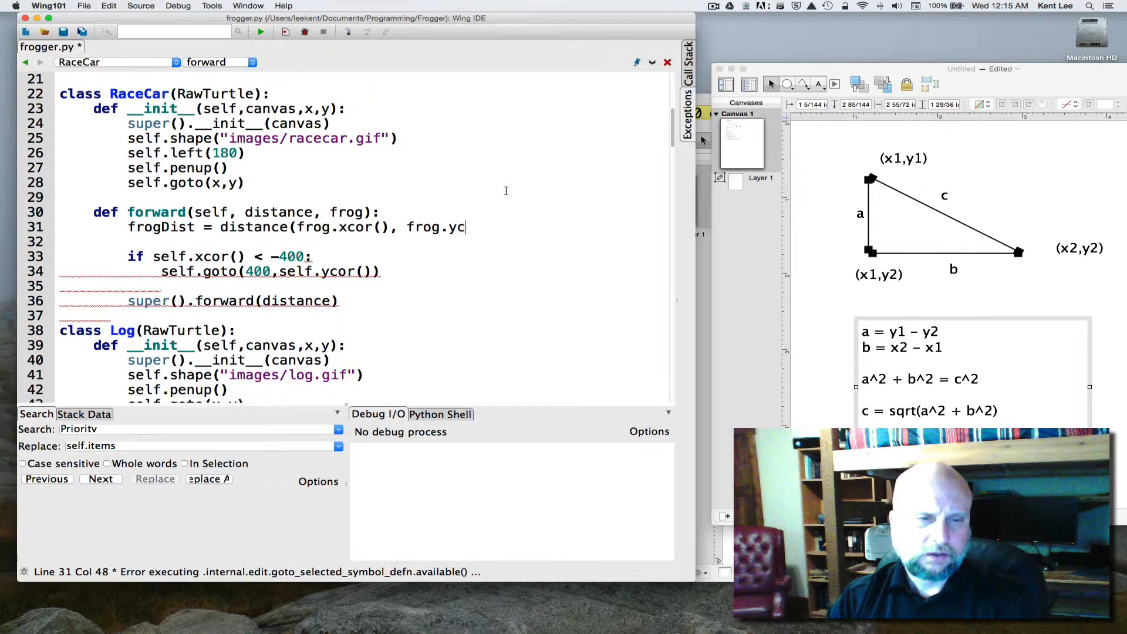
text(or)
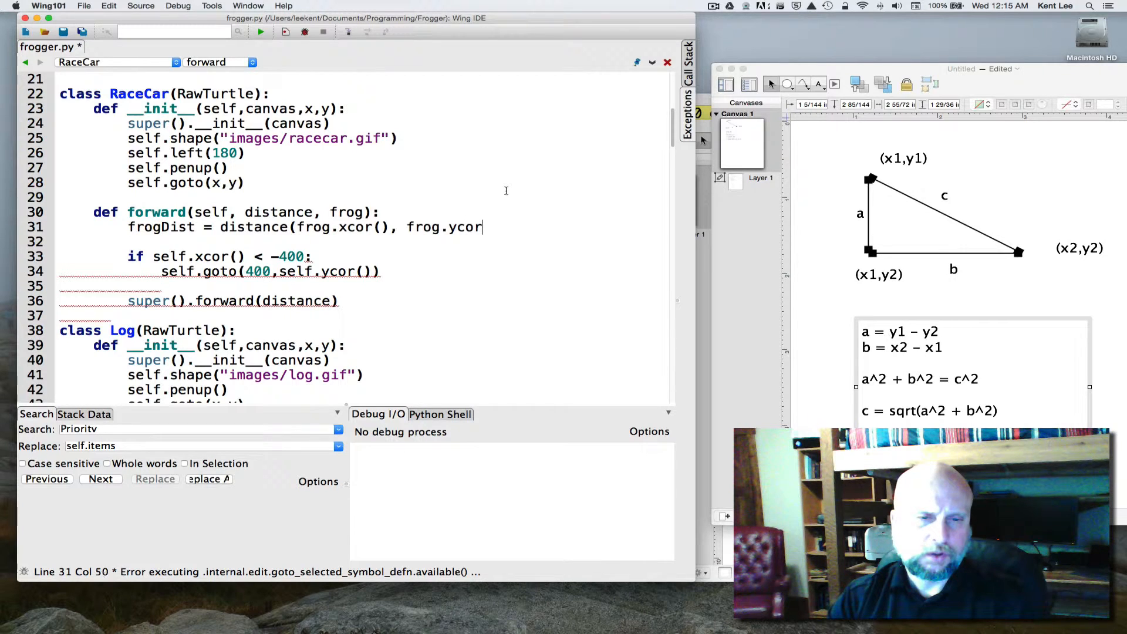
text((),)
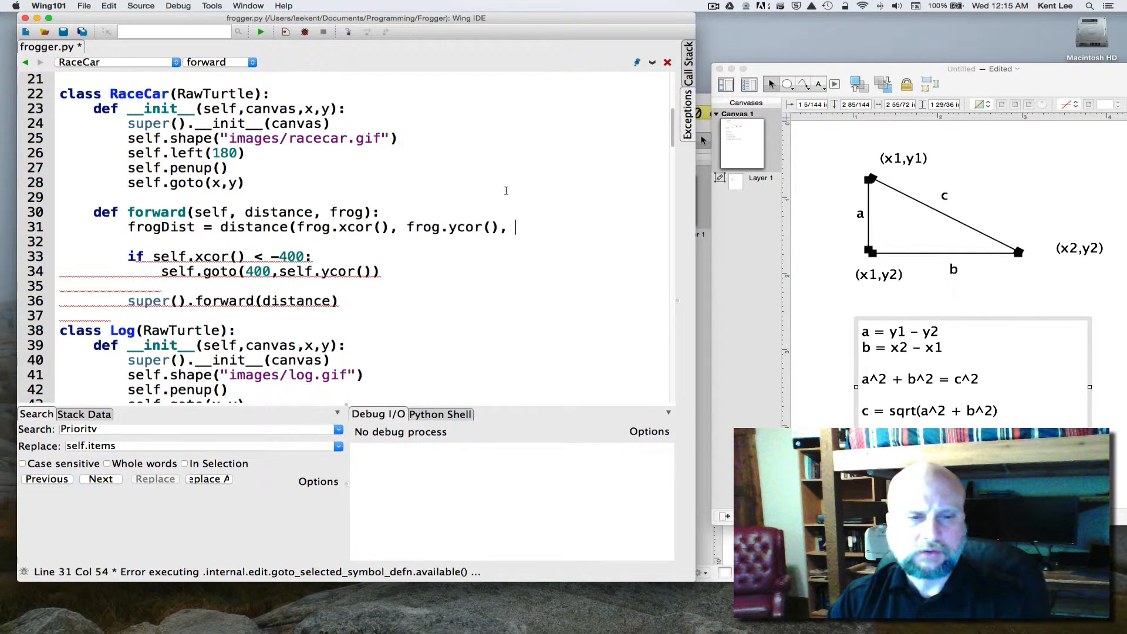
text(self.)
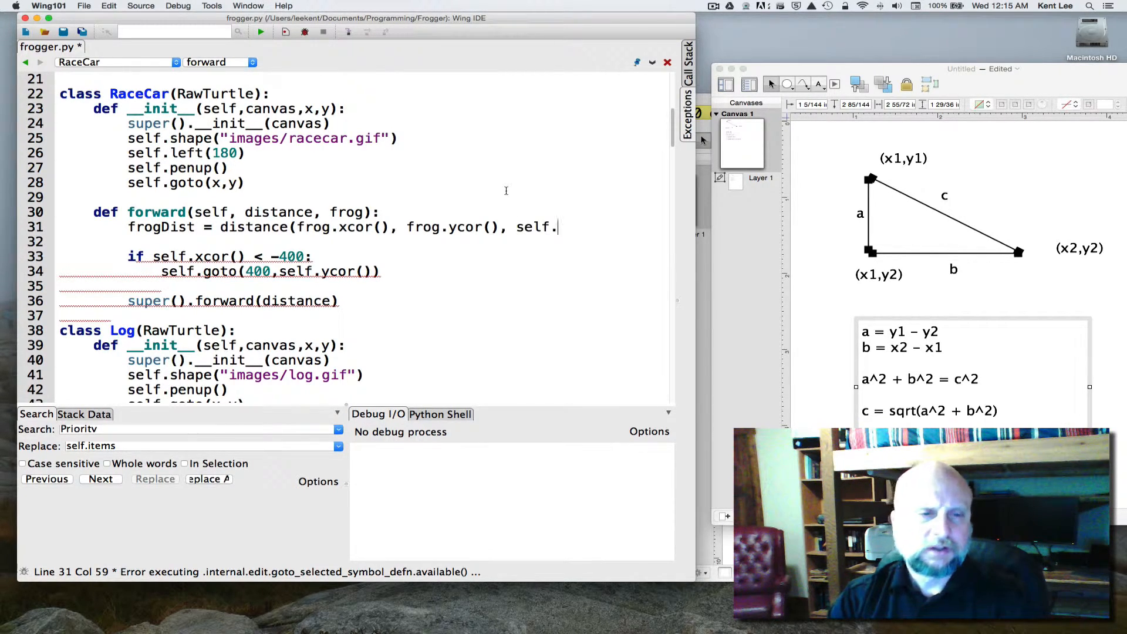
text(xcor(),)
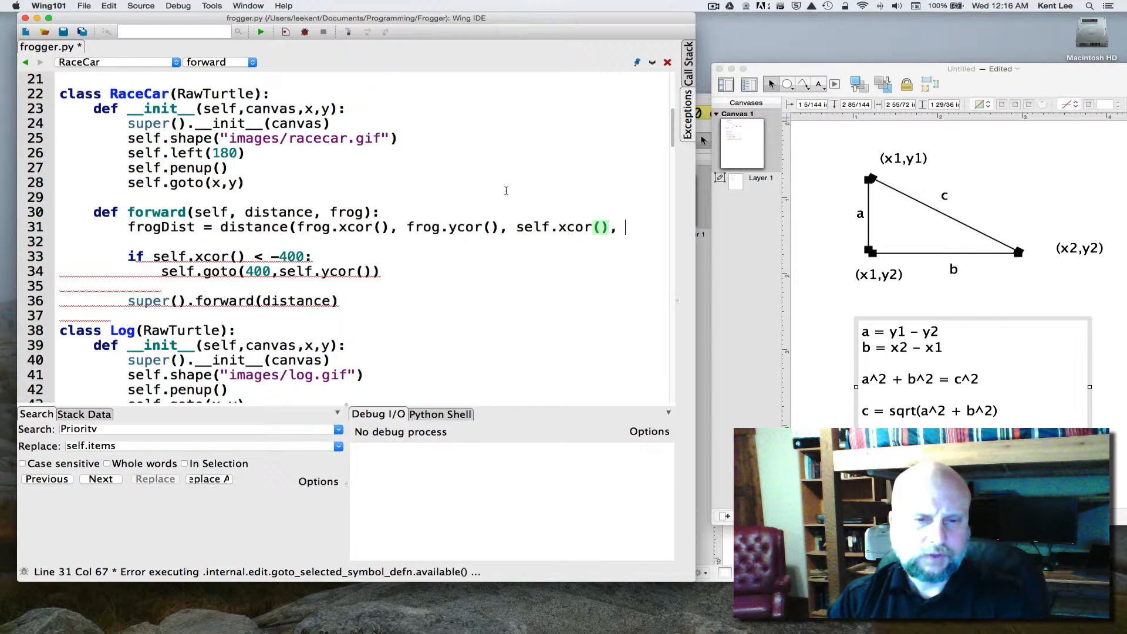
text(self.y)
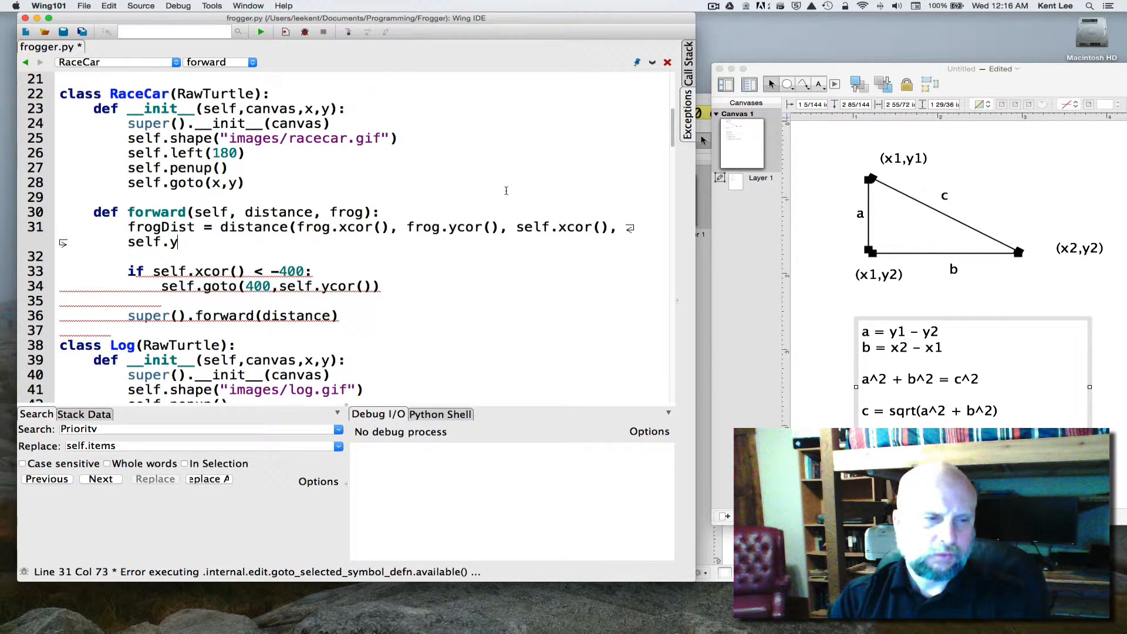
text(cor)
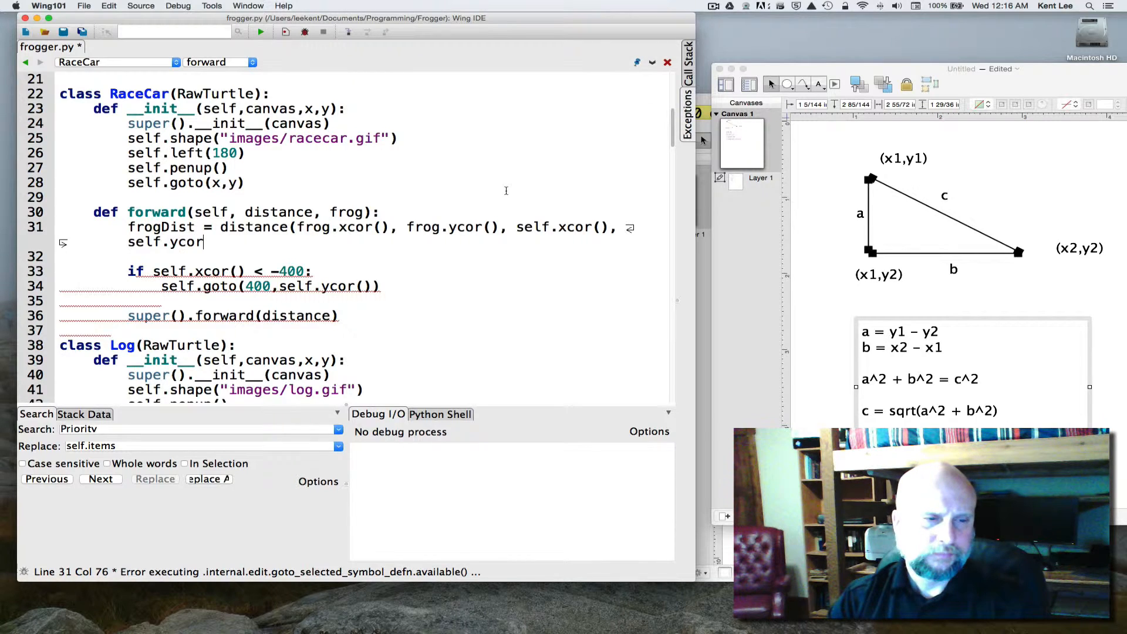
text(()))
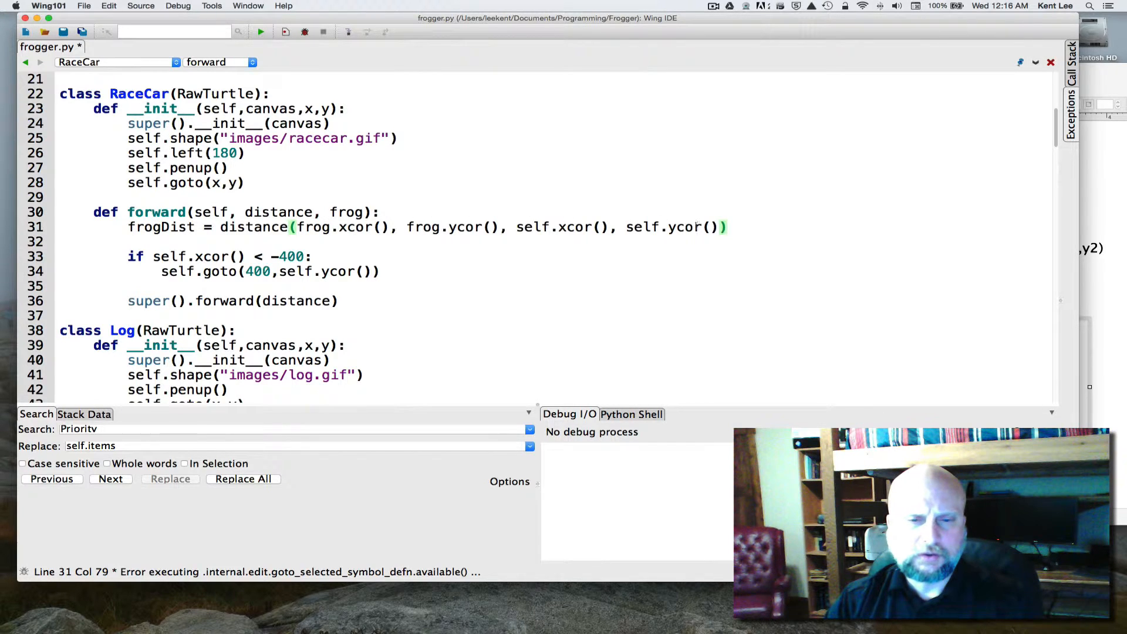
Step: Add the collision check if frogDist < 40 with a self.screen.update call
click(733, 227)
text(if ;)
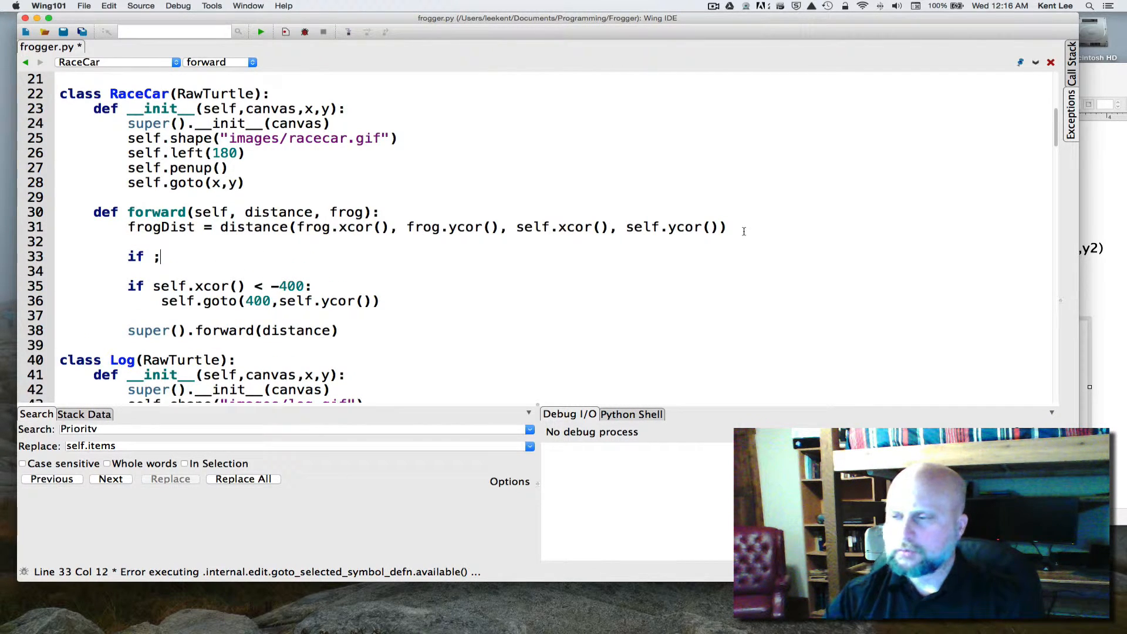
key(Backspace)
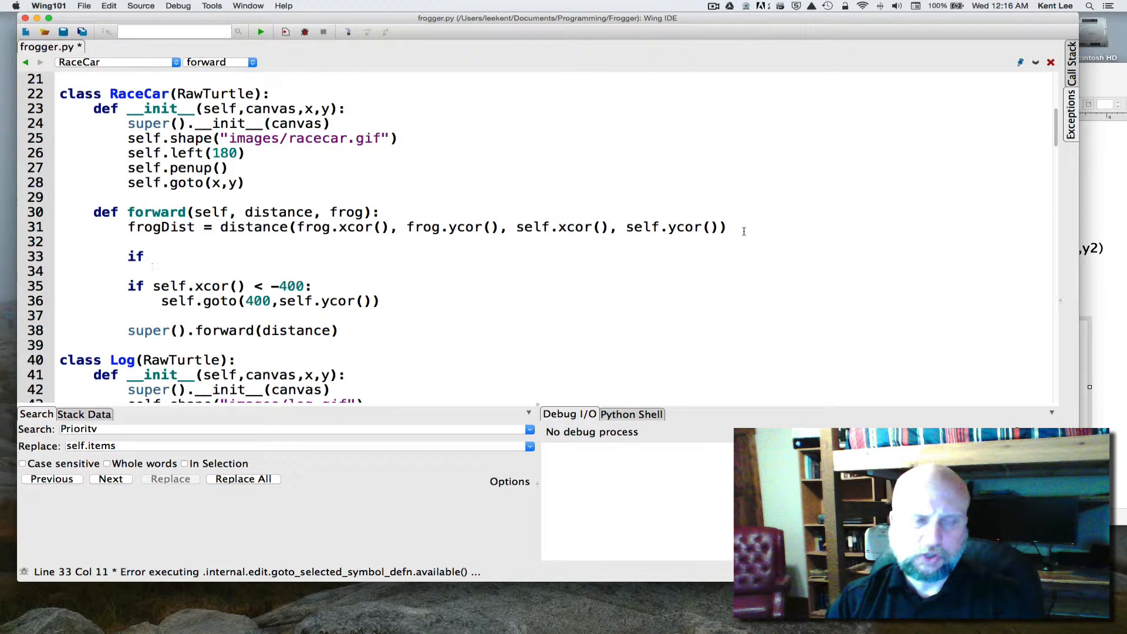
text(frogD)
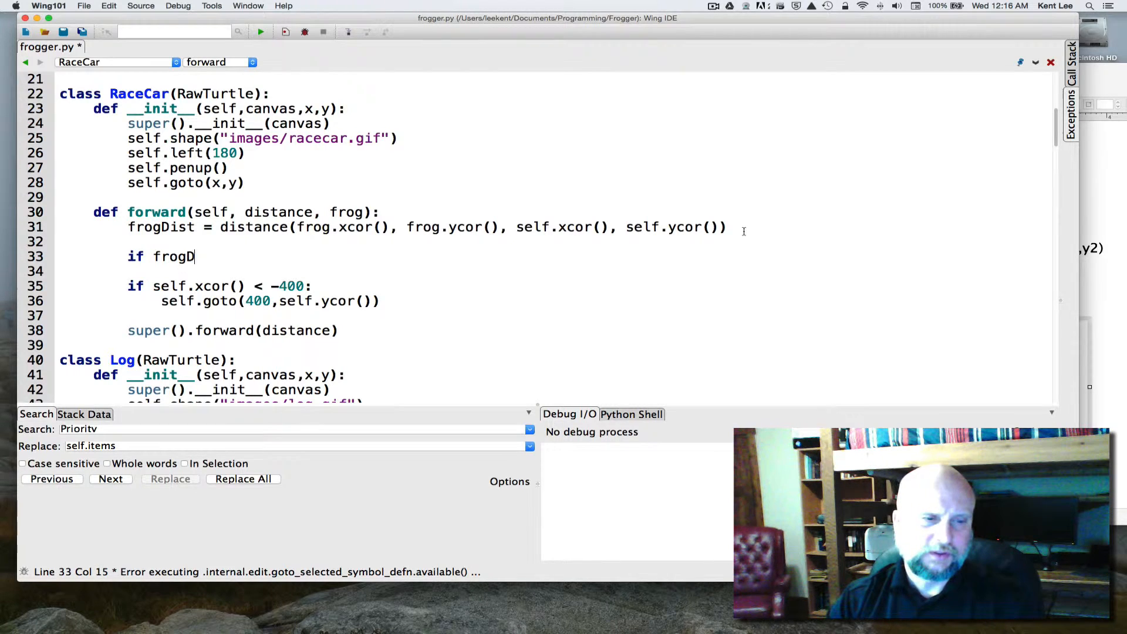
text(ist)
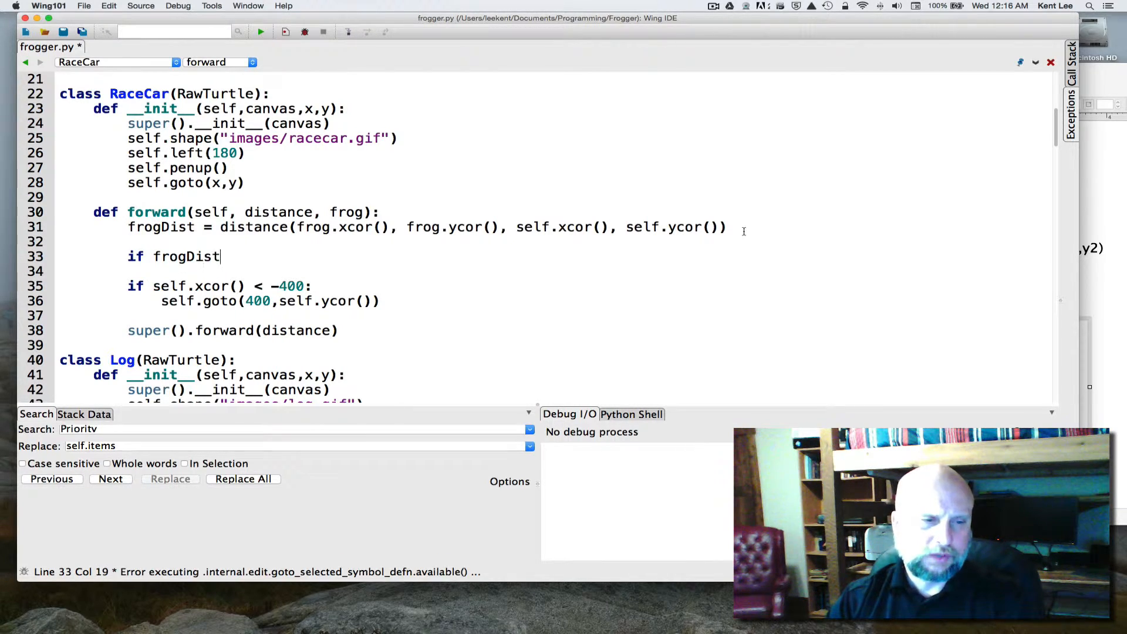
text(<)
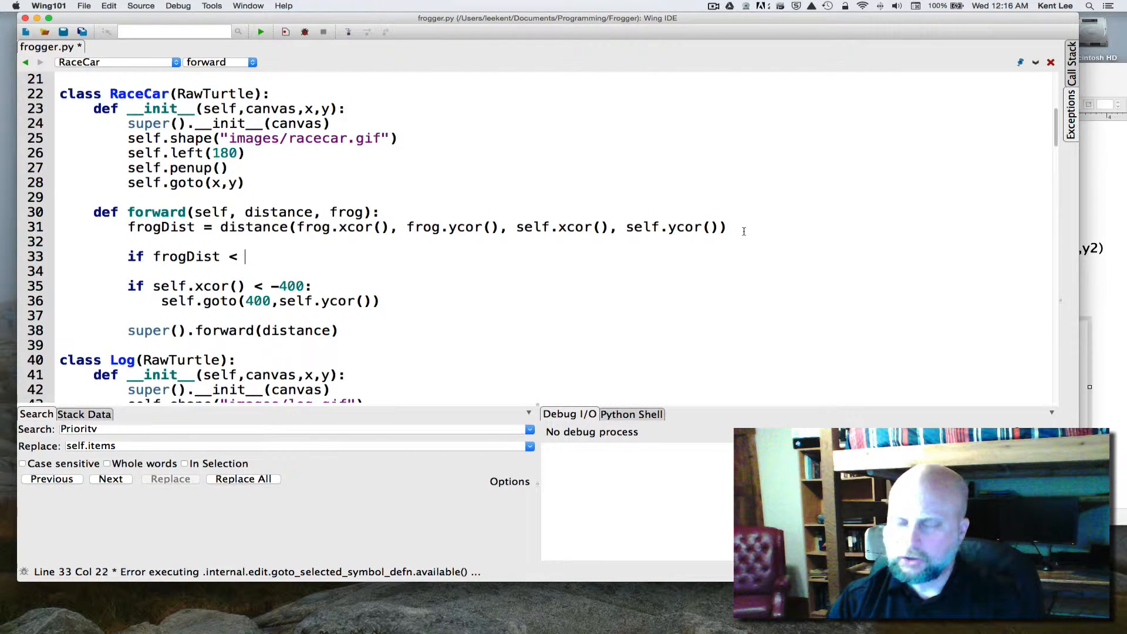
text(40:)
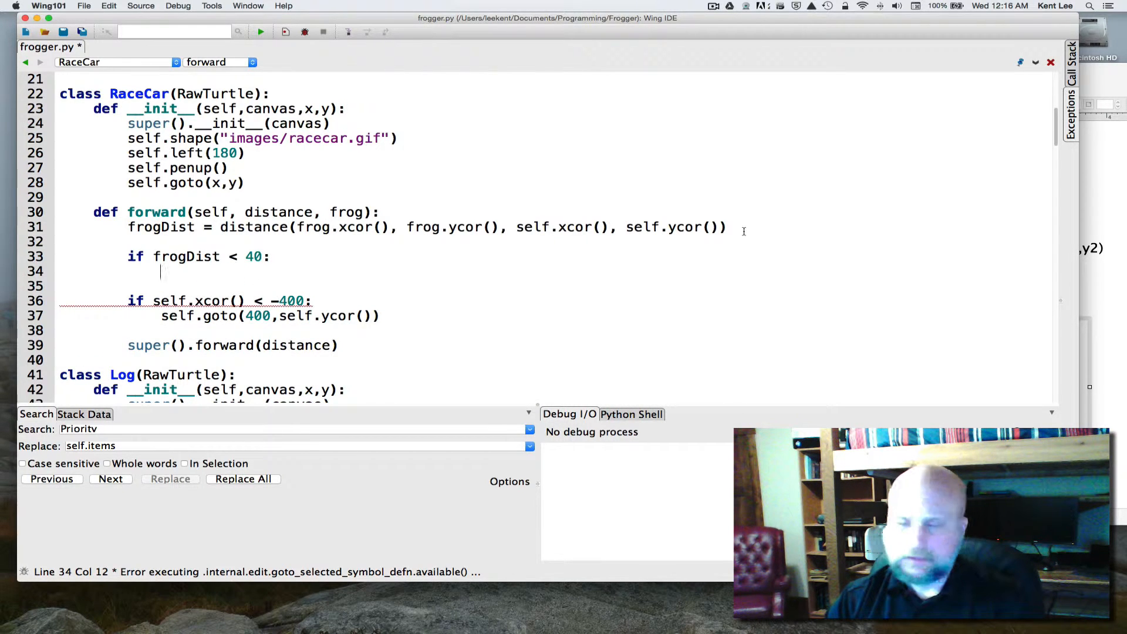
text(self)
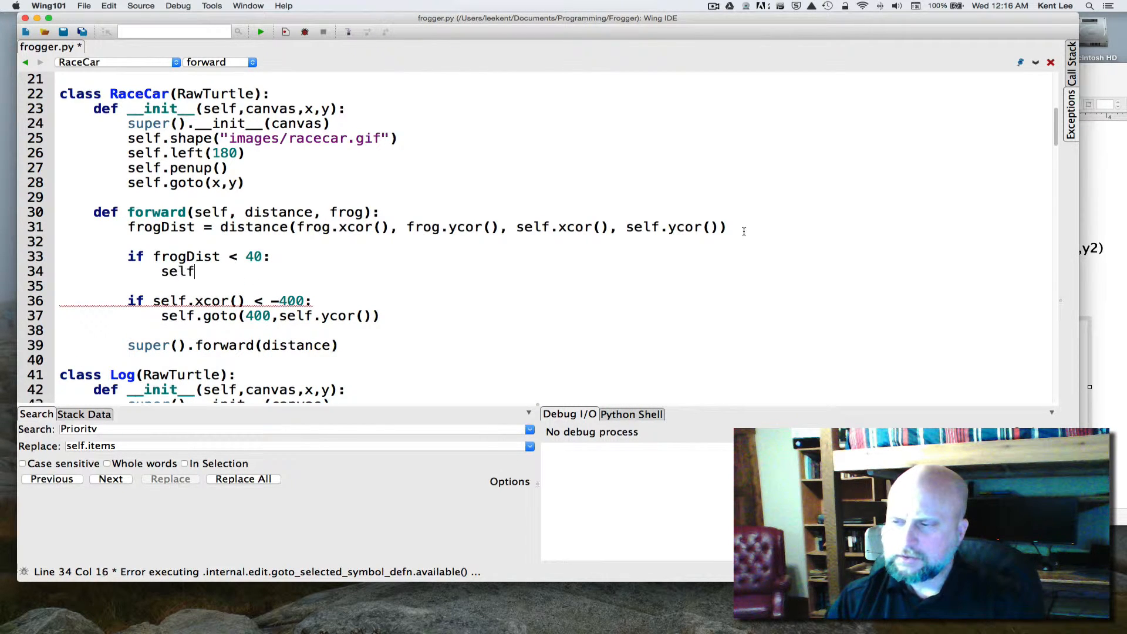
text(.)
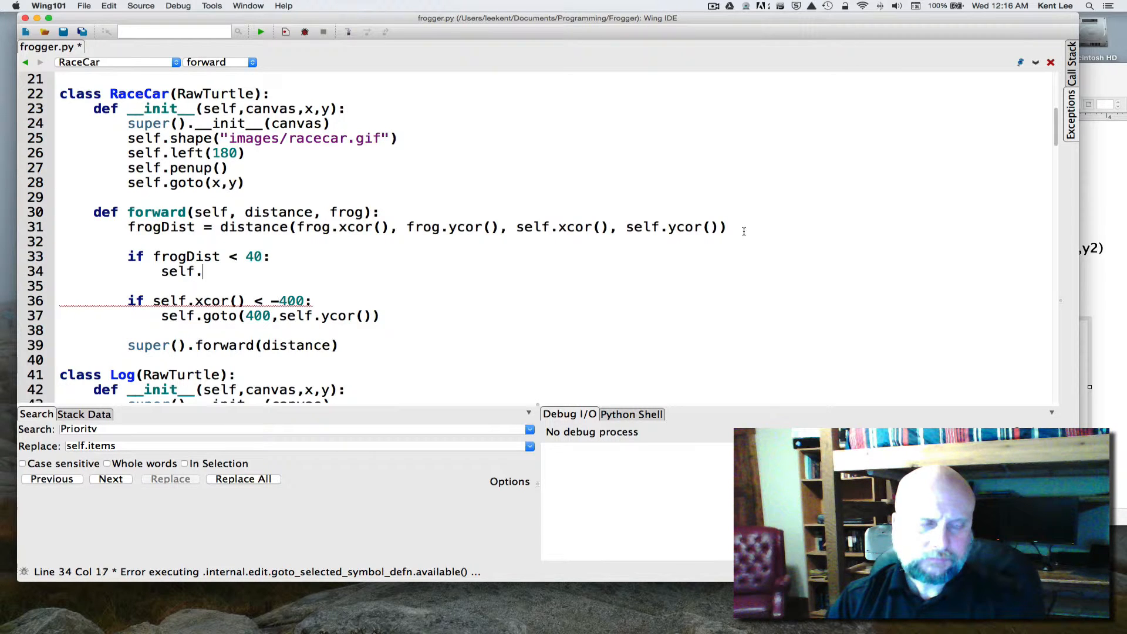
text(screen.)
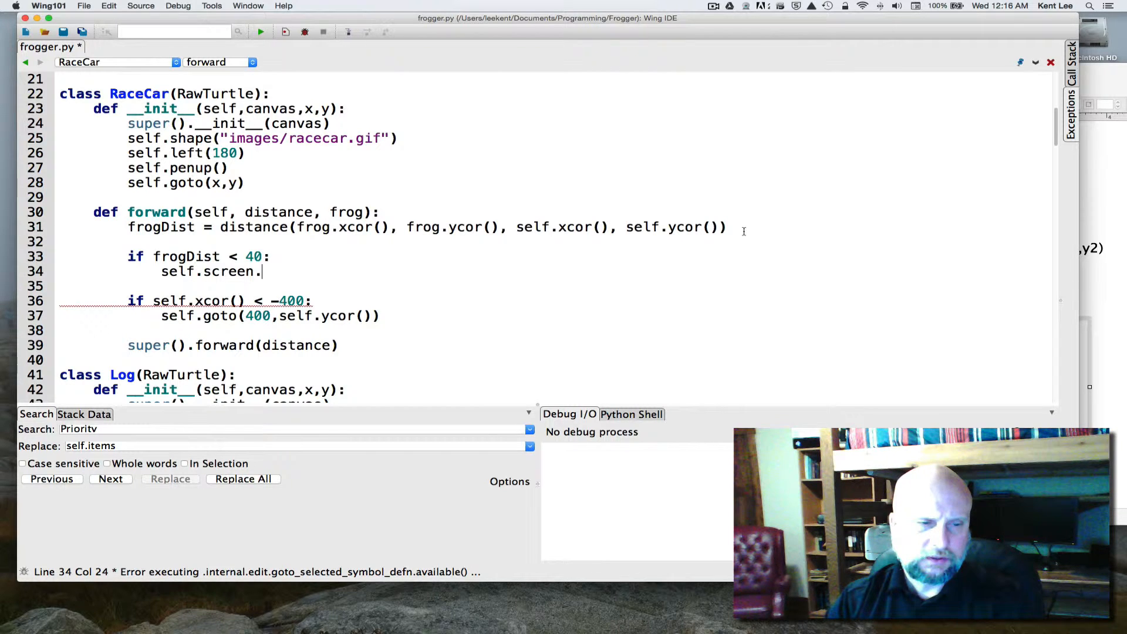
text(update)
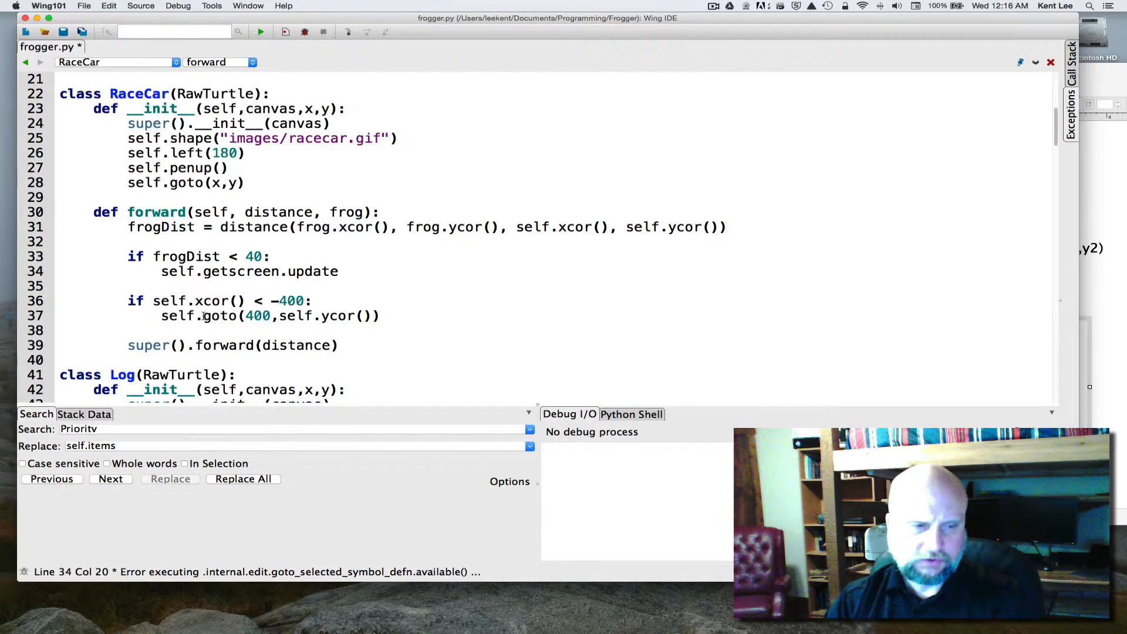
Step: Show a tkinter messagebox titled 'Ouch' saying 'You ran me over!'
click(280, 271)
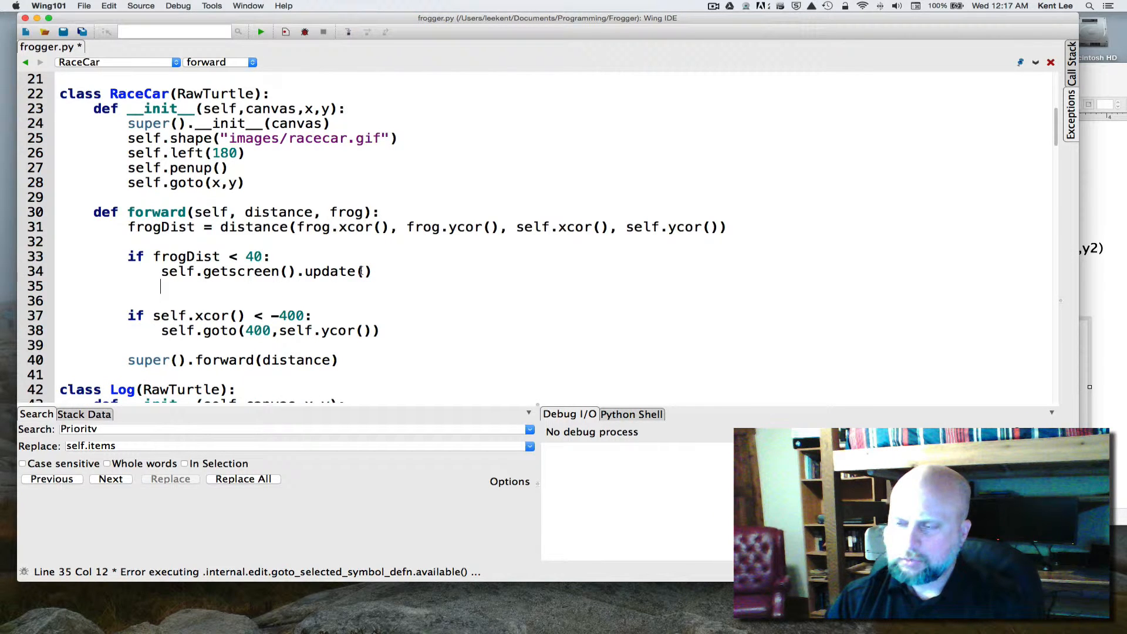
text(t)
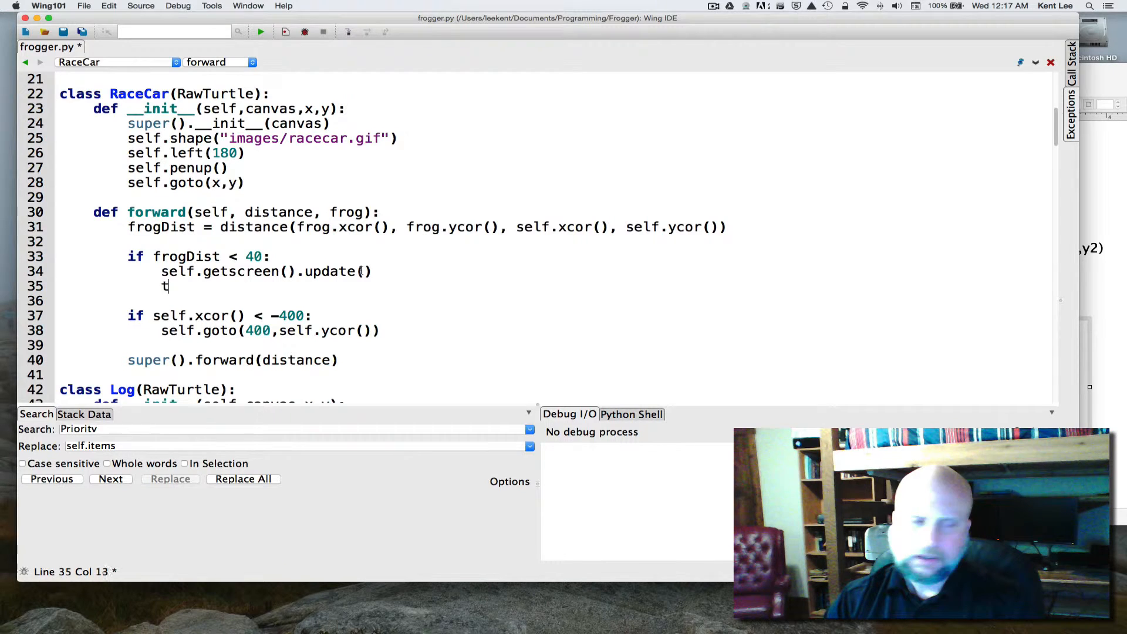
text(kinter.)
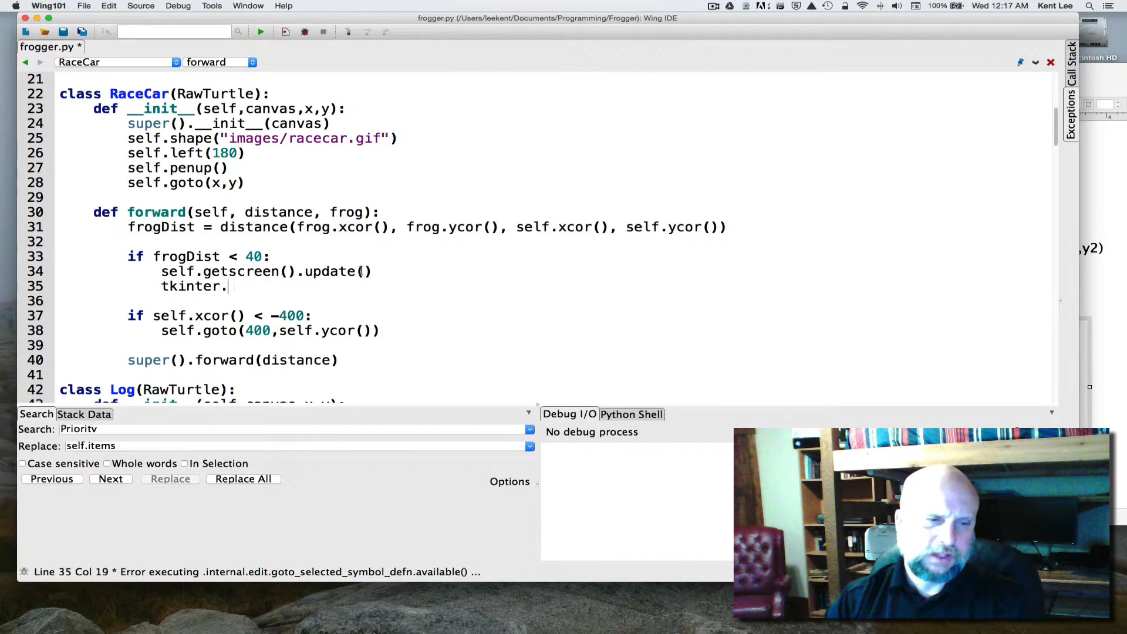
text(message)
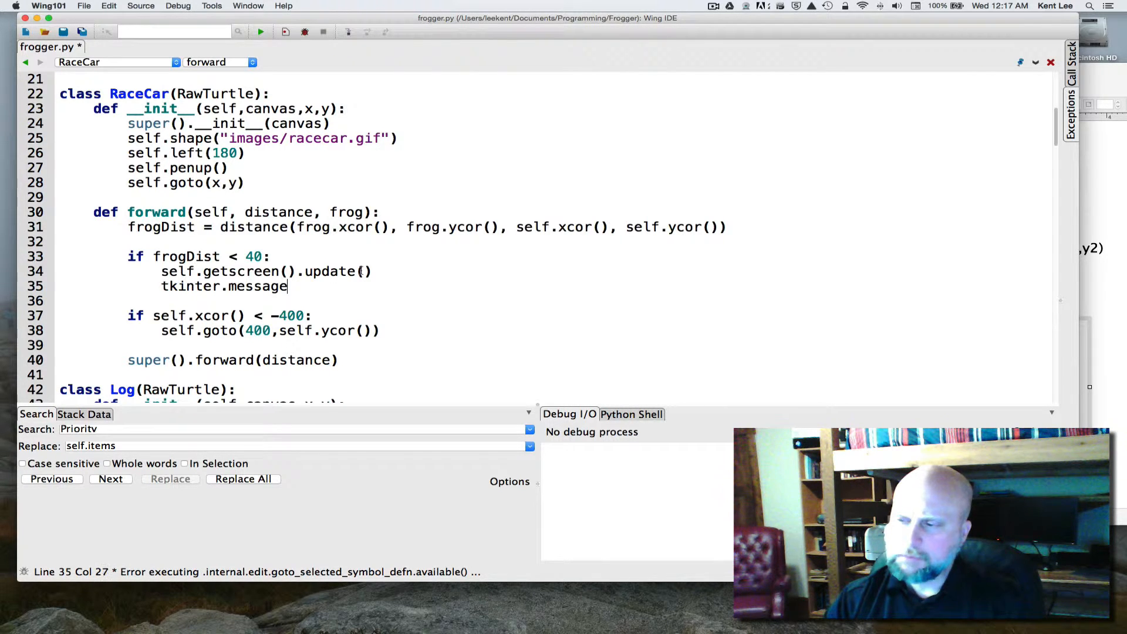
text(box()
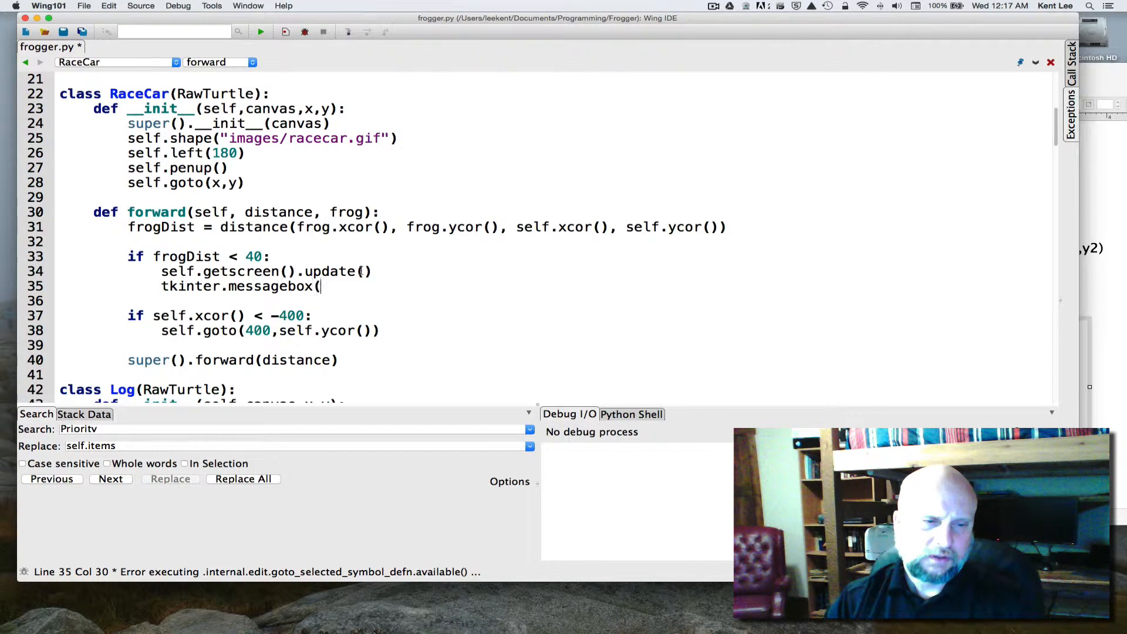
text(show)
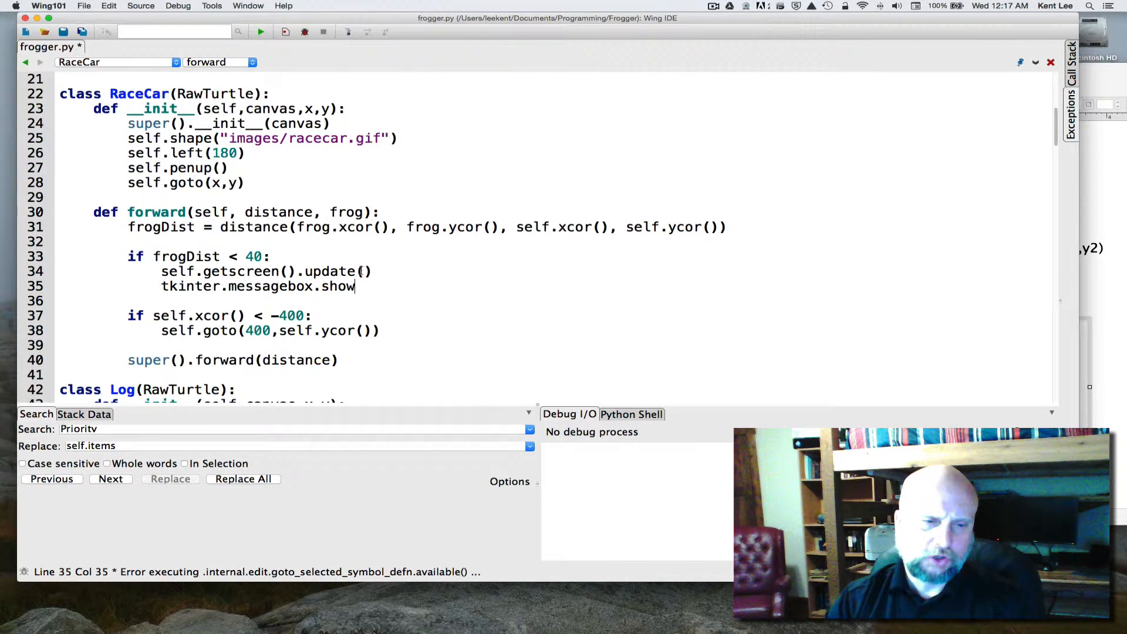
text(into)
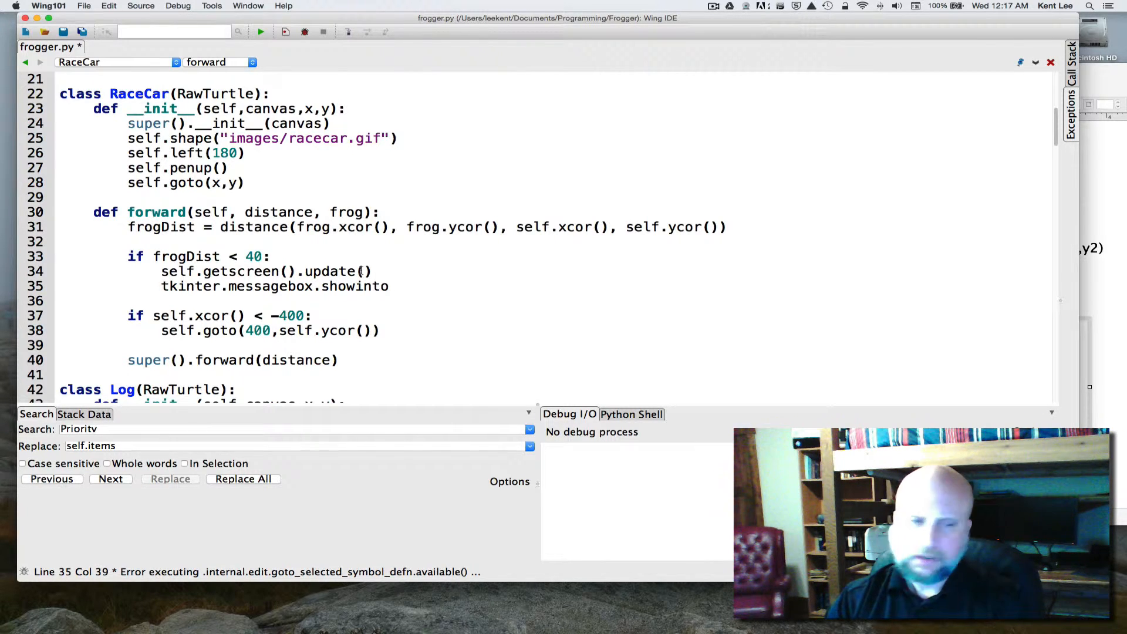
text(()
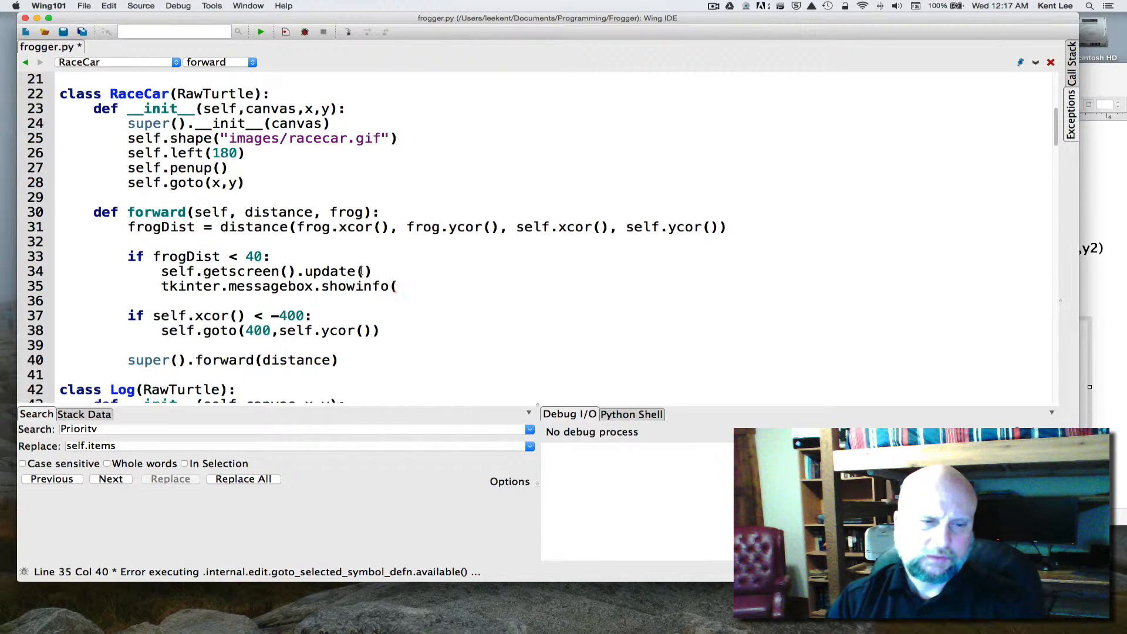
text(")
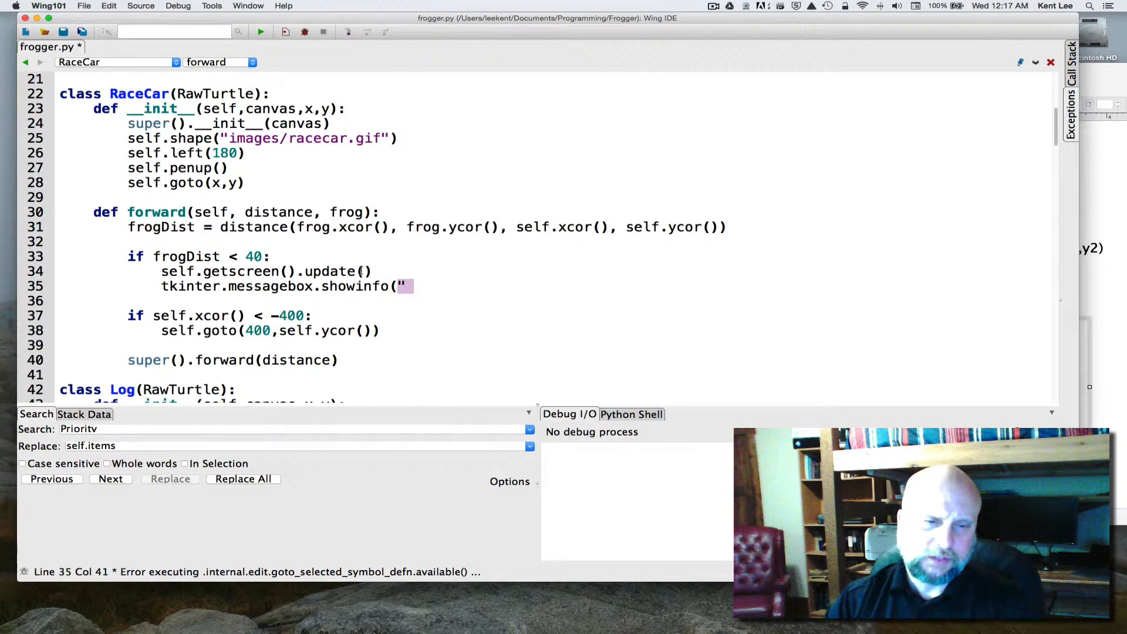
text(Ouch)
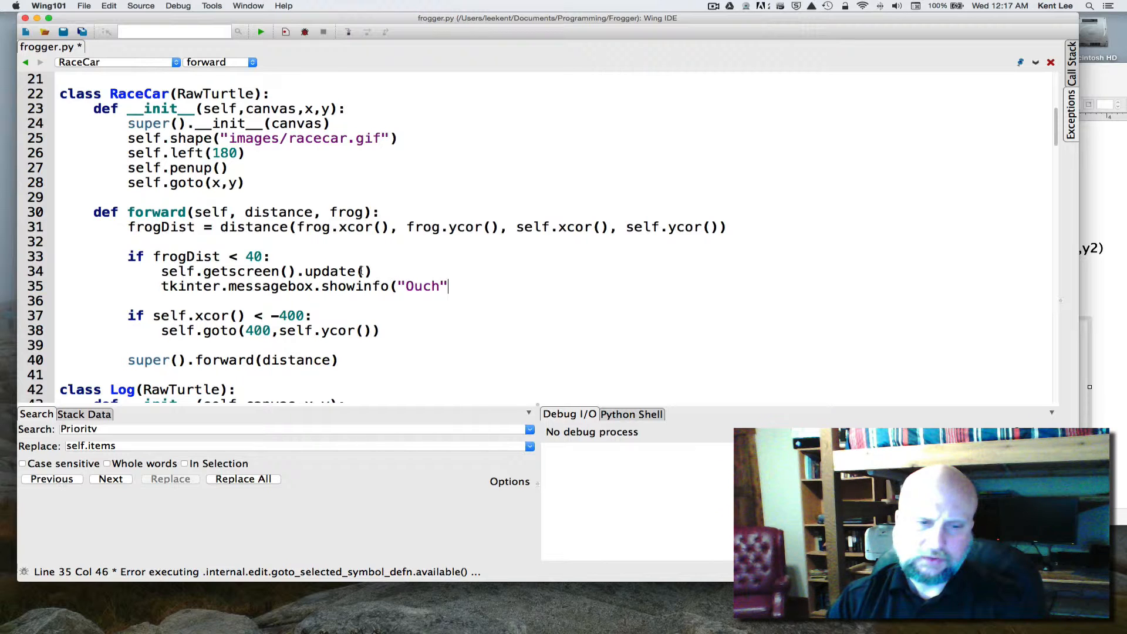
text(, ")
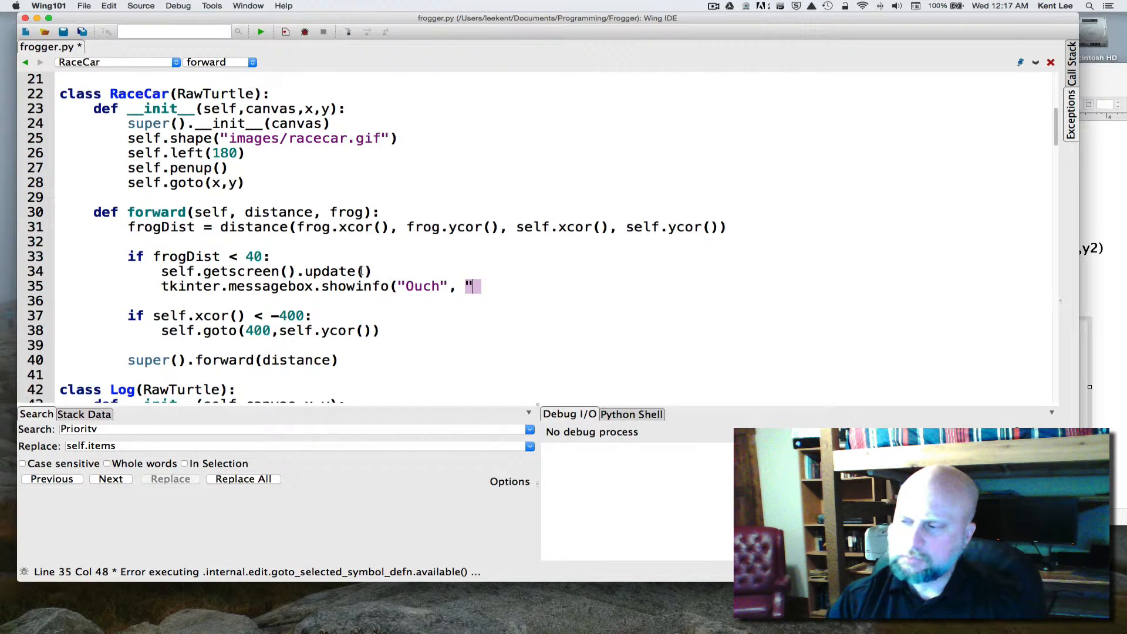
text(You)
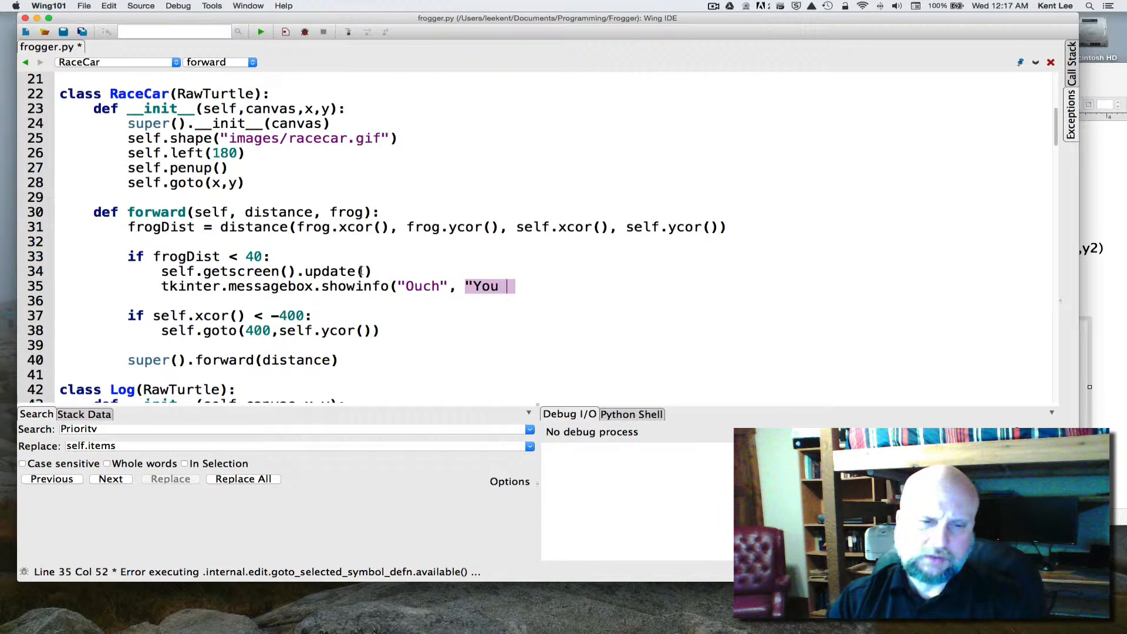
text(ran me o)
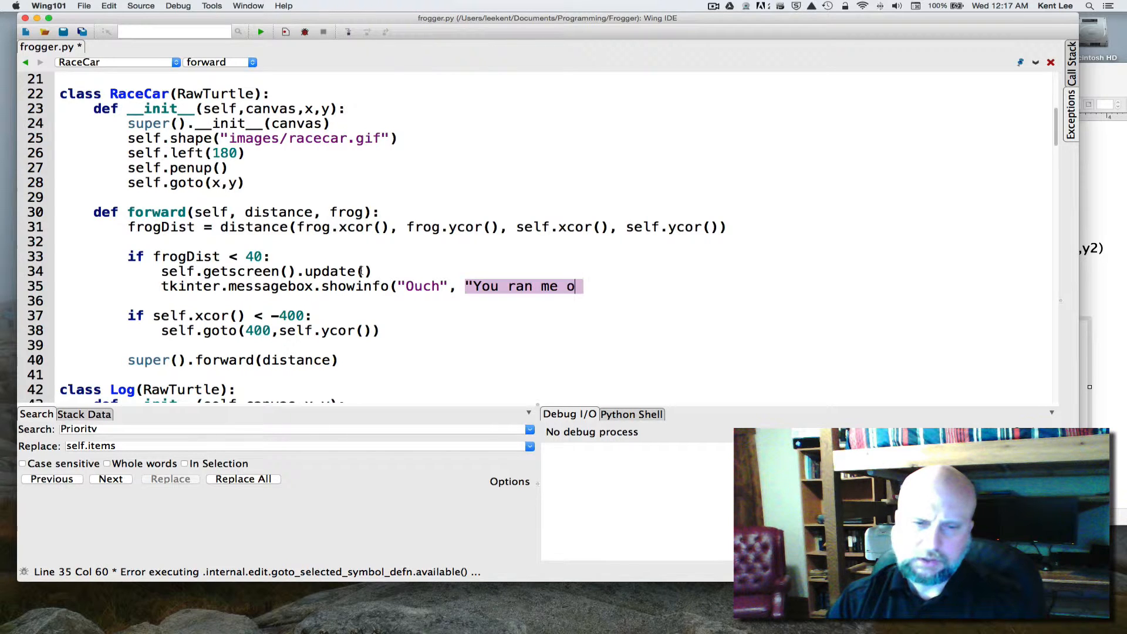
text(ver!")
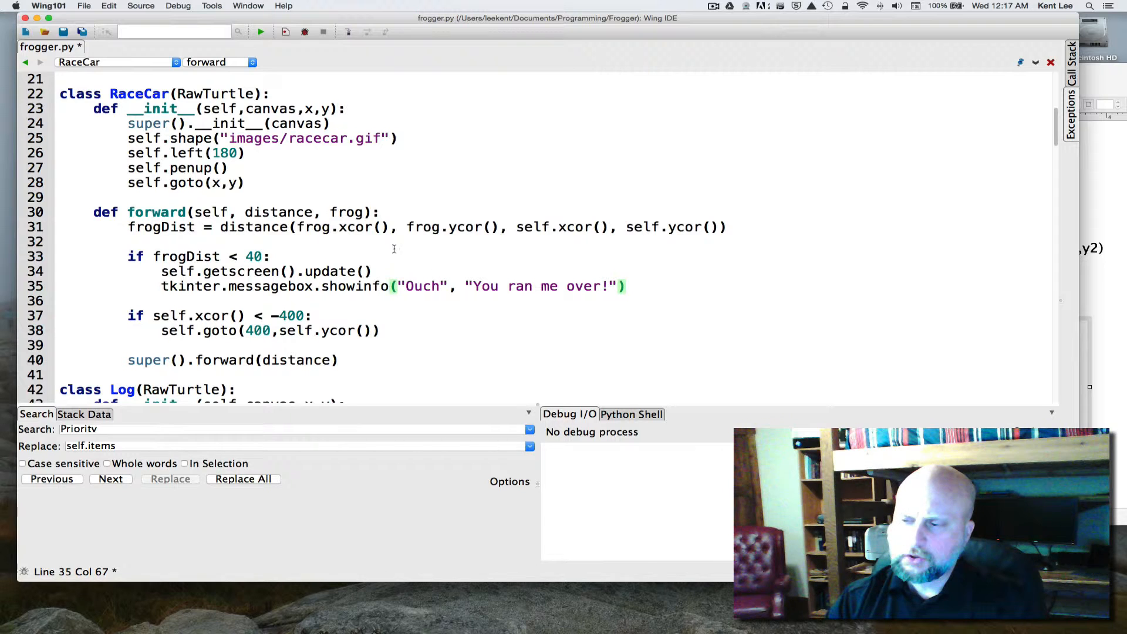
Step: Return False after the message and True after the normal move
text(retu)
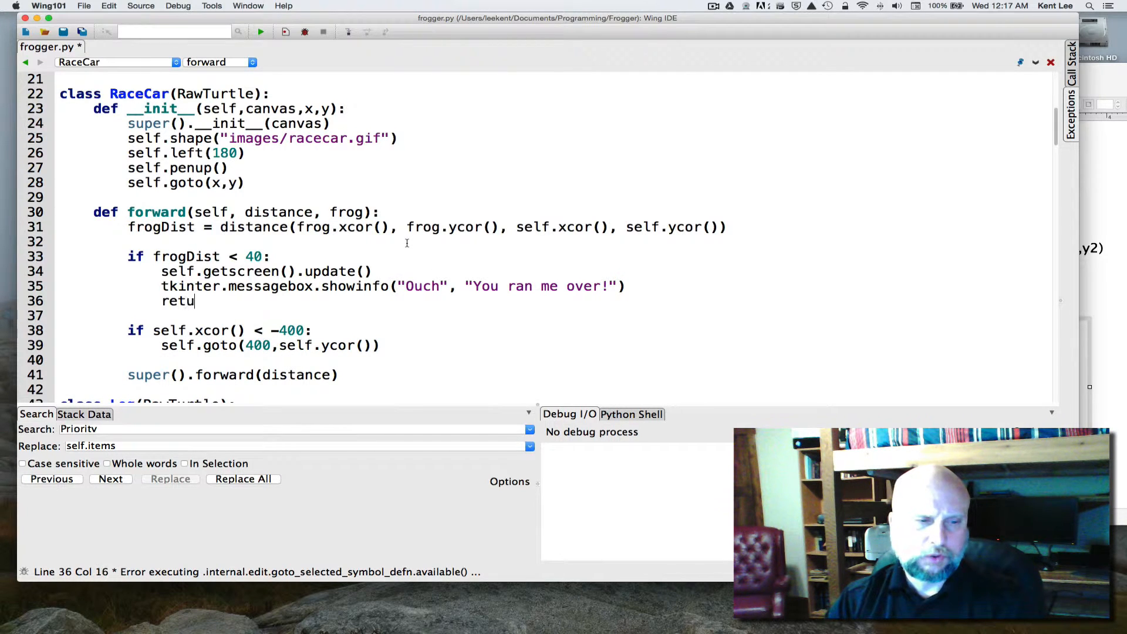
text(rn False)
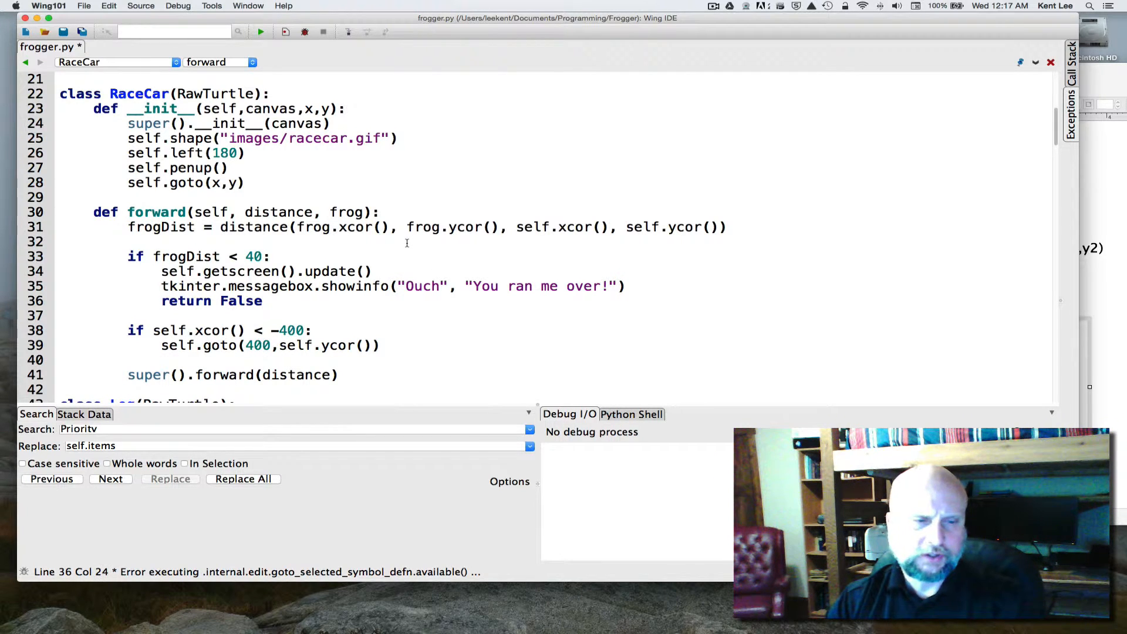
scroll(down, 3)
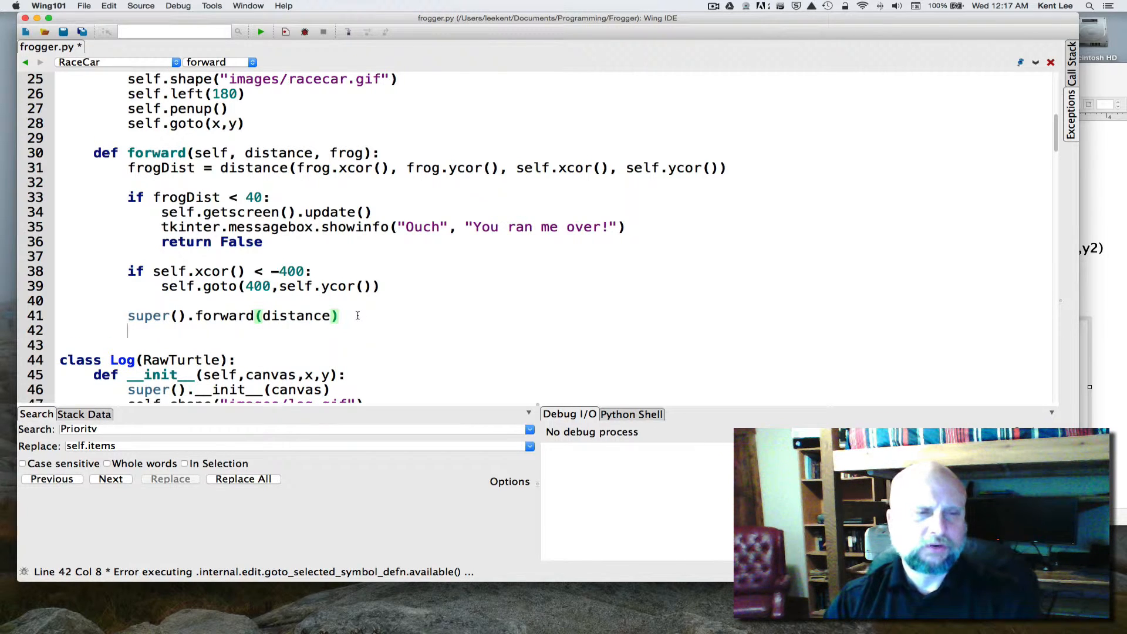
text(re)
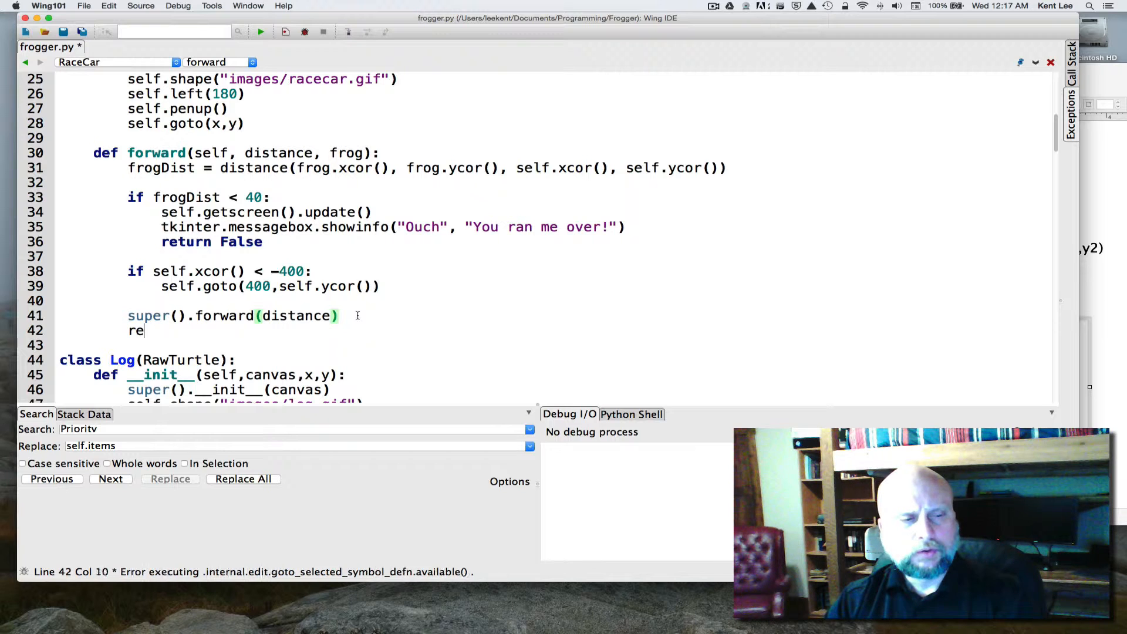
text(turn True)
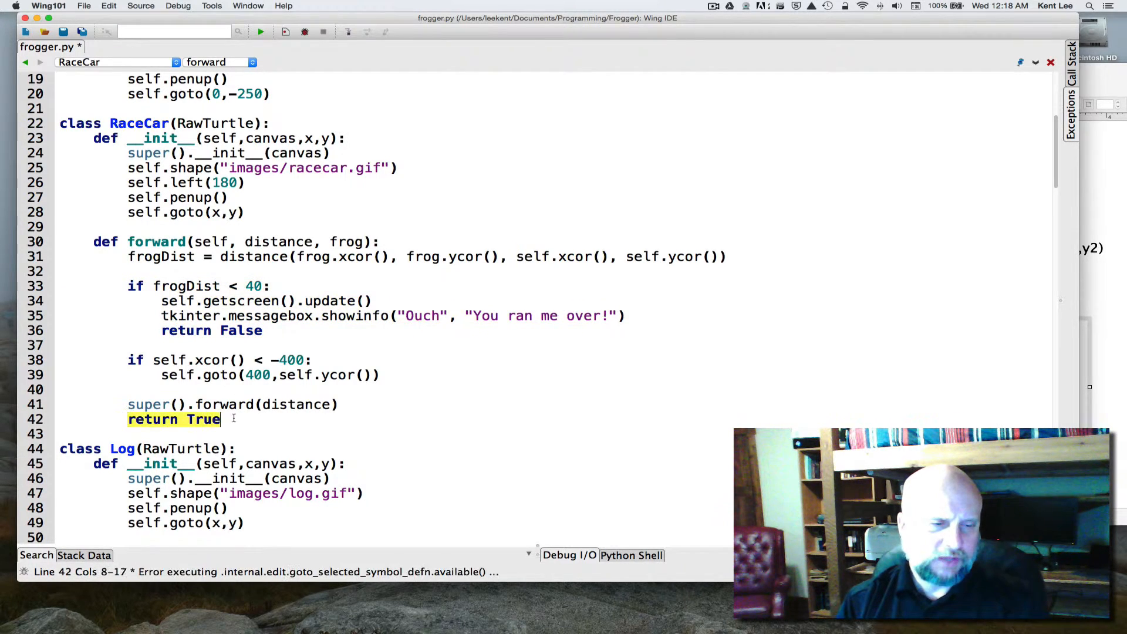
scroll(down, 3)
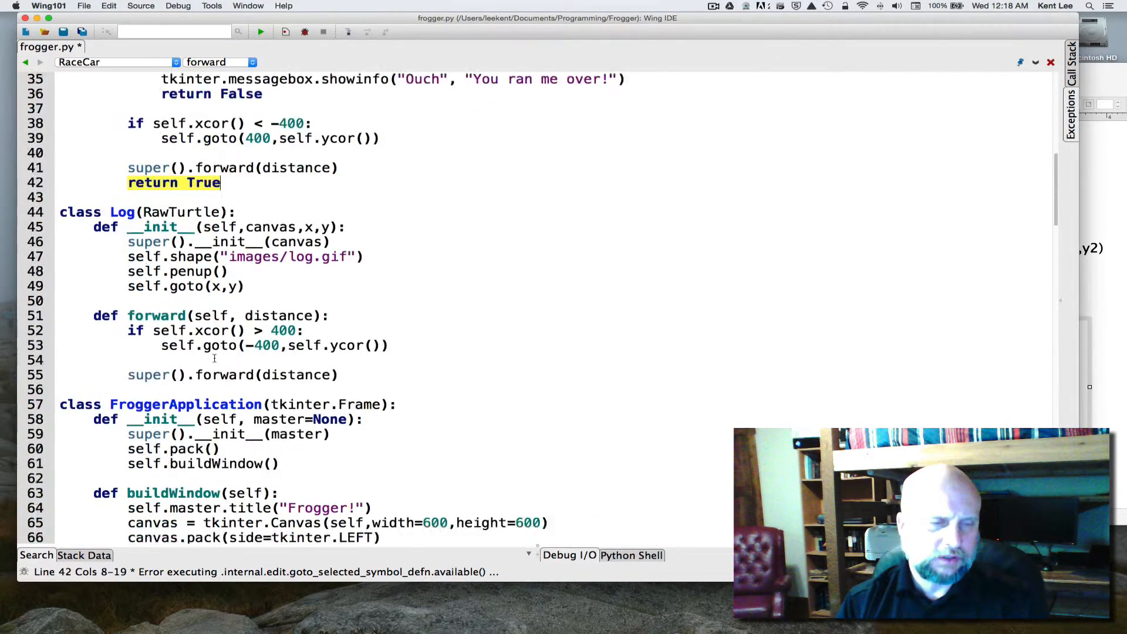
scroll(down, 3)
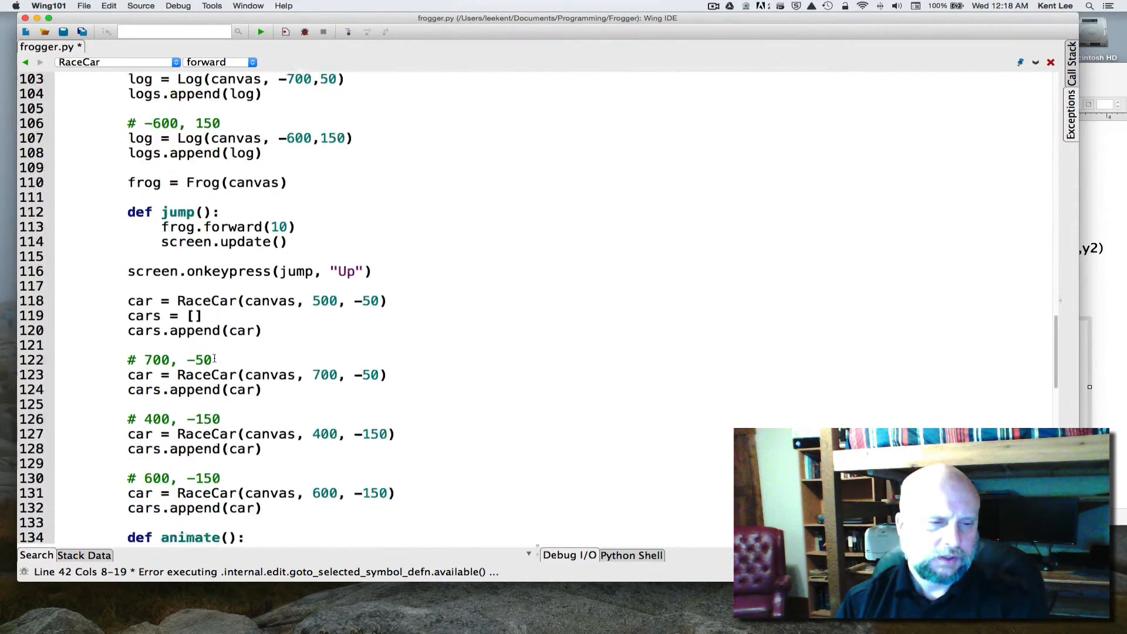
scroll(down, 3)
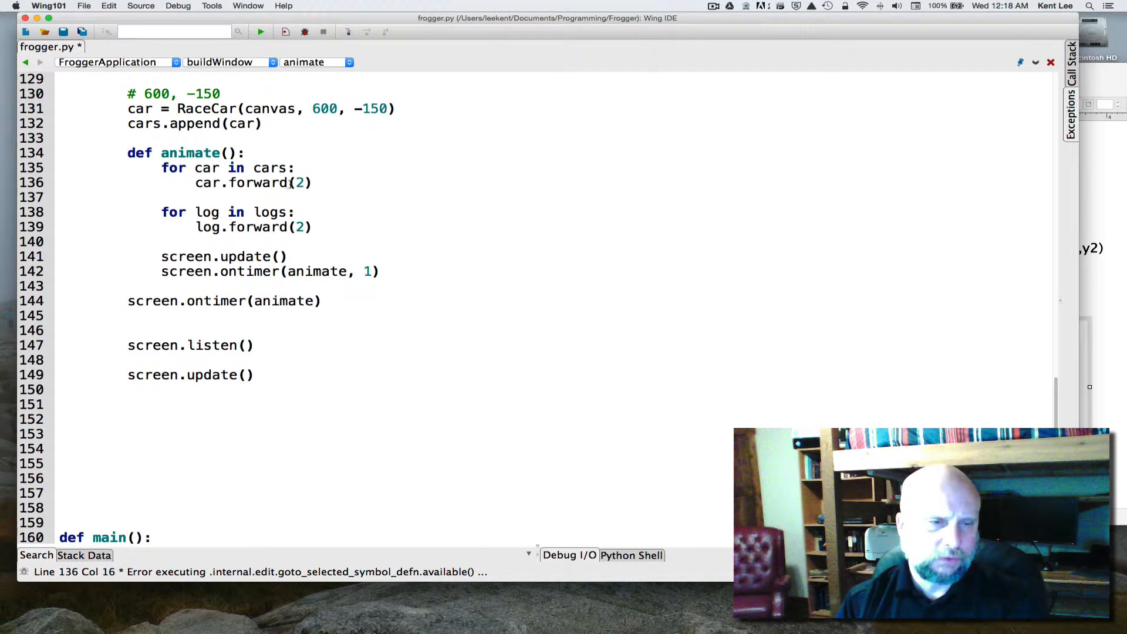
Step: Change the car call to 'if not car.forward(2, frog):'
text(,)
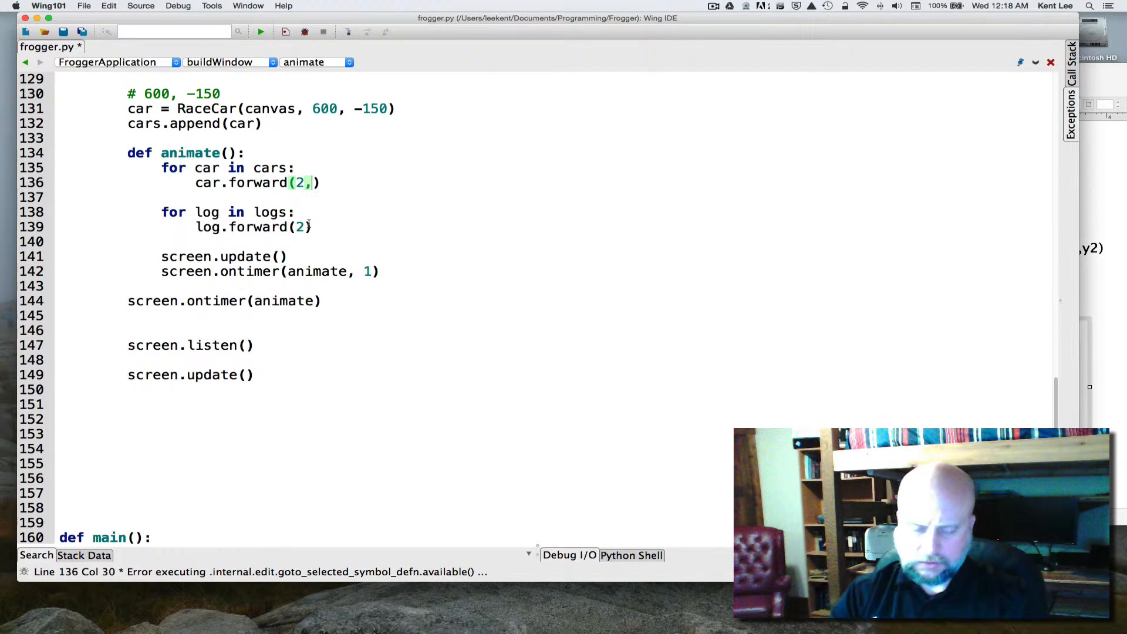
text(fro)
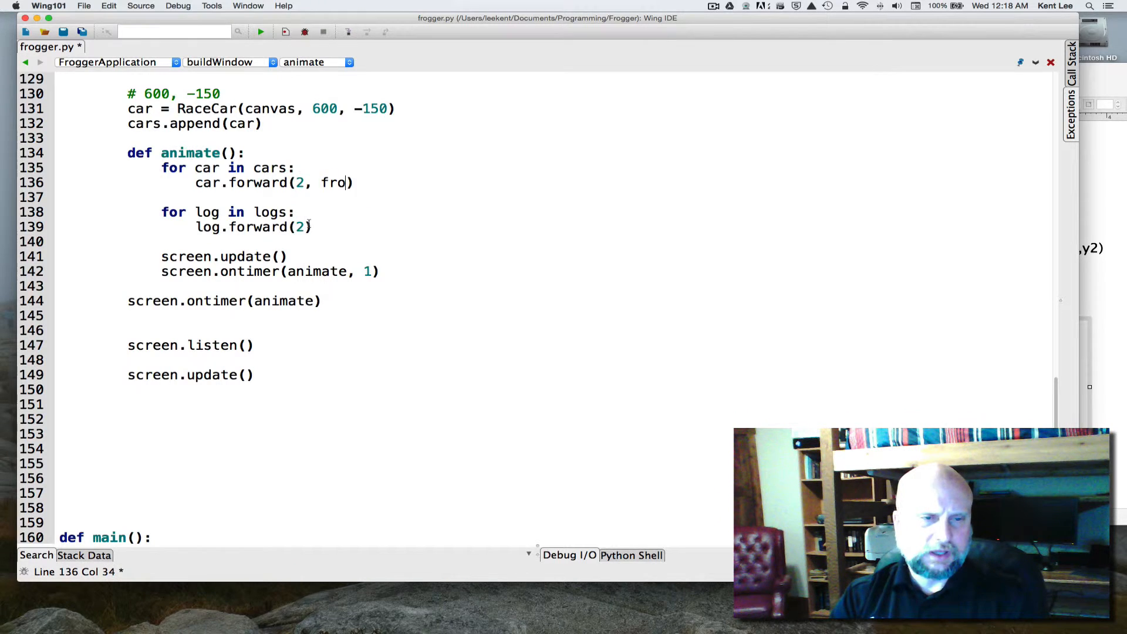
text(g)
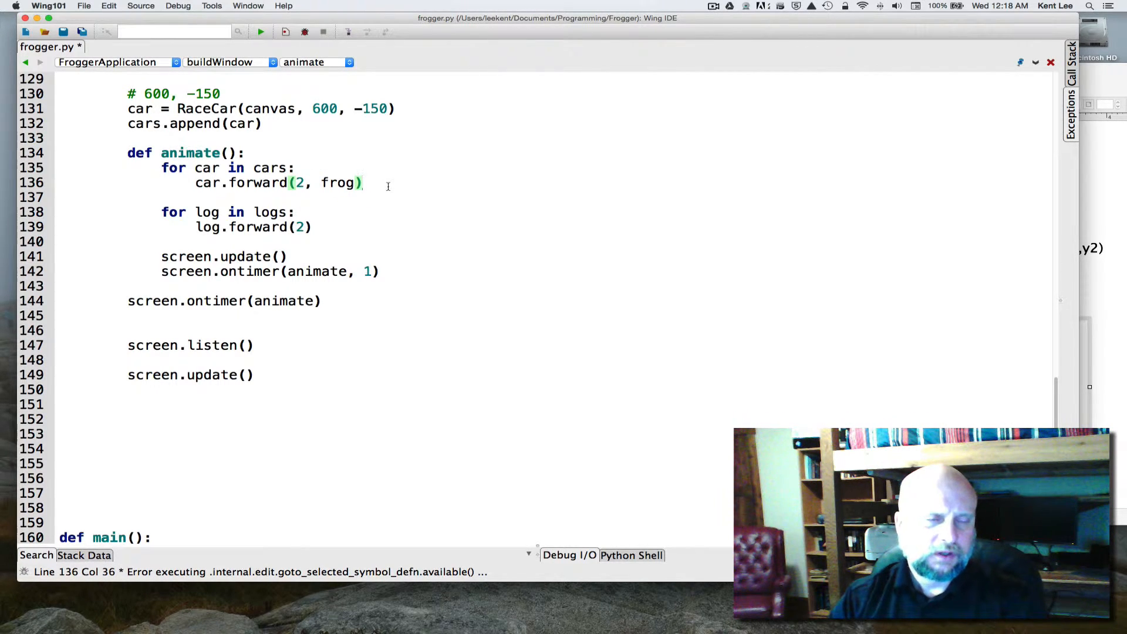
click(195, 182)
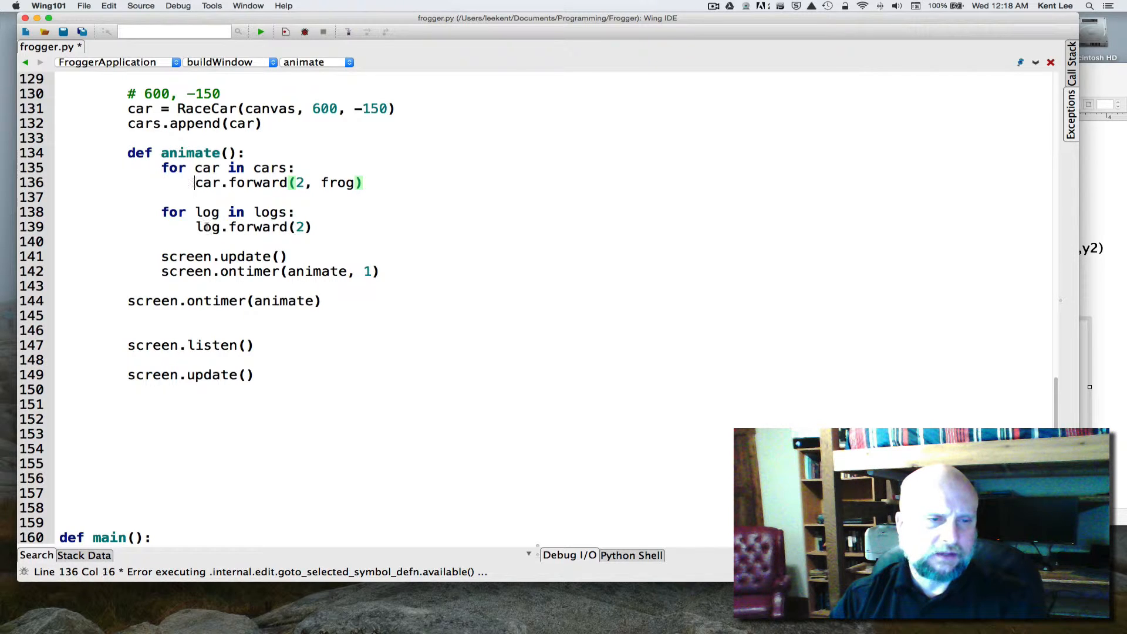
text(if)
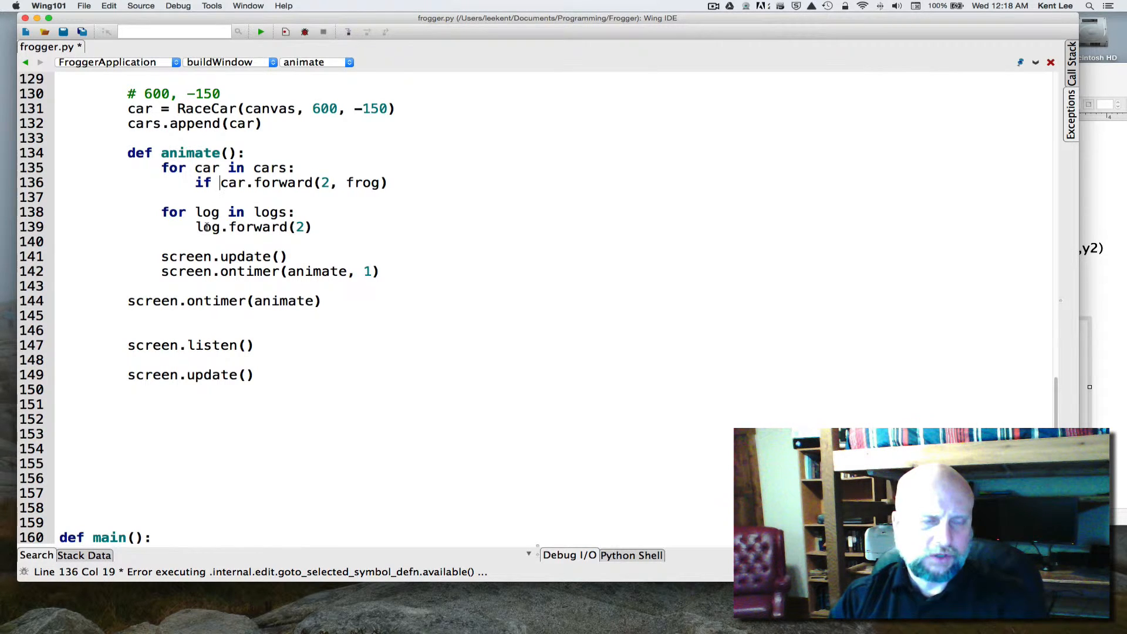
text(not)
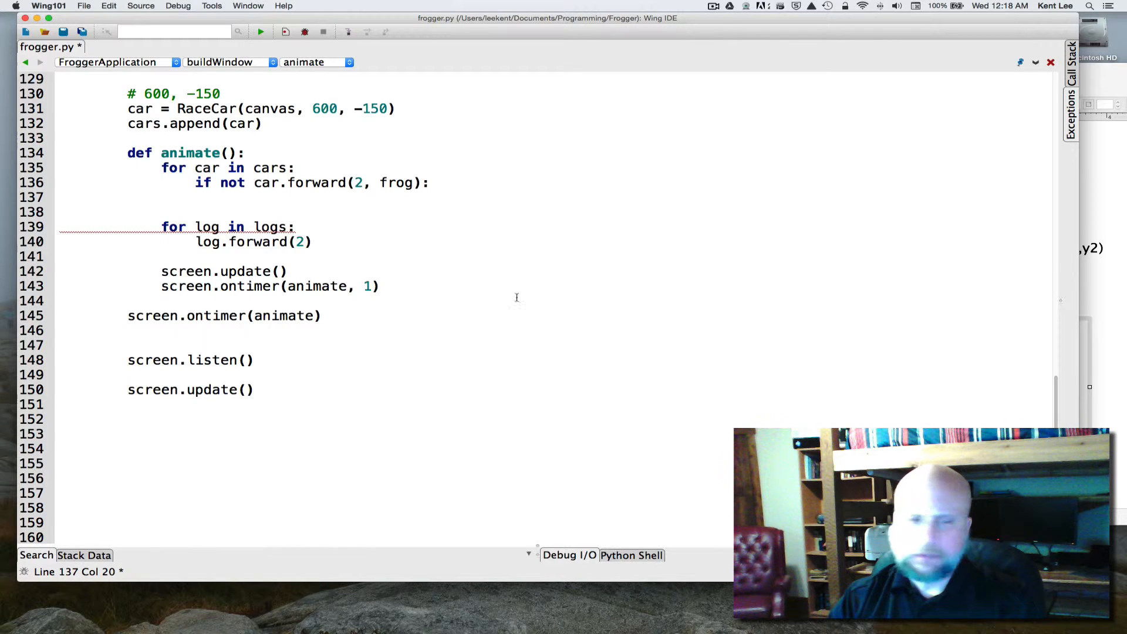
Step: Add frog.goto(0,-250) beneath the check and run the program
text(f)
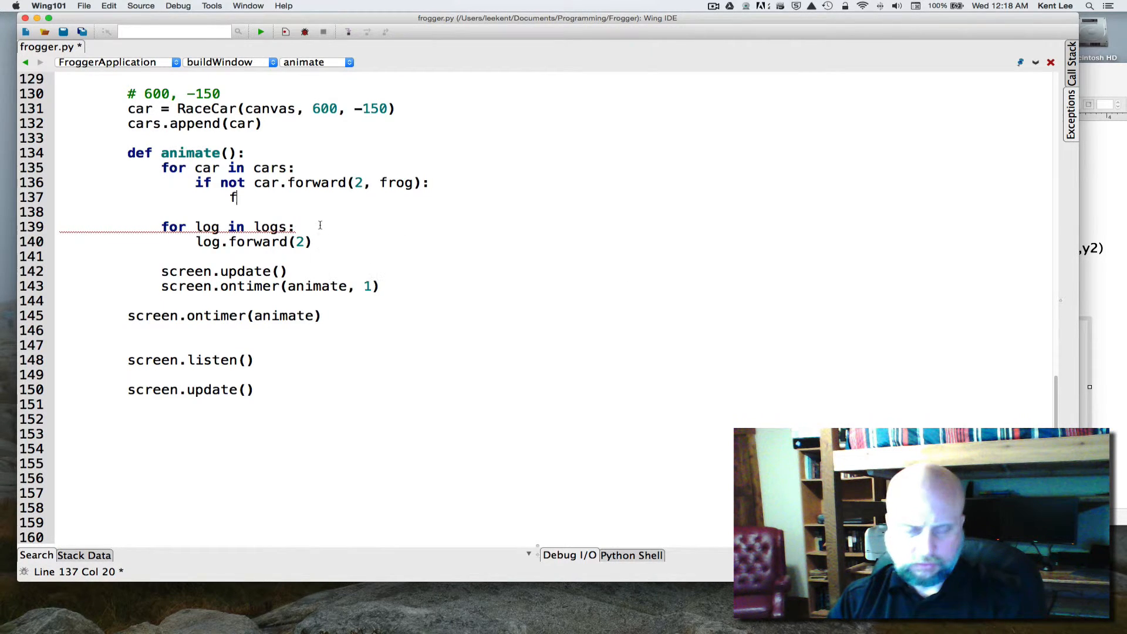
text(rog.goto)
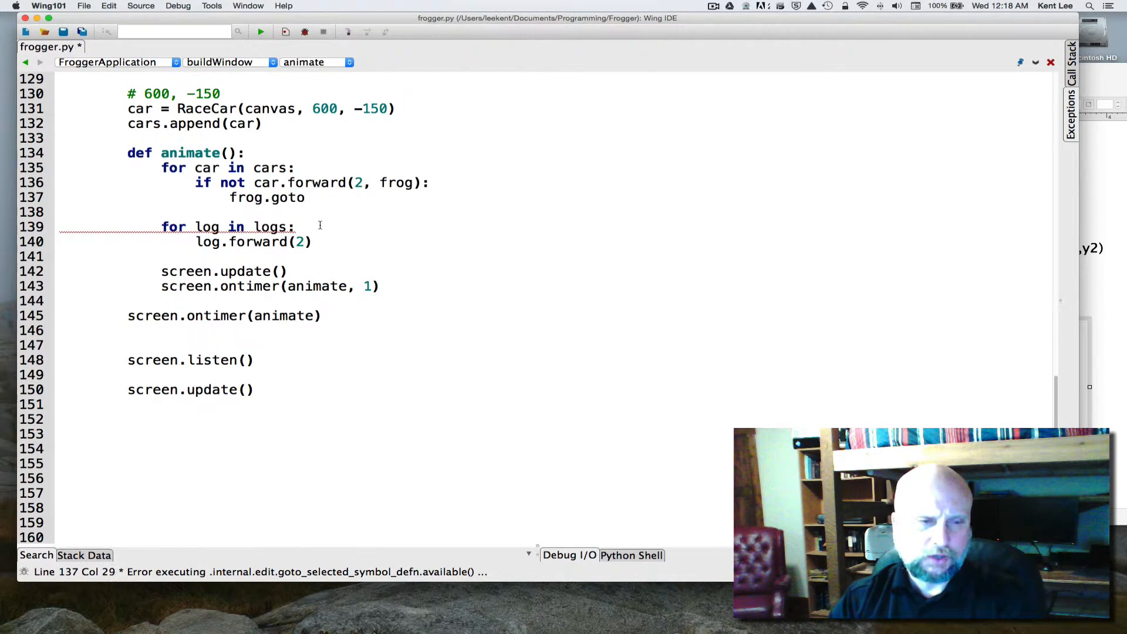
text(()
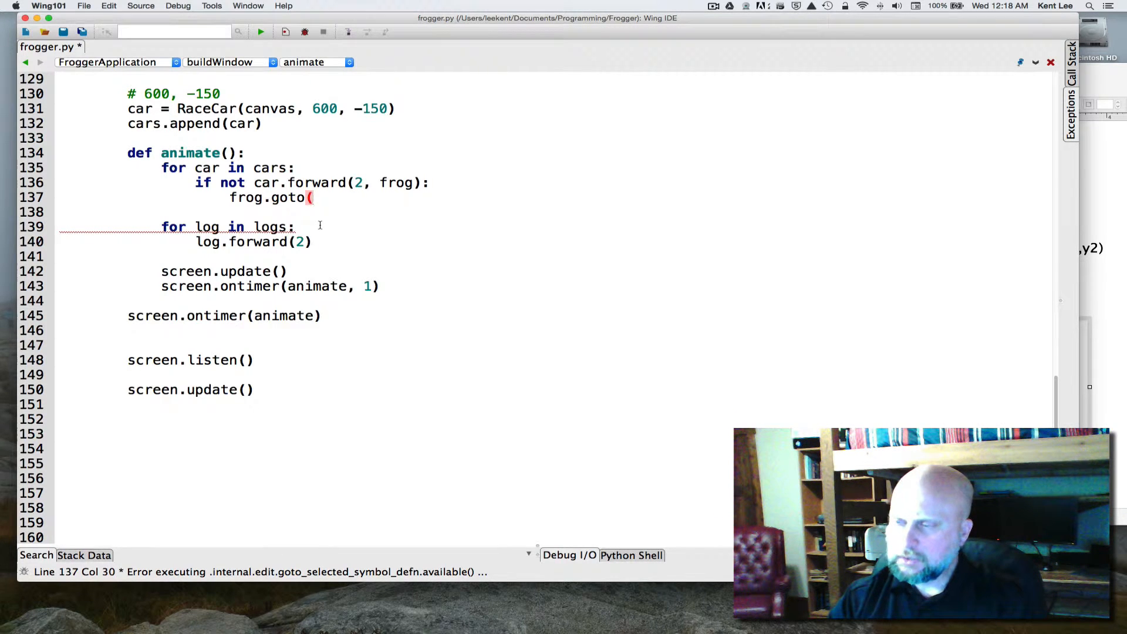
text(0,-)
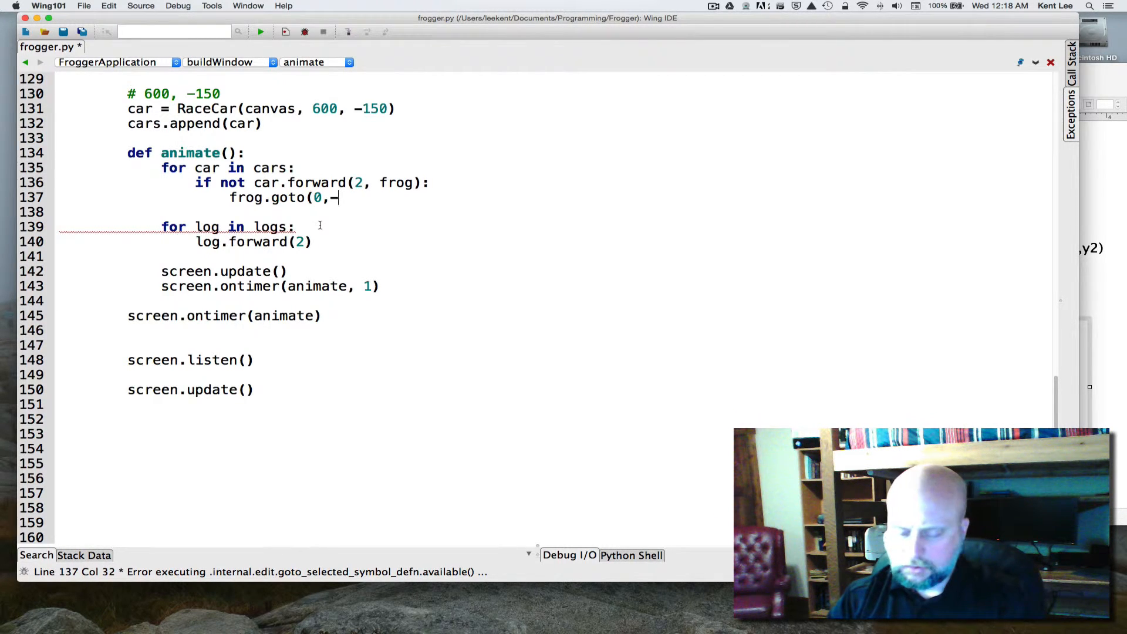
text(250))
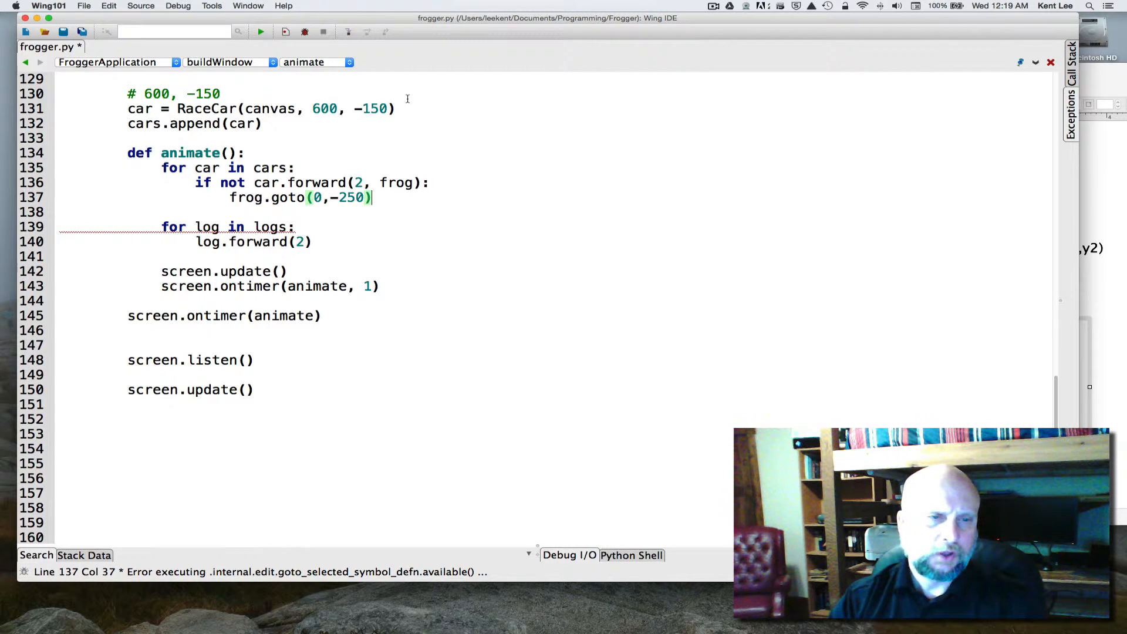
click(260, 31)
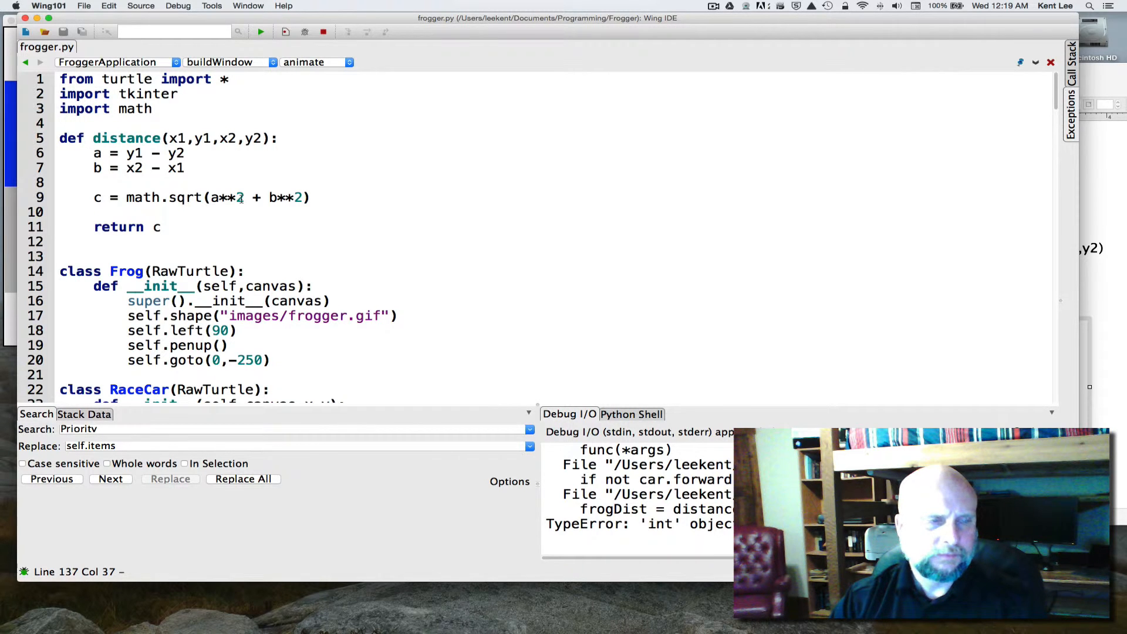
Step: Read the TypeError and rename forward's distance parameter to dist
scroll(down, 3)
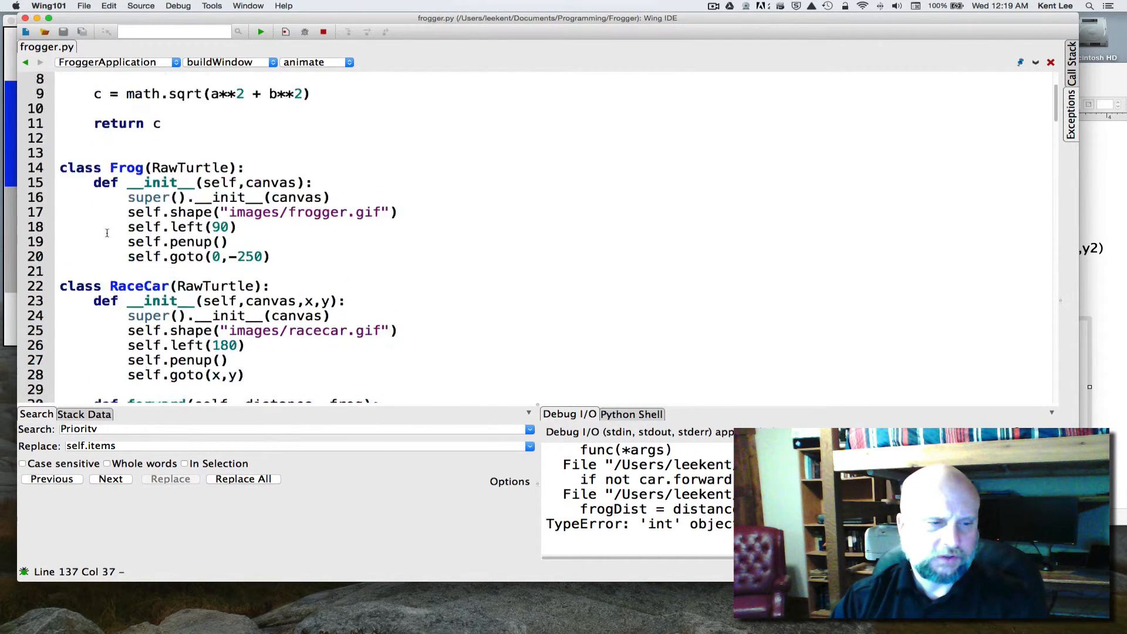
scroll(down, 3)
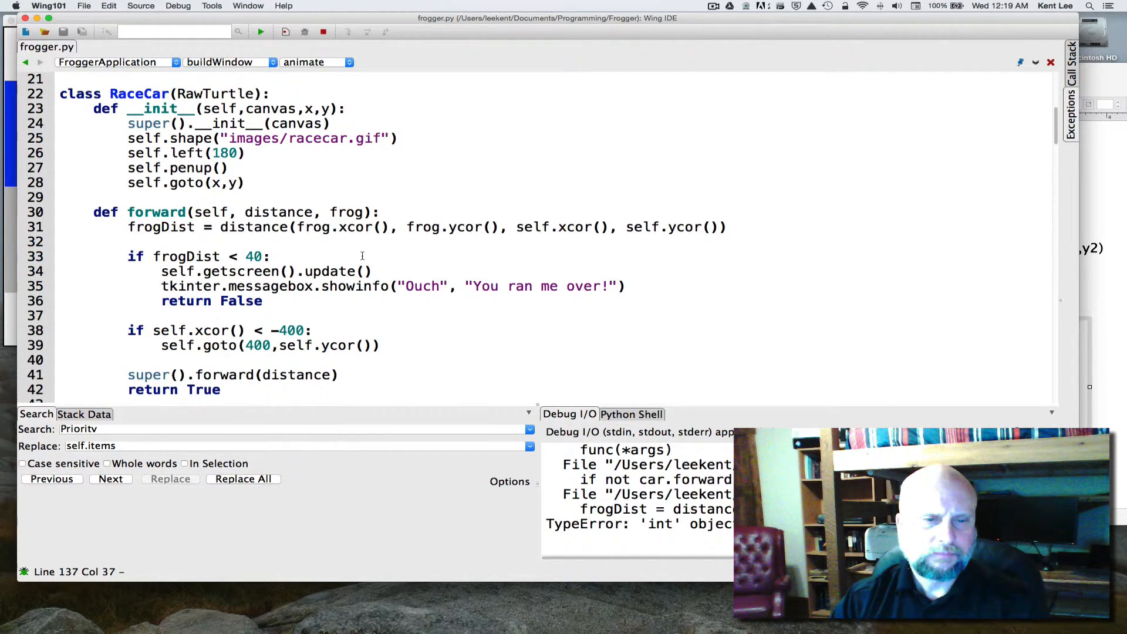
mouse_move(202, 226)
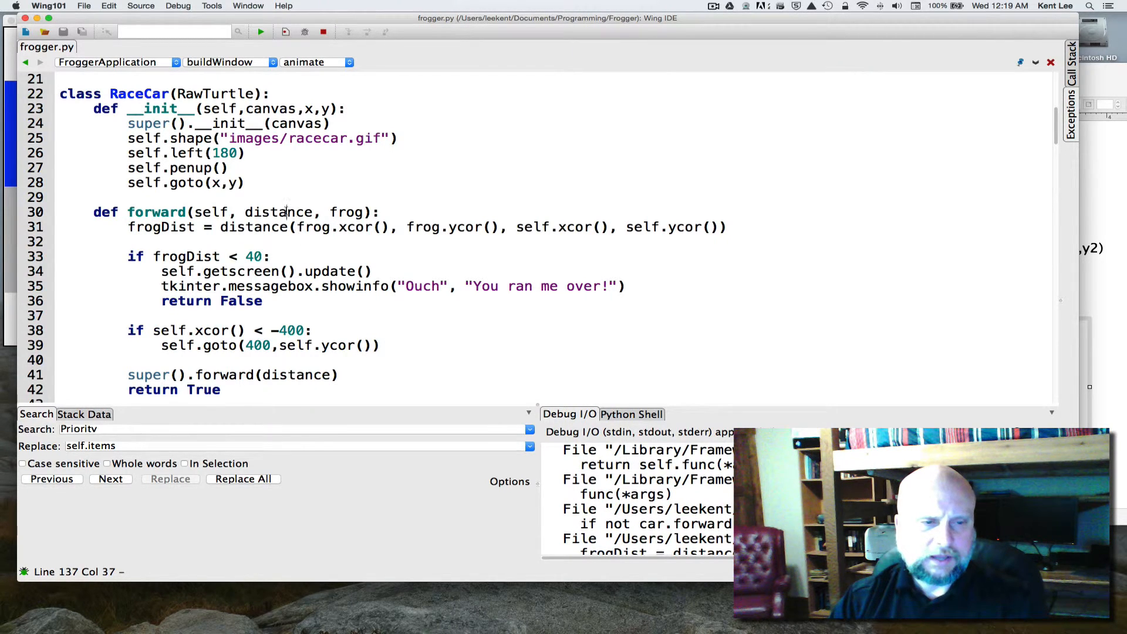
click(256, 227)
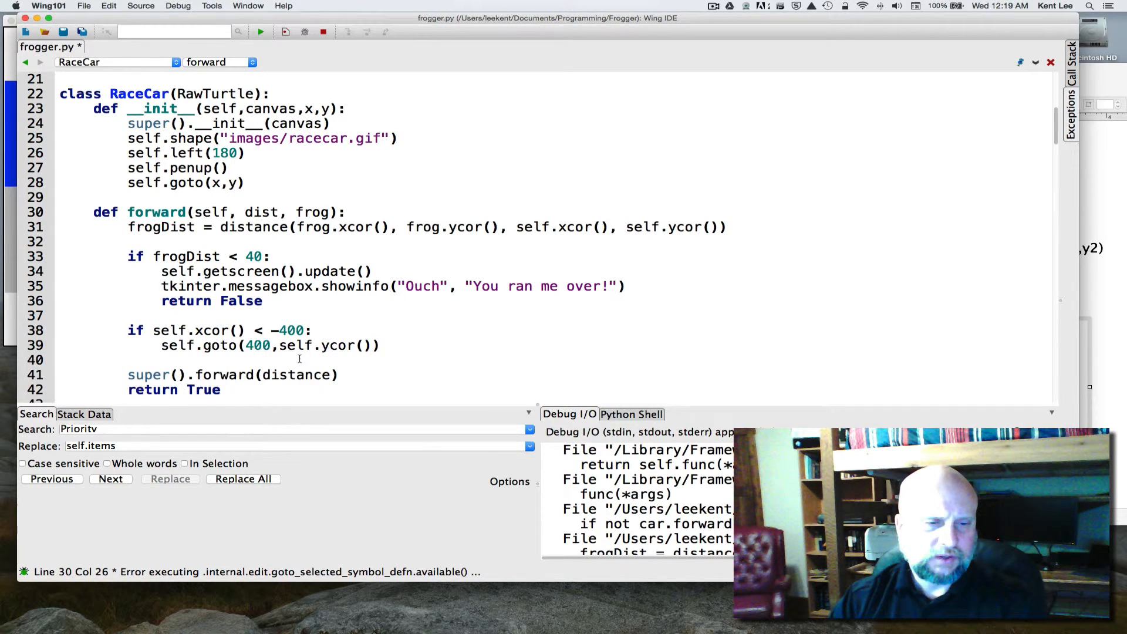
click(295, 375)
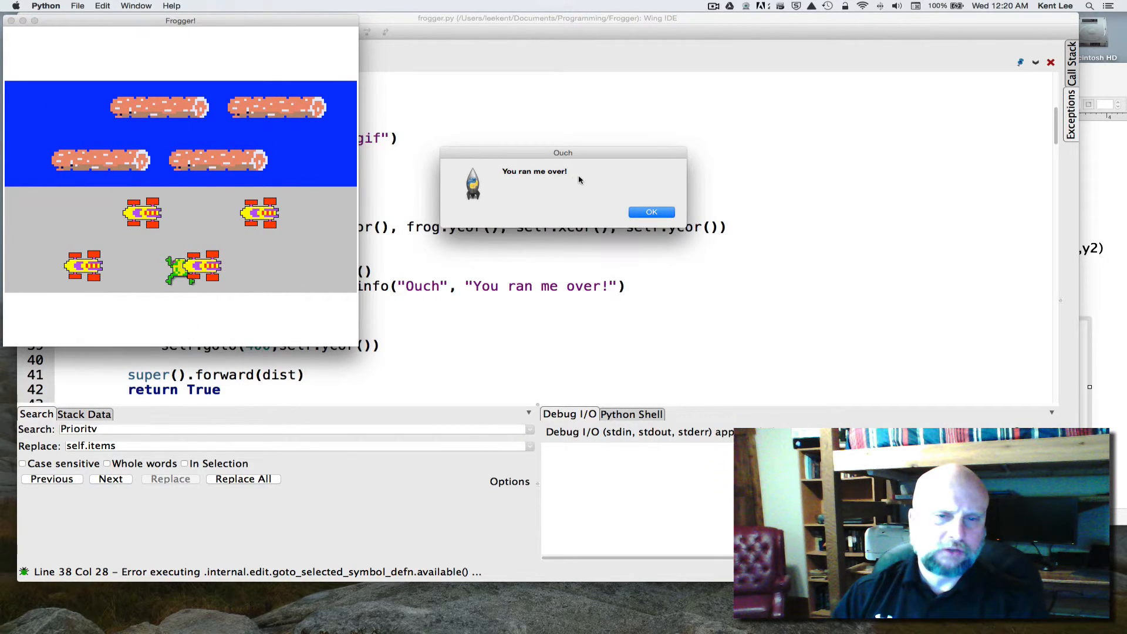
Step: Dismiss the 'You ran me over!' dialogs, then close the Frogger window
click(650, 212)
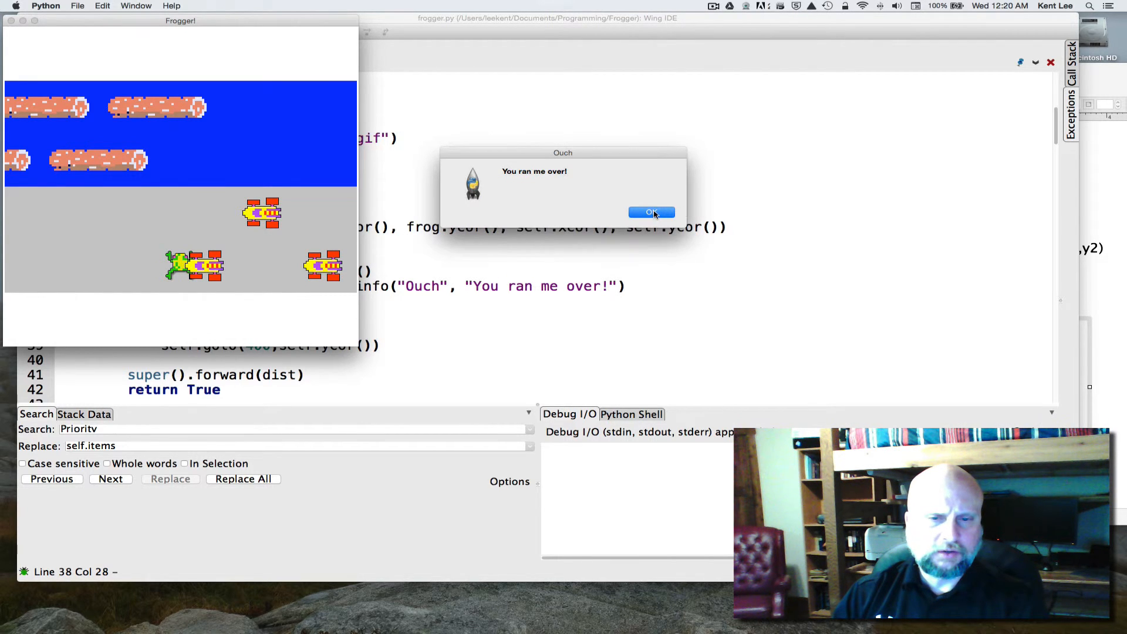
click(650, 212)
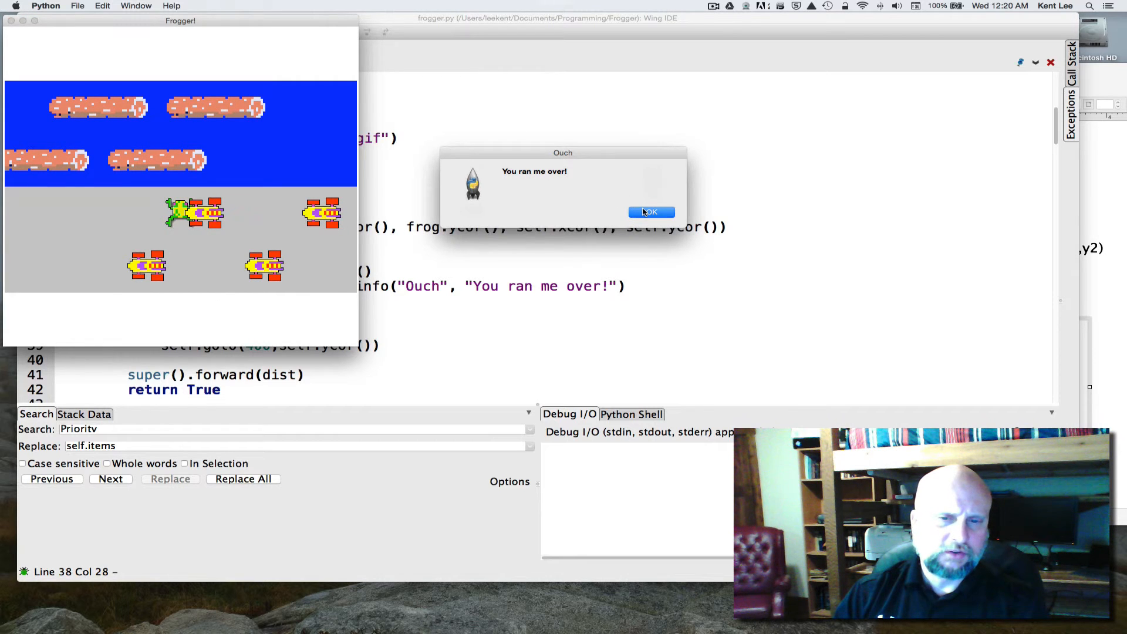
click(651, 212)
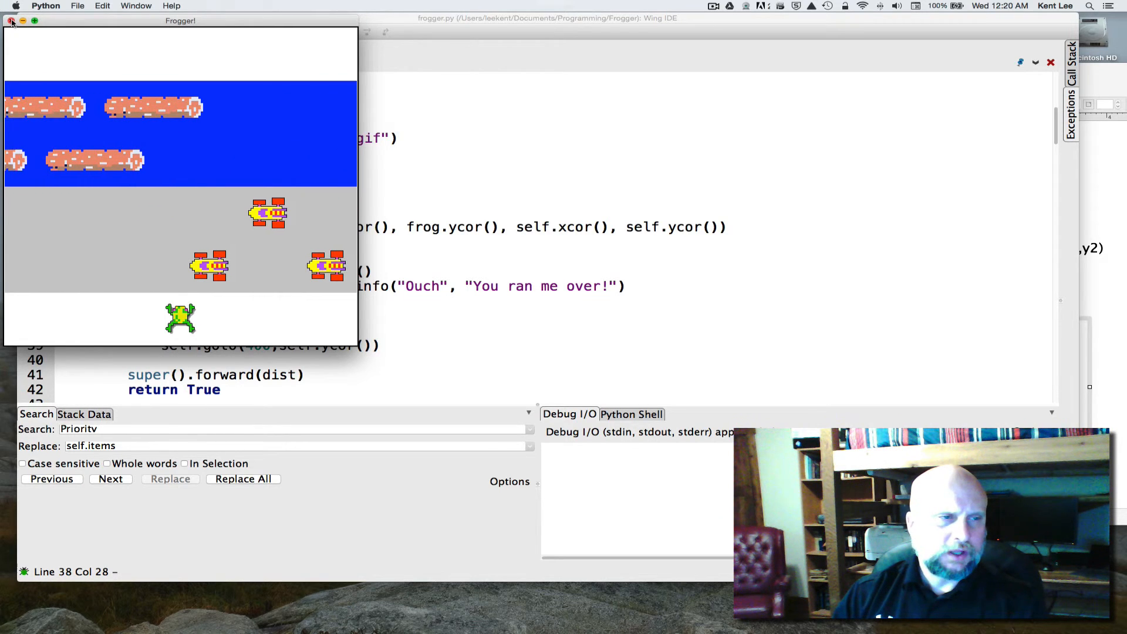
click(12, 20)
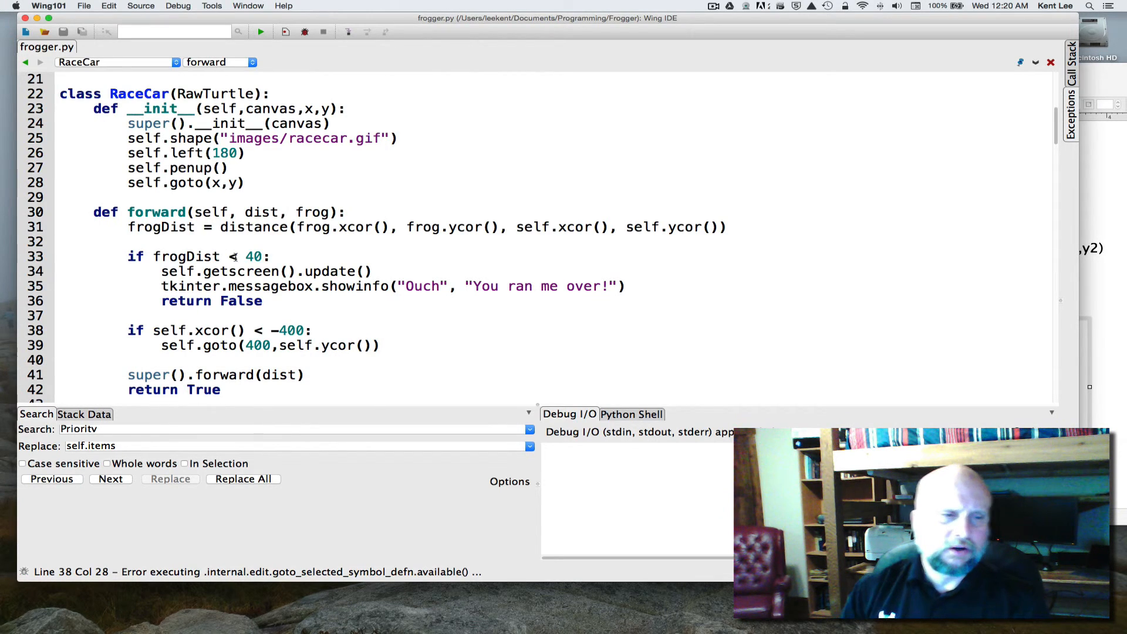